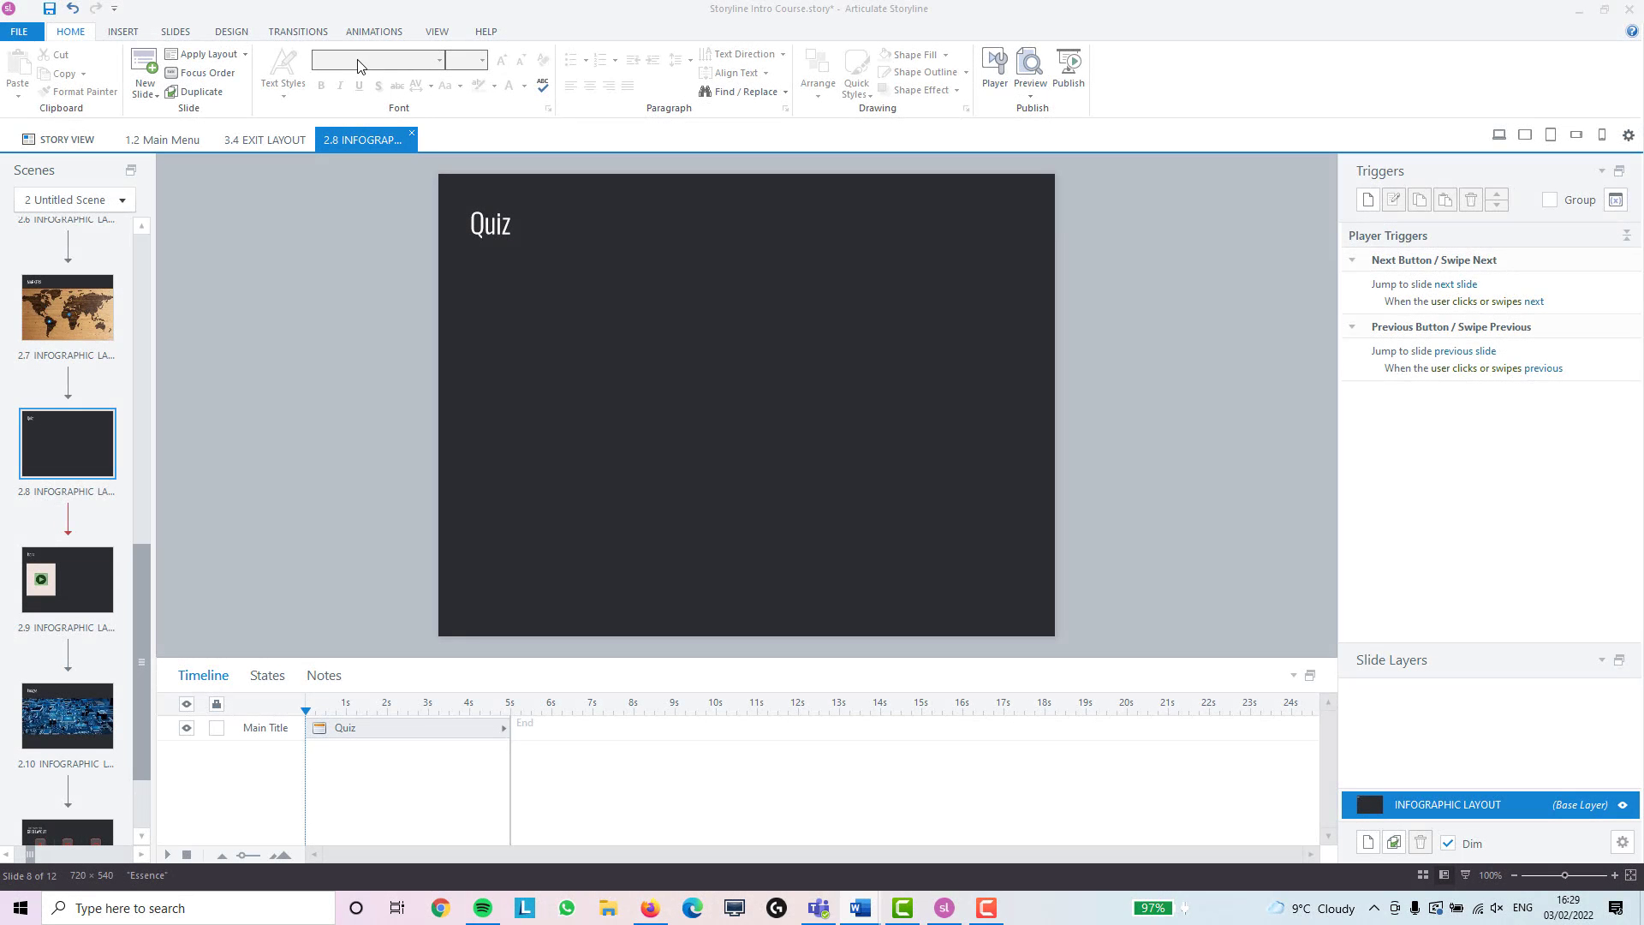
pyautogui.moveTo(385, 77)
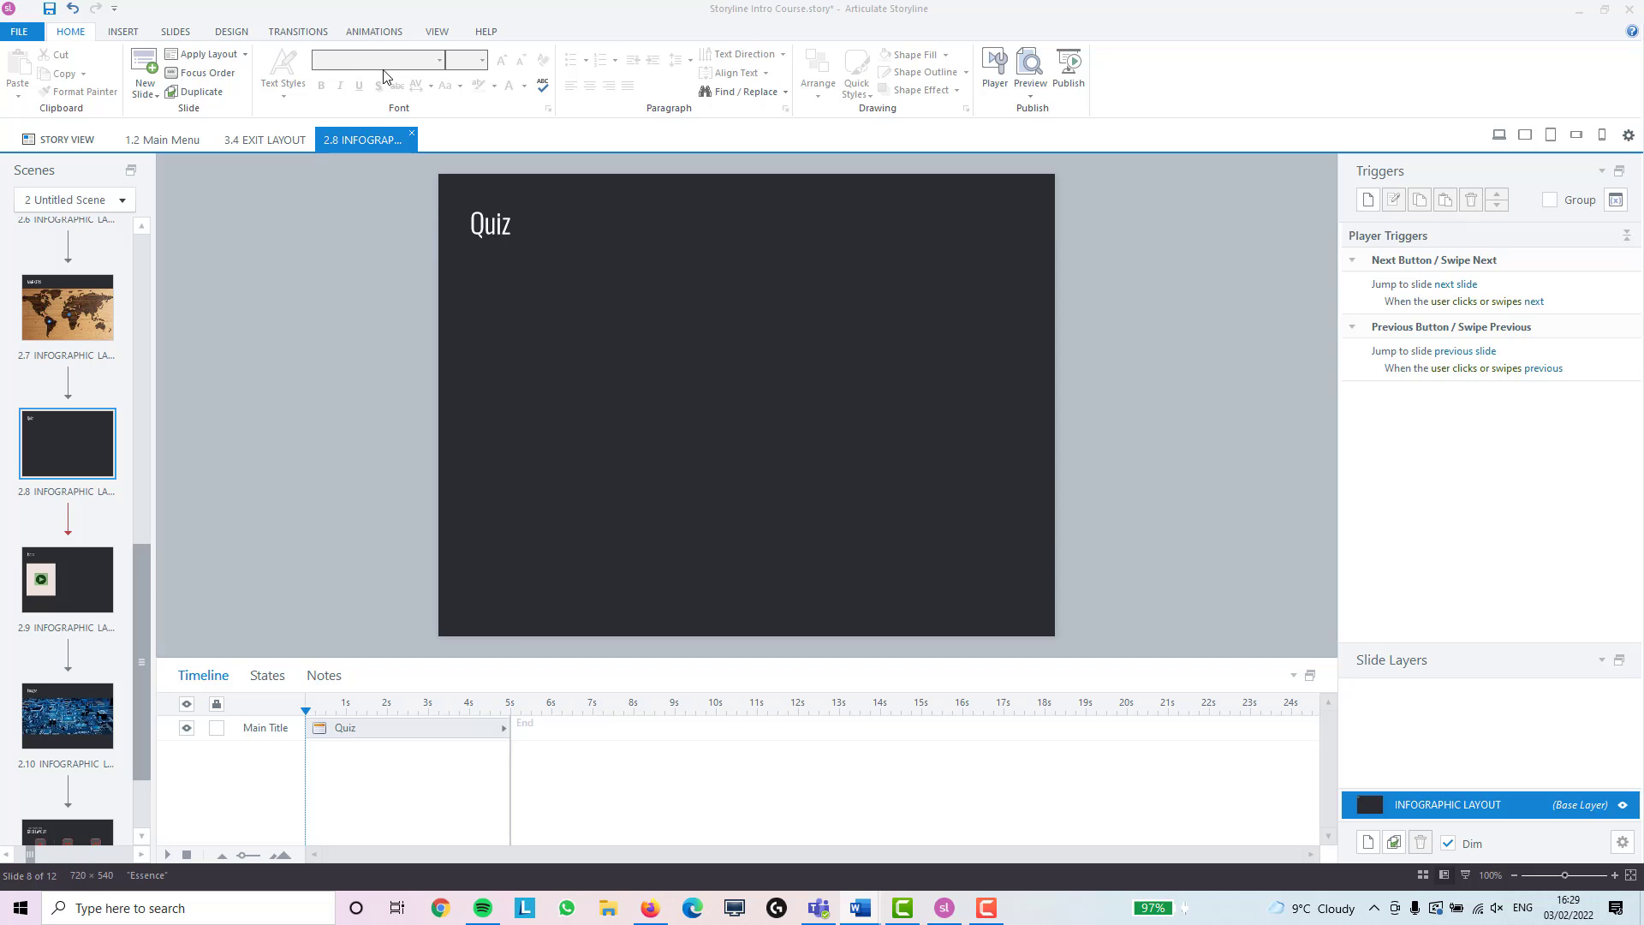
pyautogui.moveTo(81, 470)
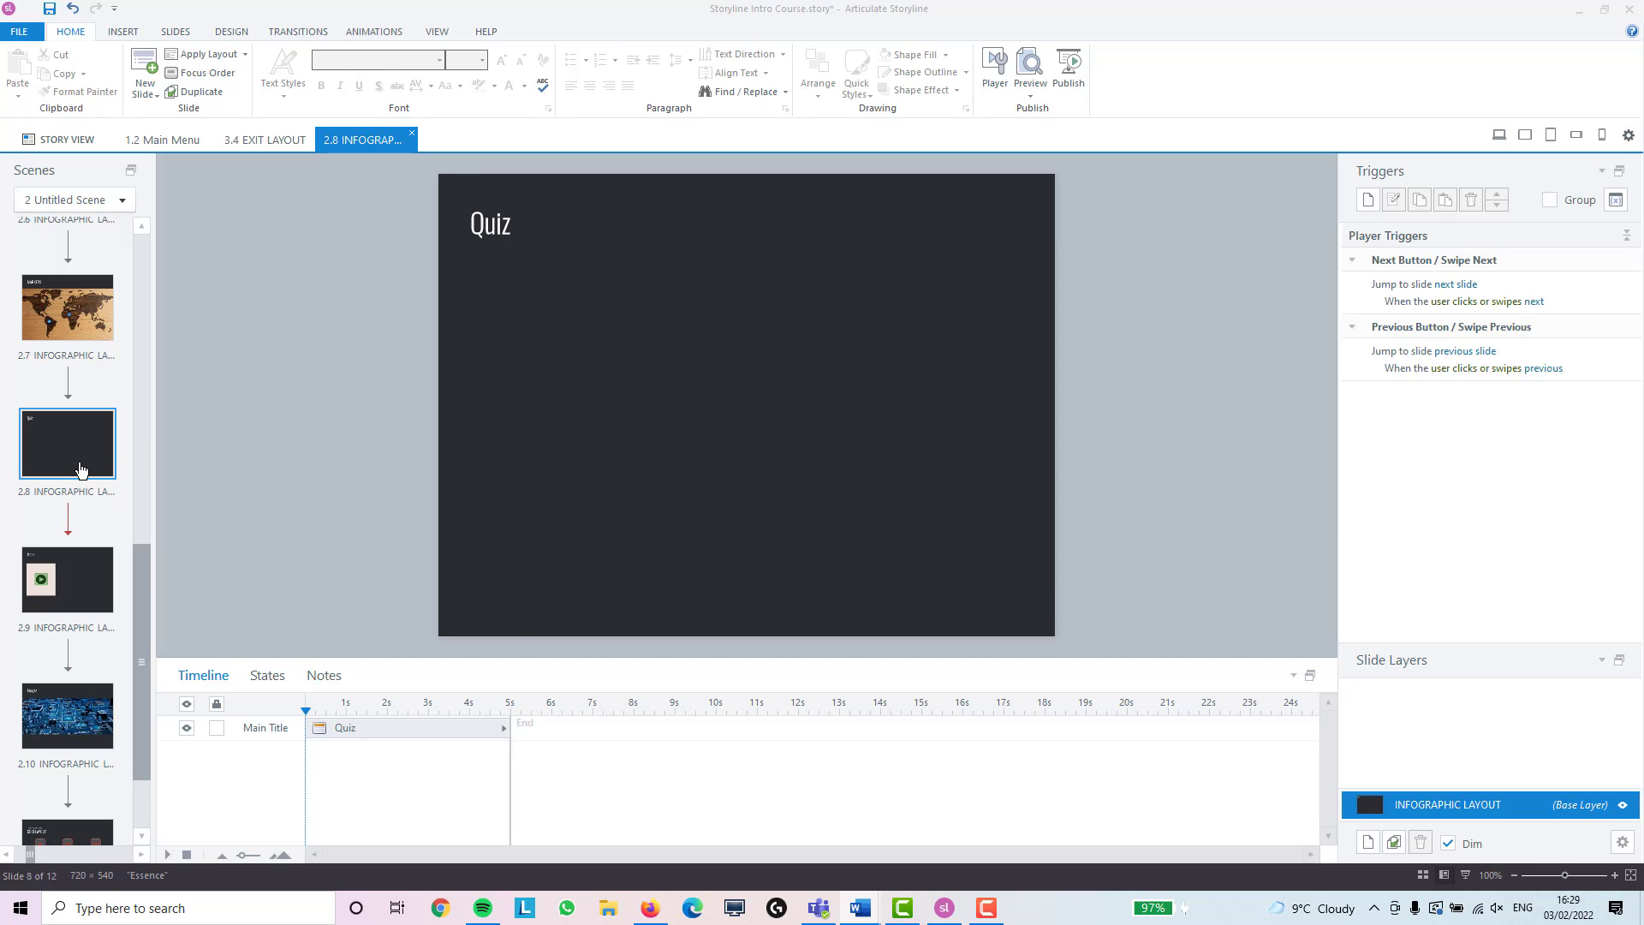
# Insert the Essence multiple choice template with standing presenter after the Quiz slide via Content Library 360
pyautogui.rightClick(78, 466)
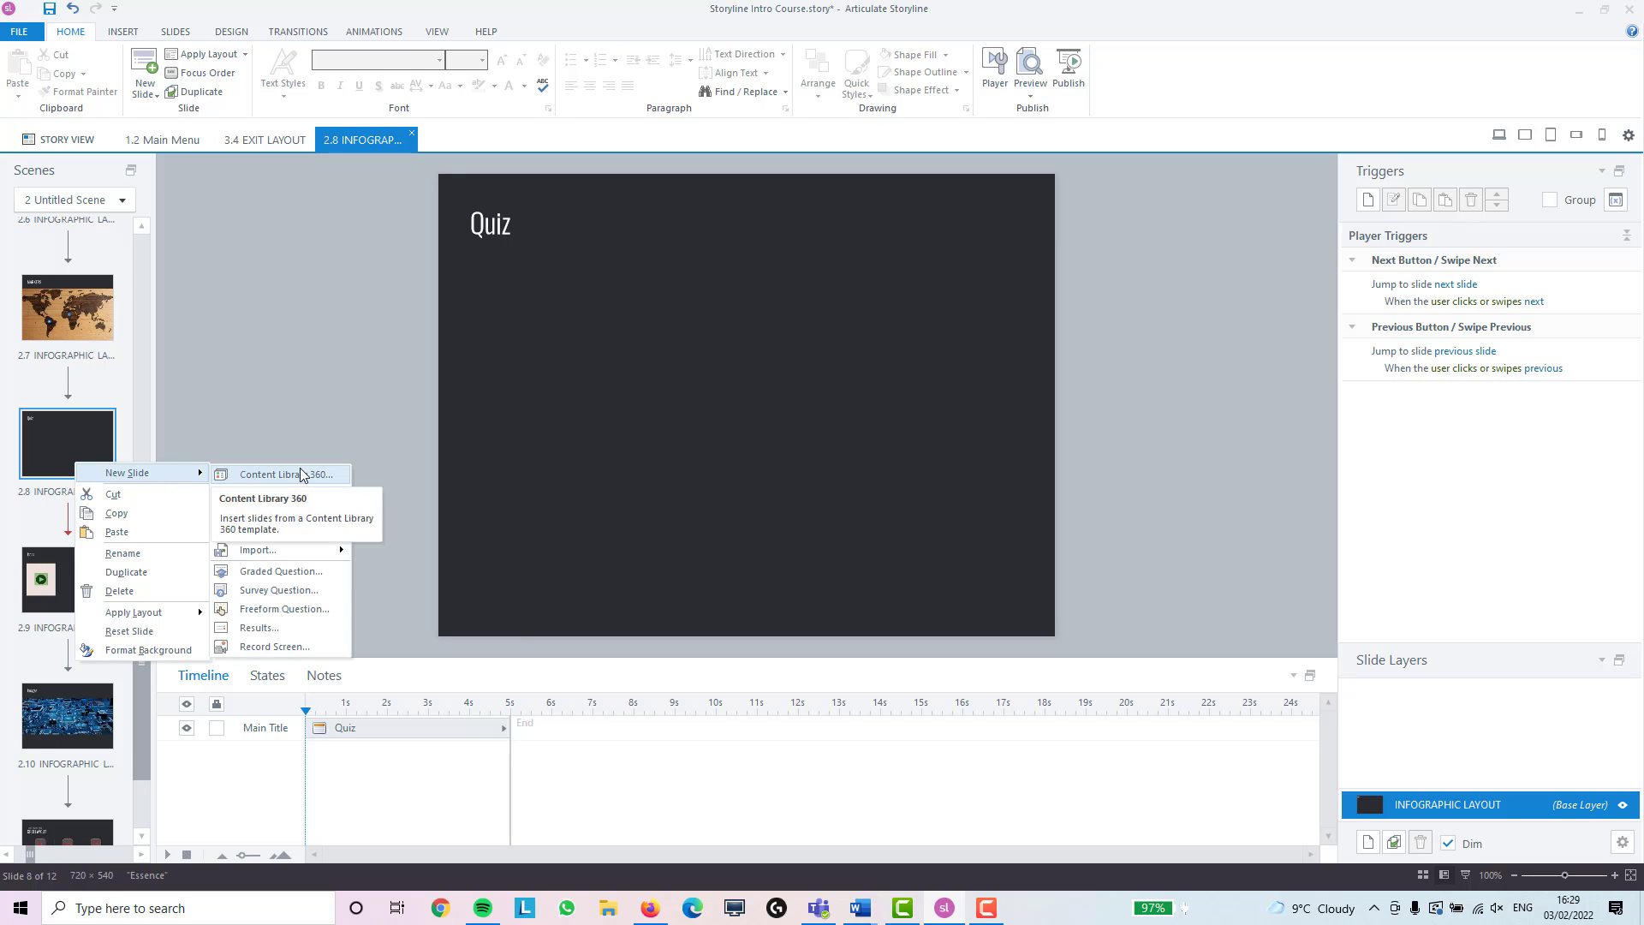
pyautogui.click(281, 474)
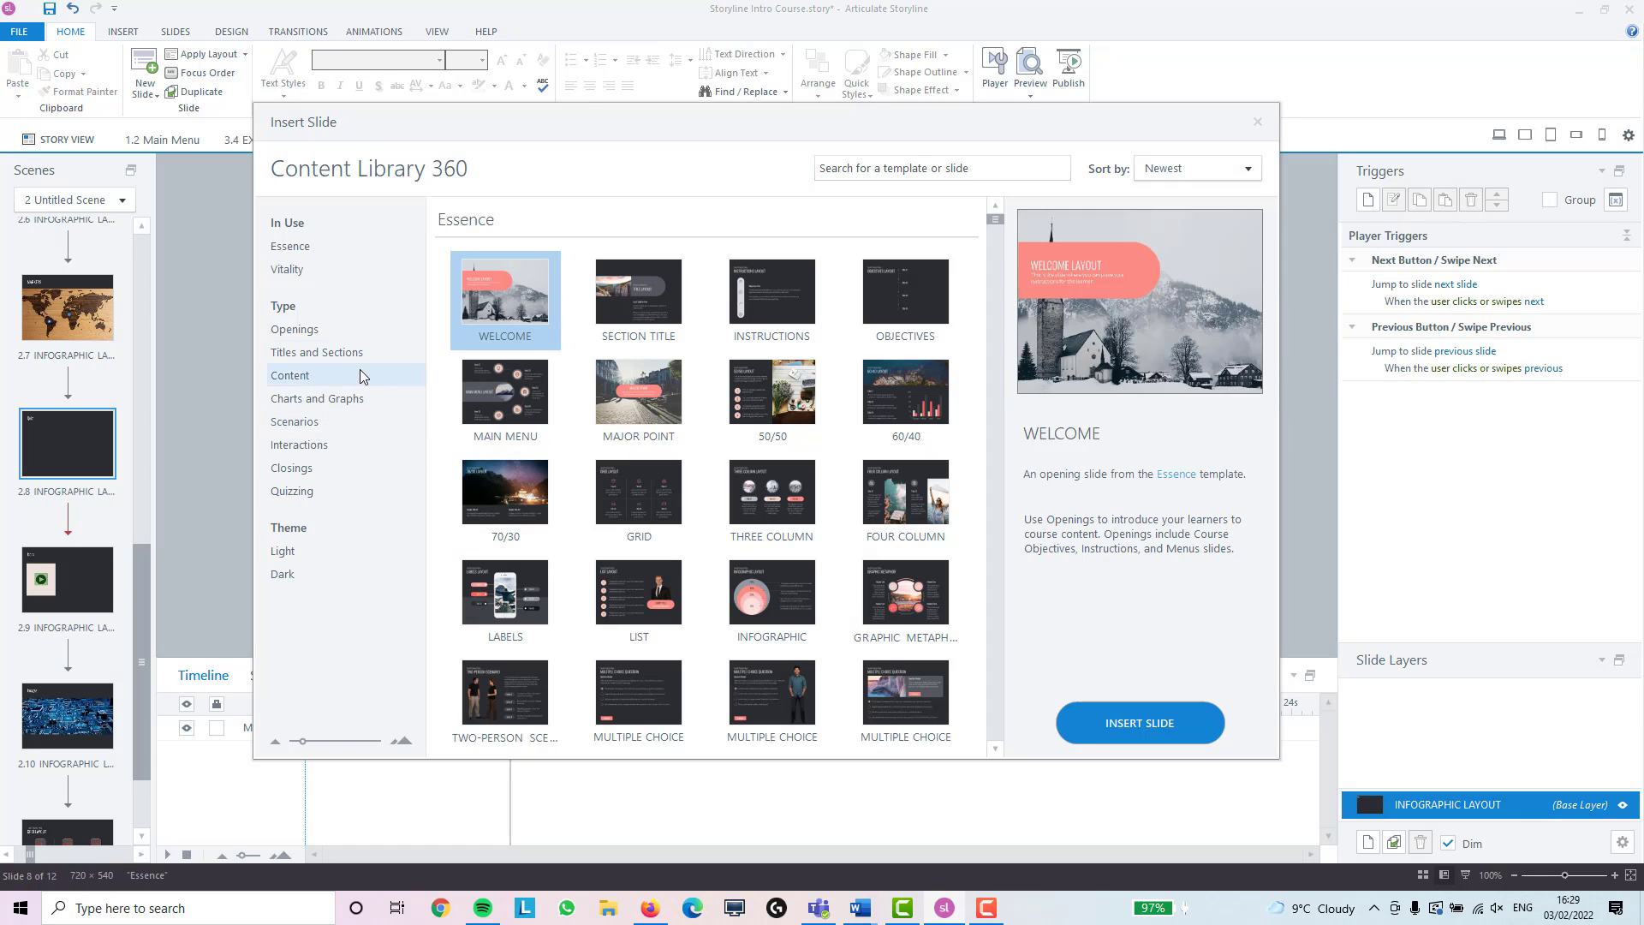
pyautogui.click(291, 490)
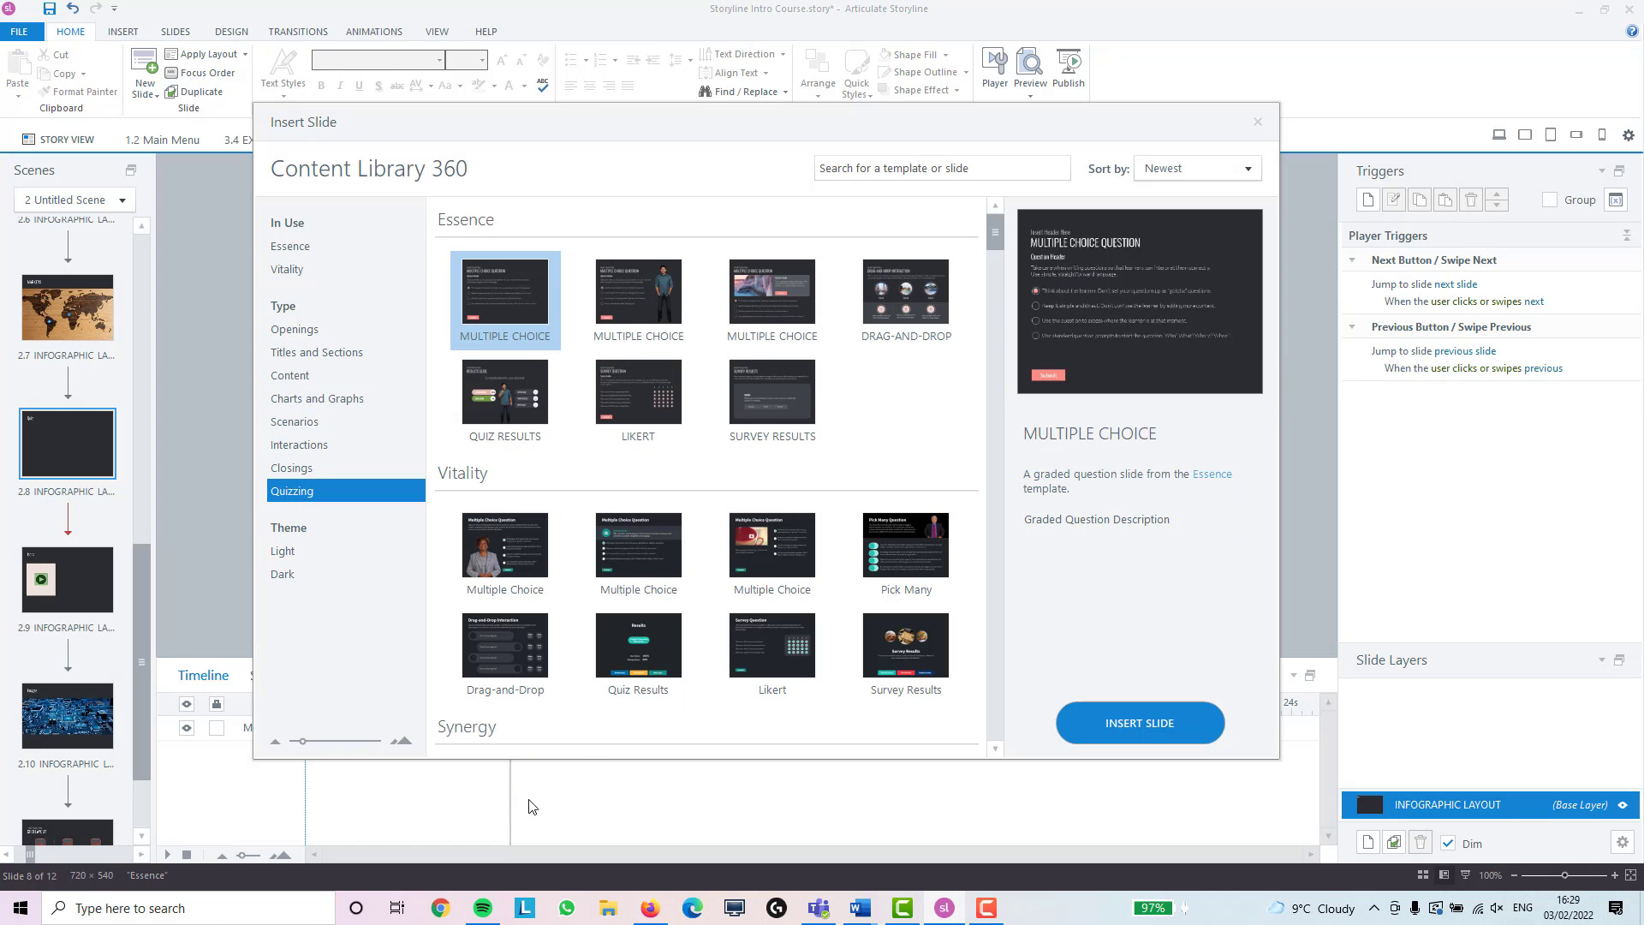
pyautogui.moveTo(624, 302)
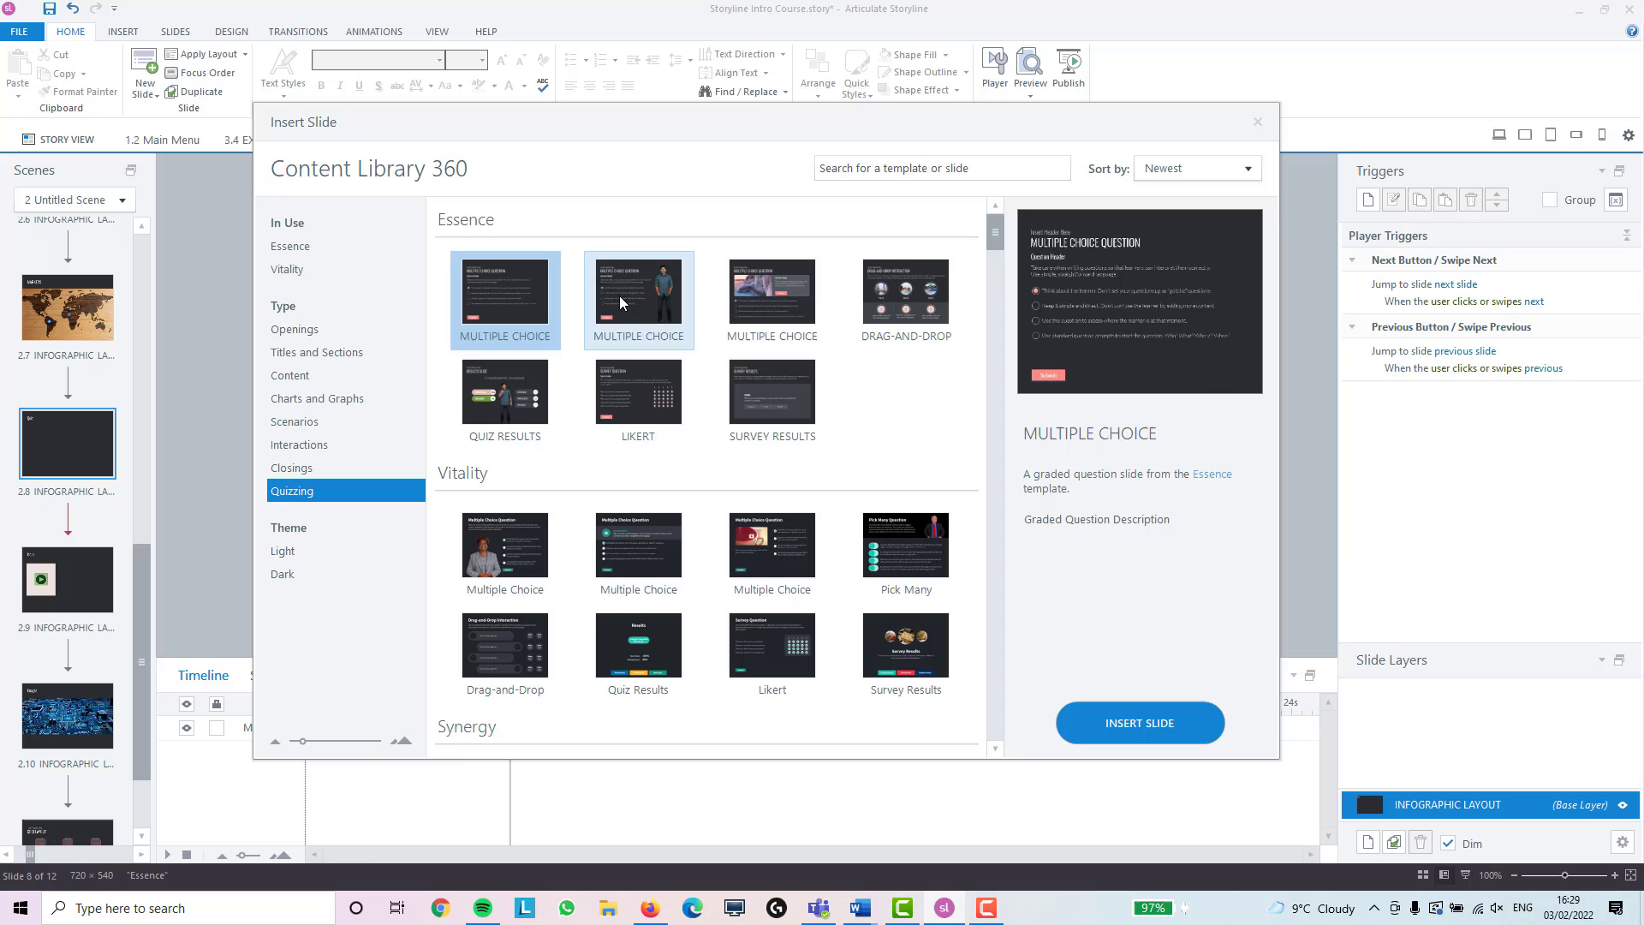
pyautogui.click(637, 294)
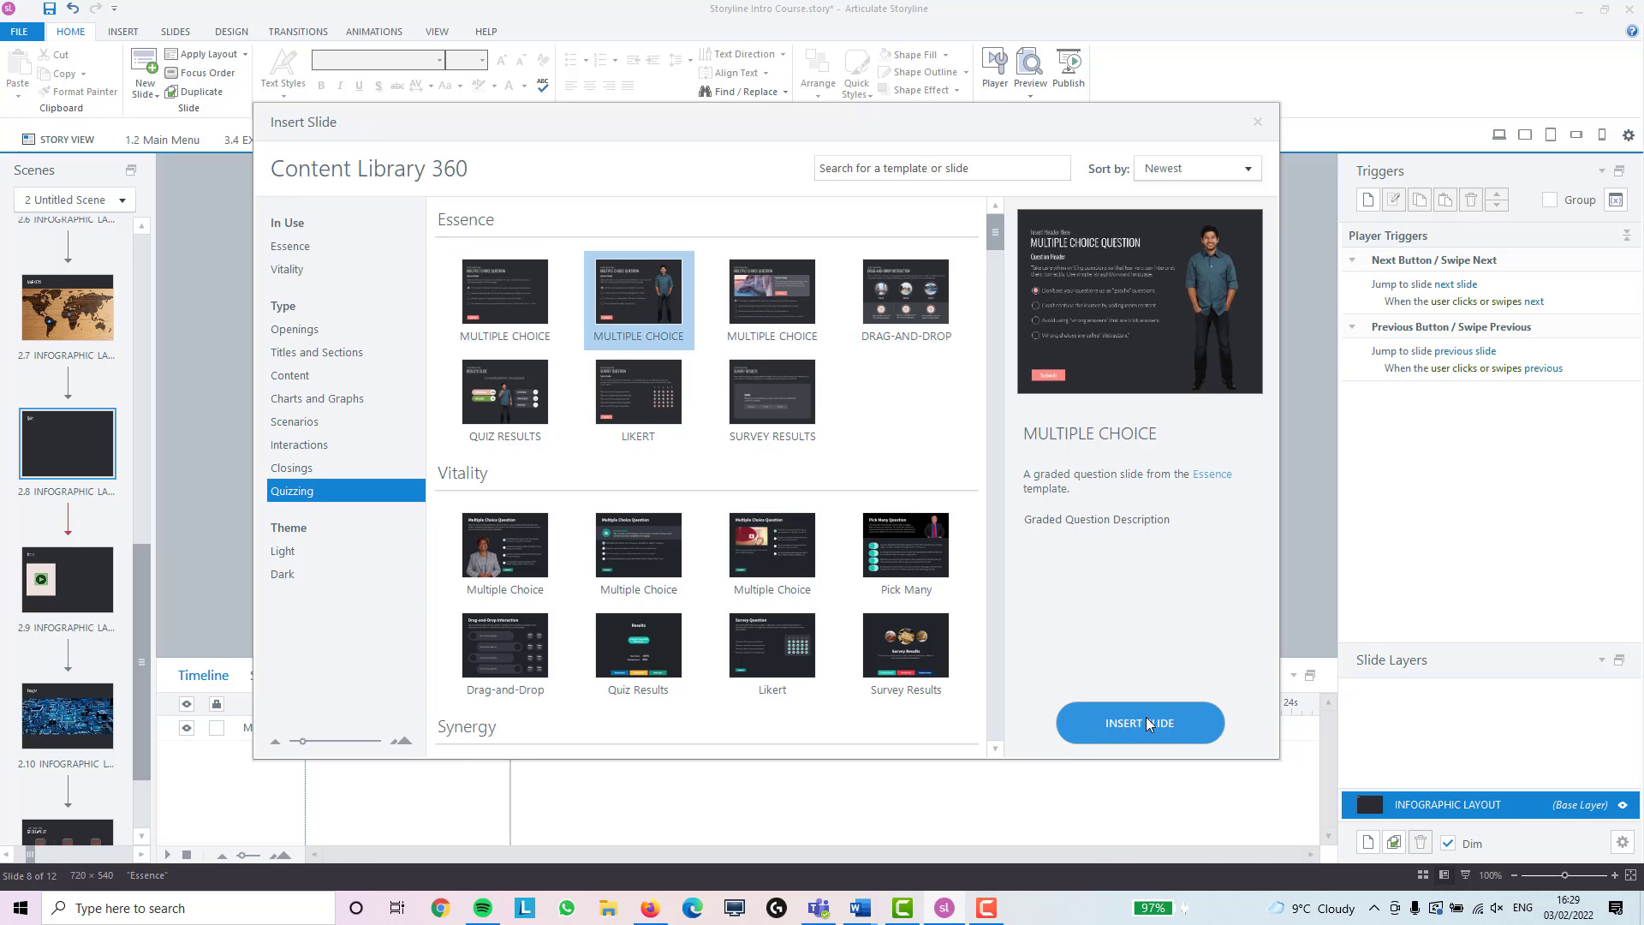
pyautogui.click(1141, 723)
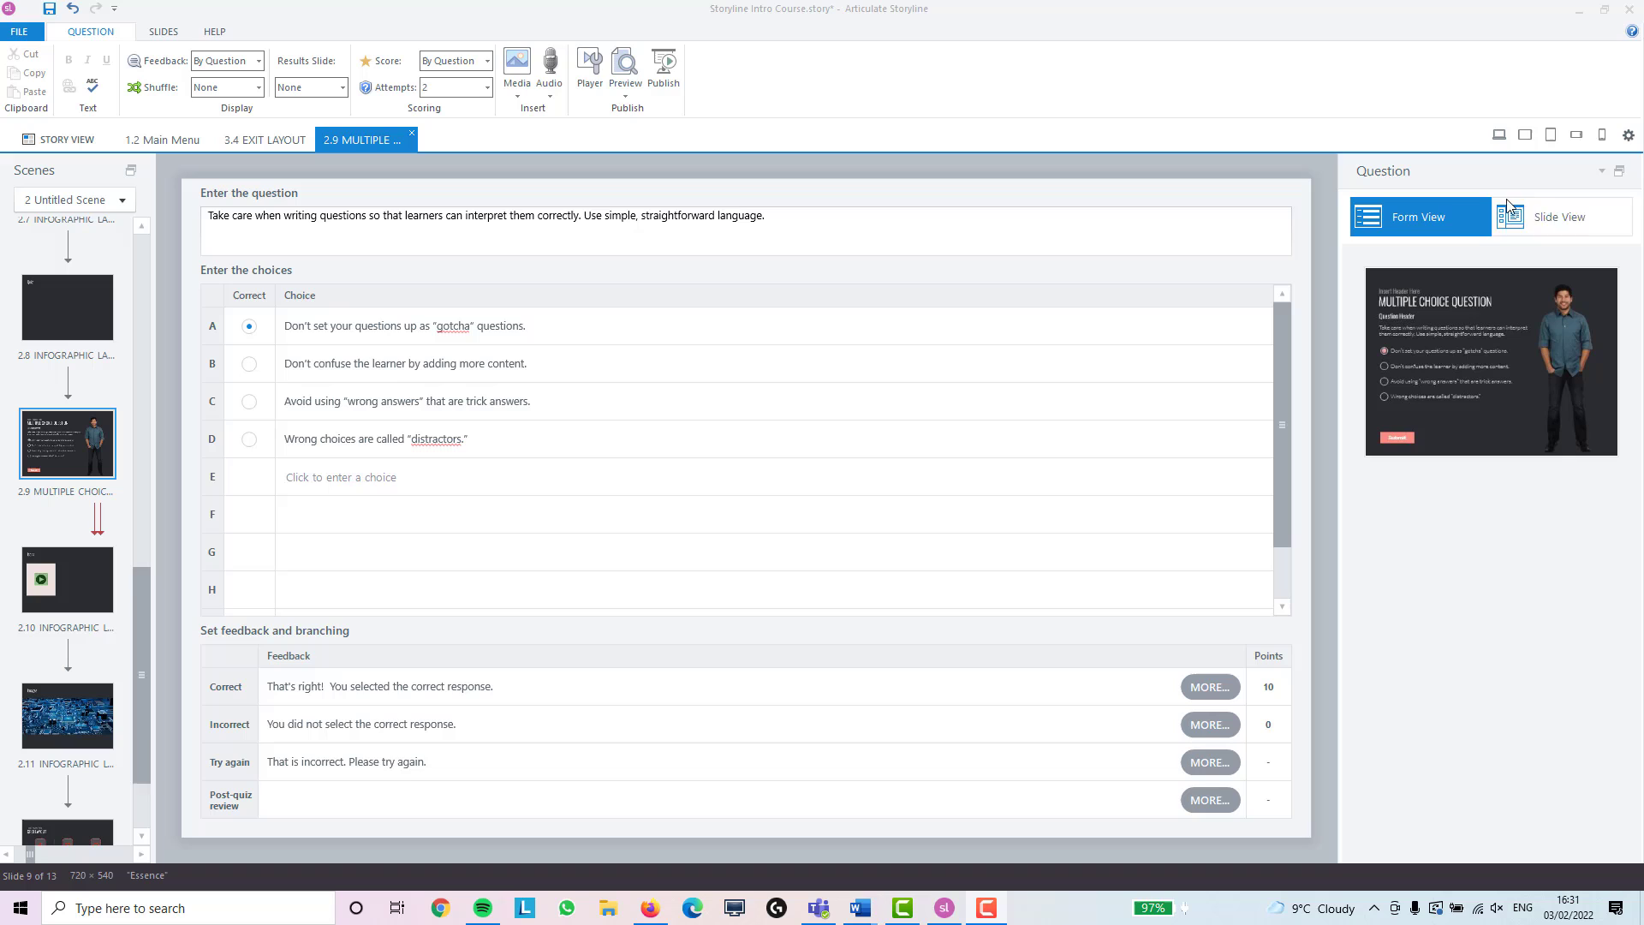
pyautogui.click(1561, 218)
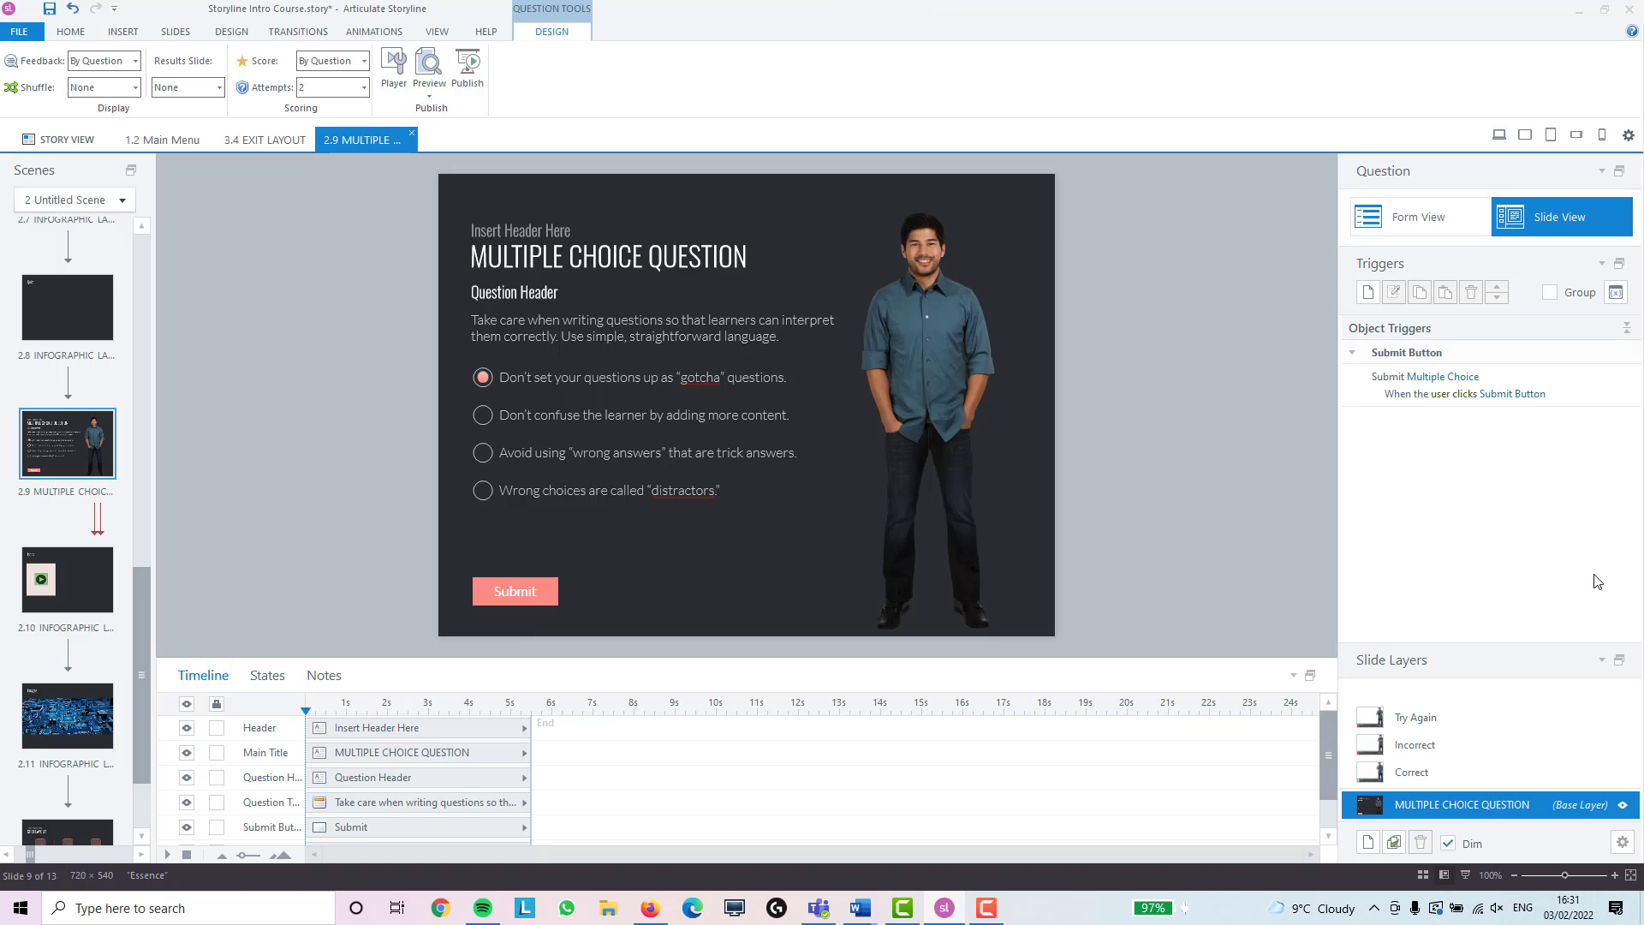
pyautogui.moveTo(1592, 470)
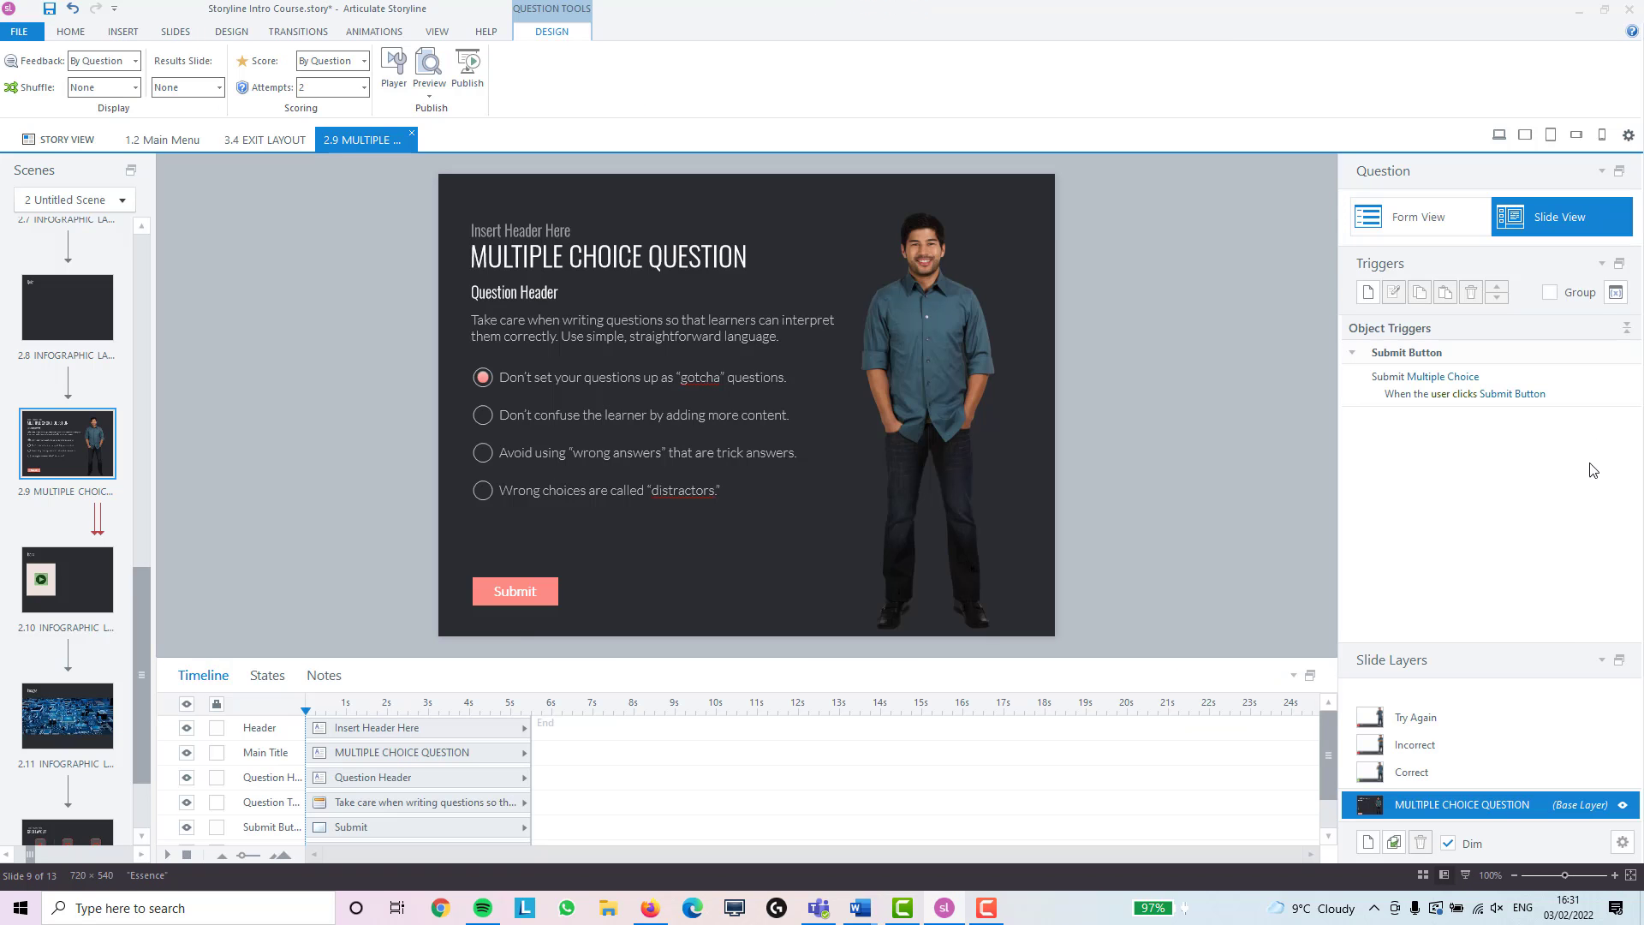
pyautogui.moveTo(1452, 240)
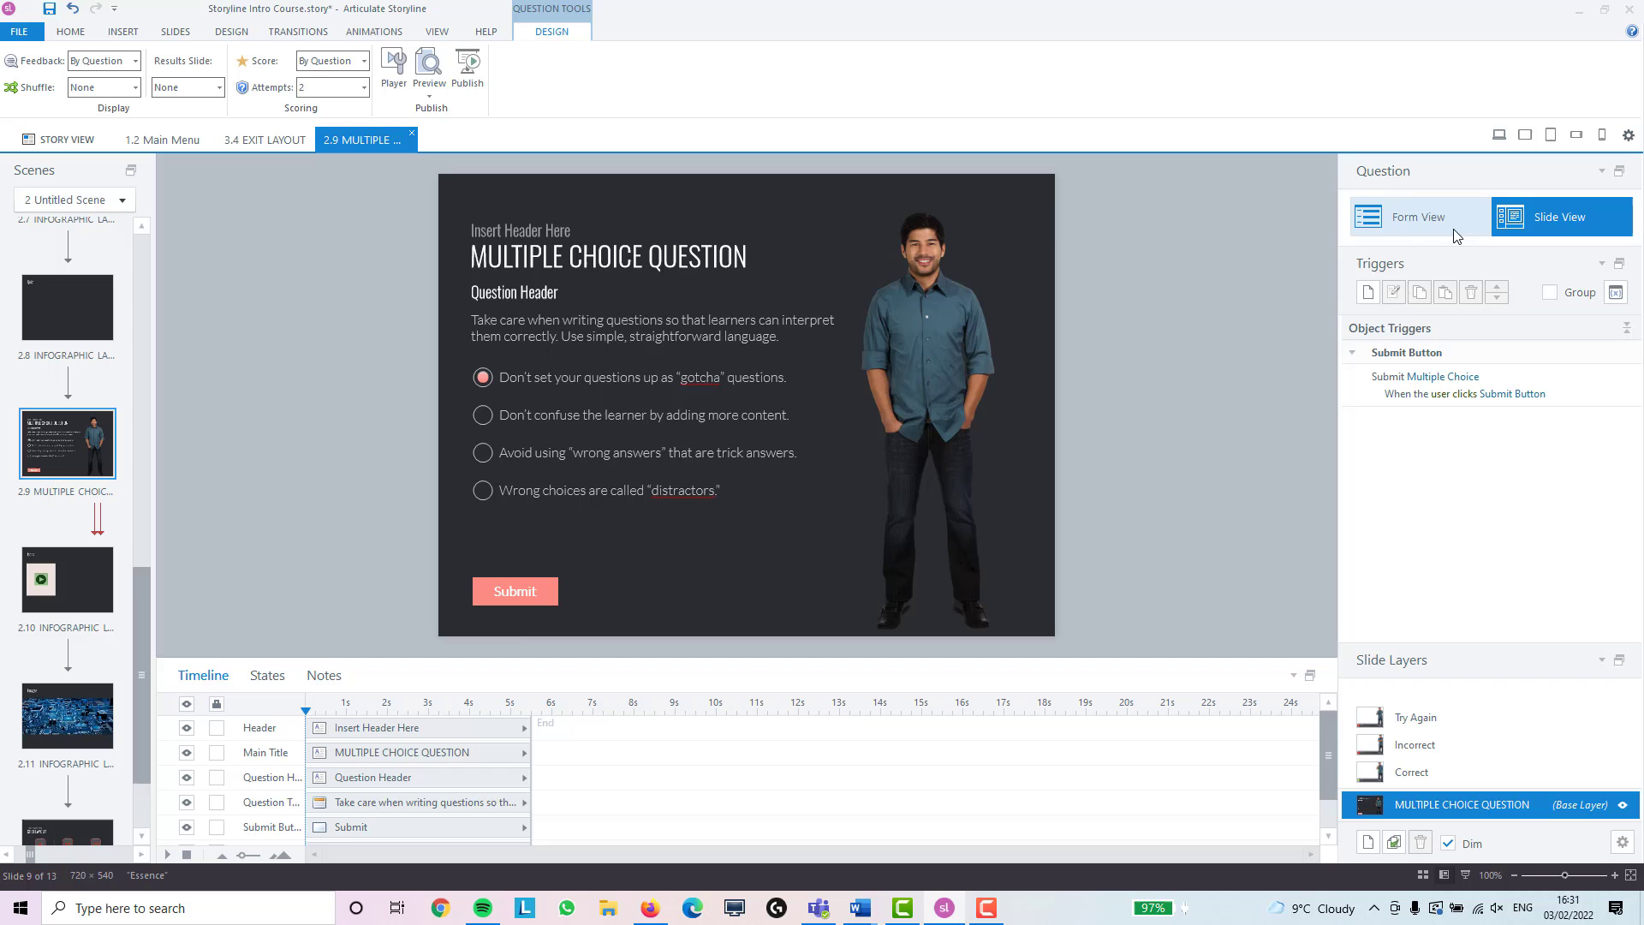
pyautogui.click(1418, 216)
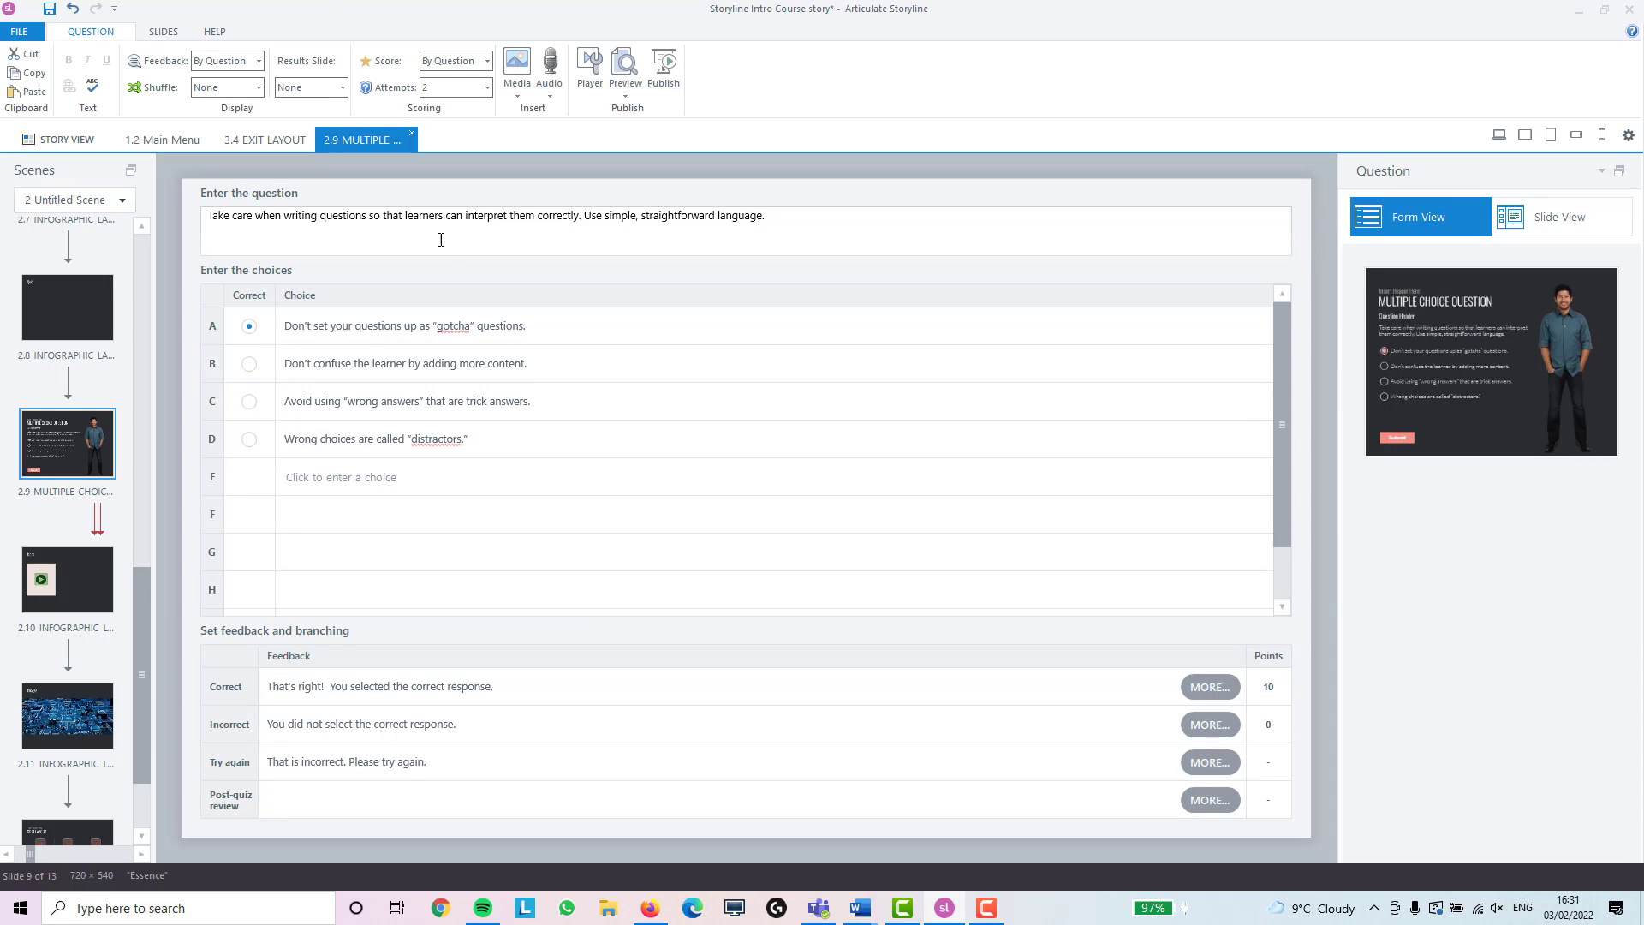
# Replace the placeholder question with "What is the best cake?"
pyautogui.tripleClick(483, 216)
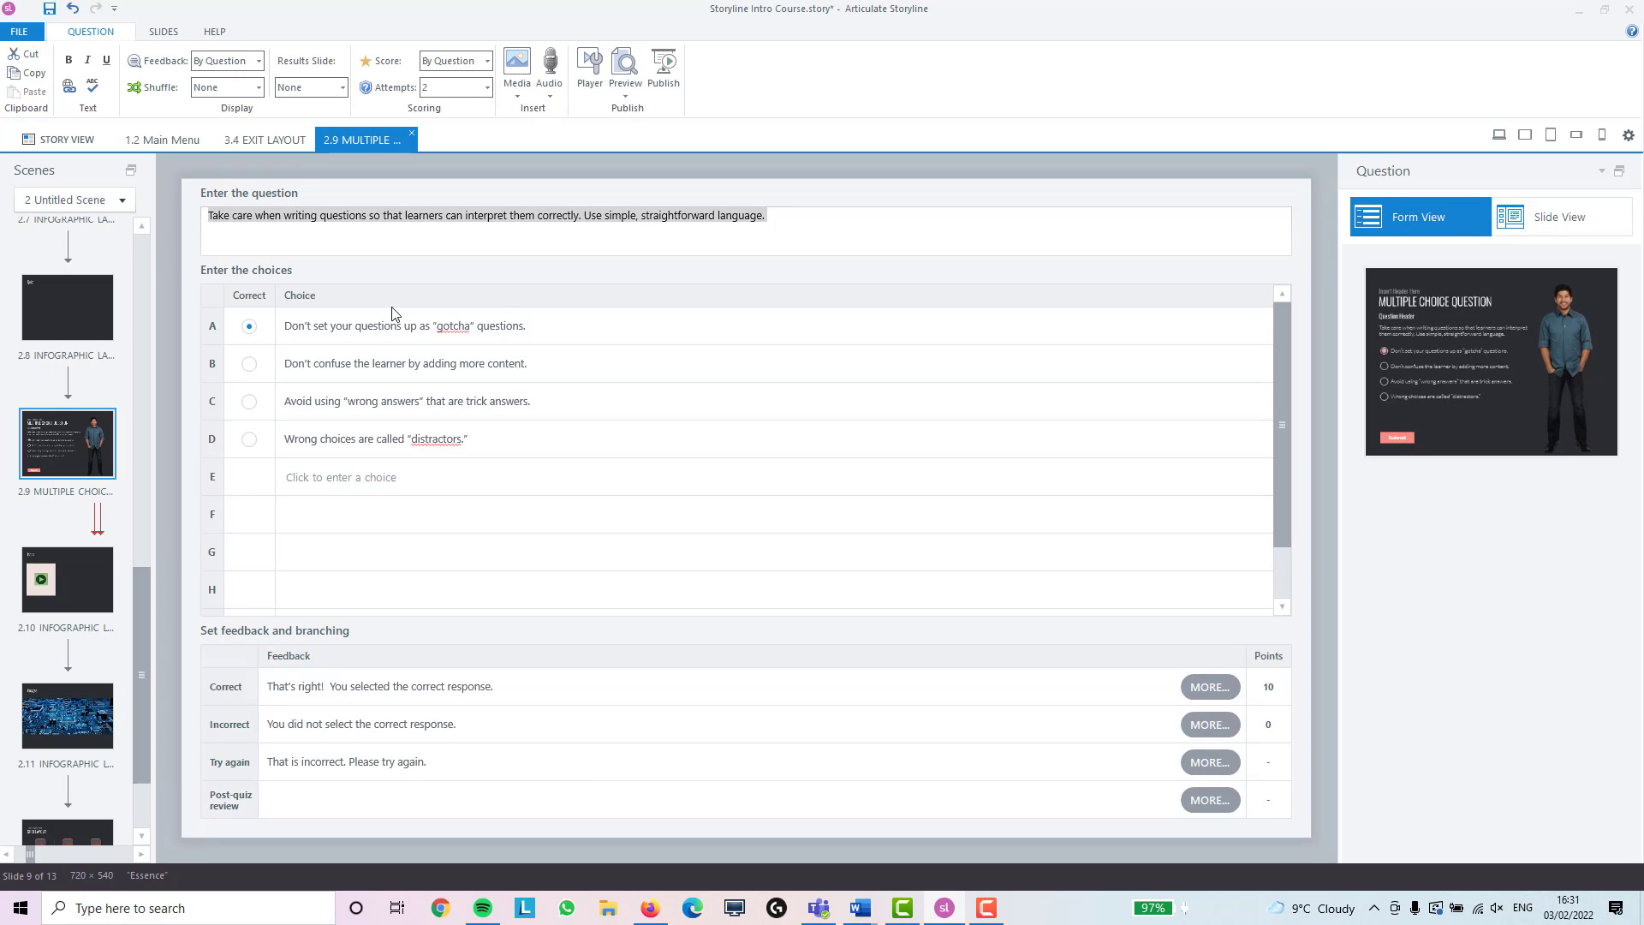
pyautogui.click(565, 326)
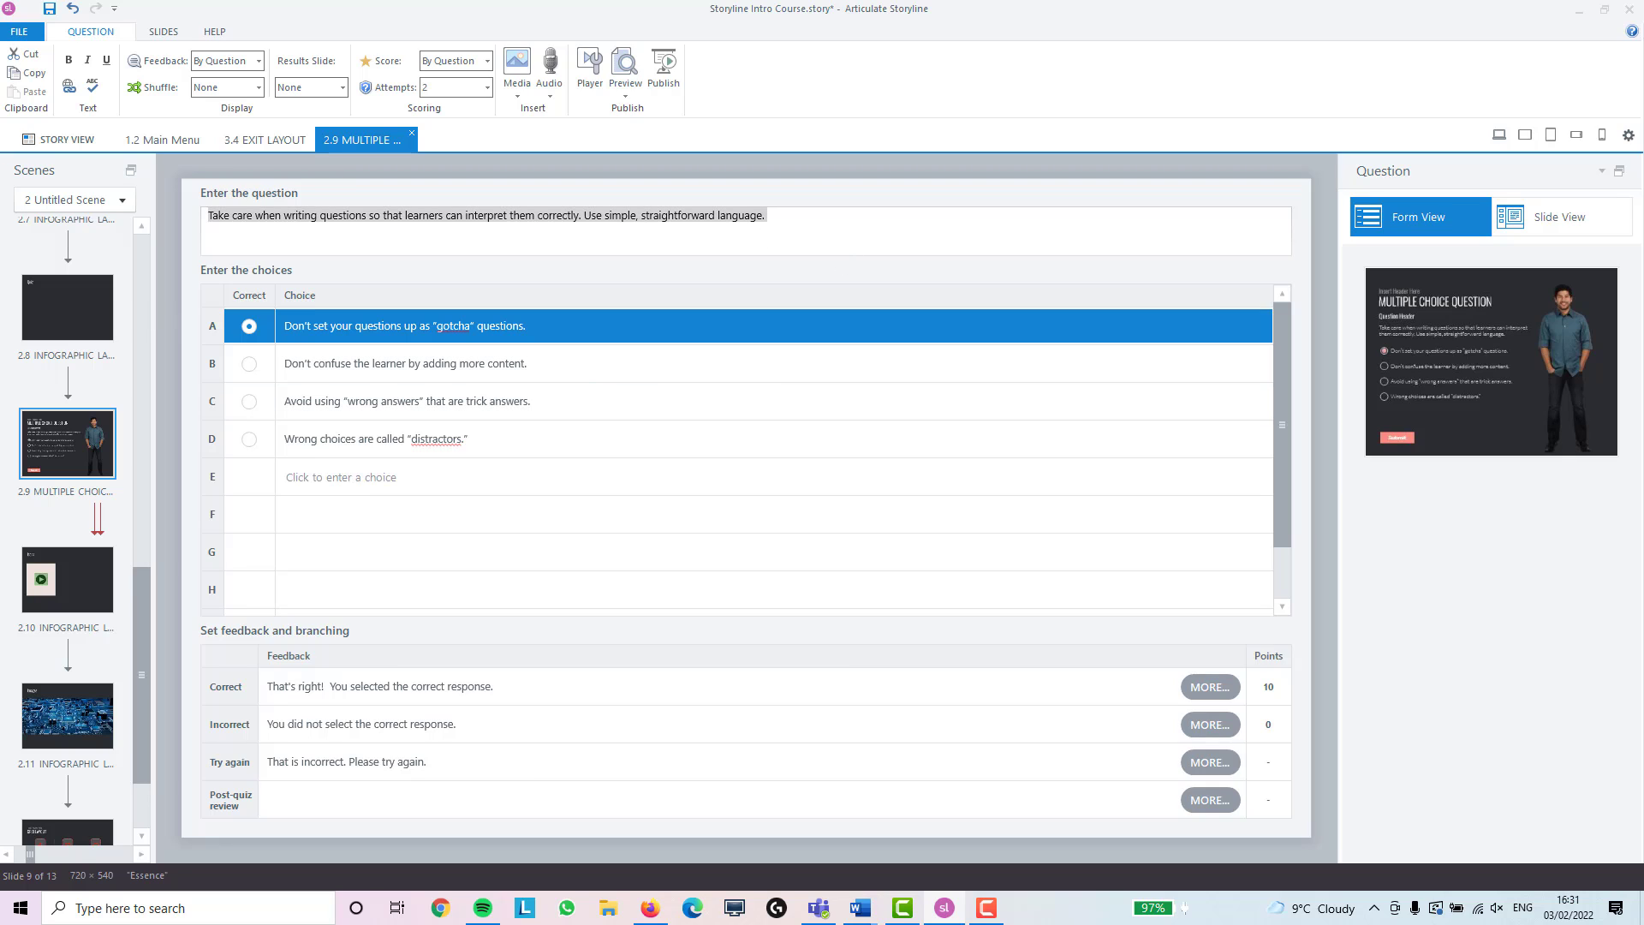
pyautogui.write('What is the best cake?')
pyautogui.click(772, 325)
pyautogui.write('Chocolate')
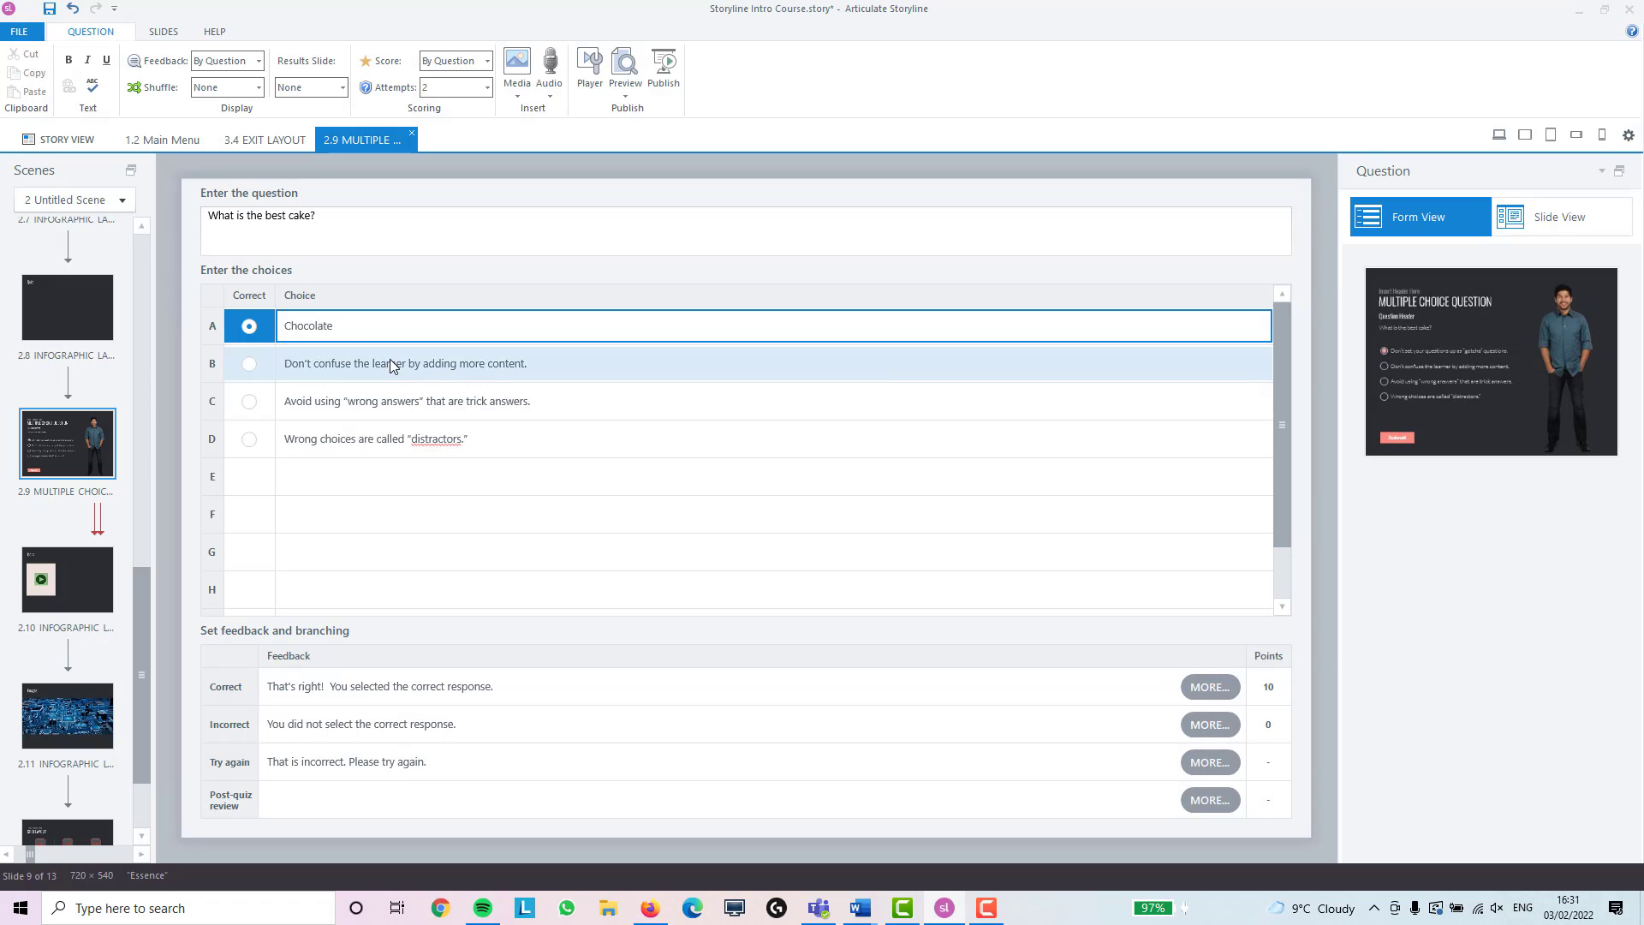
# Fill the answer choices Vanilla, Mint, Orange and a fifth choice Banana
pyautogui.write('Van')
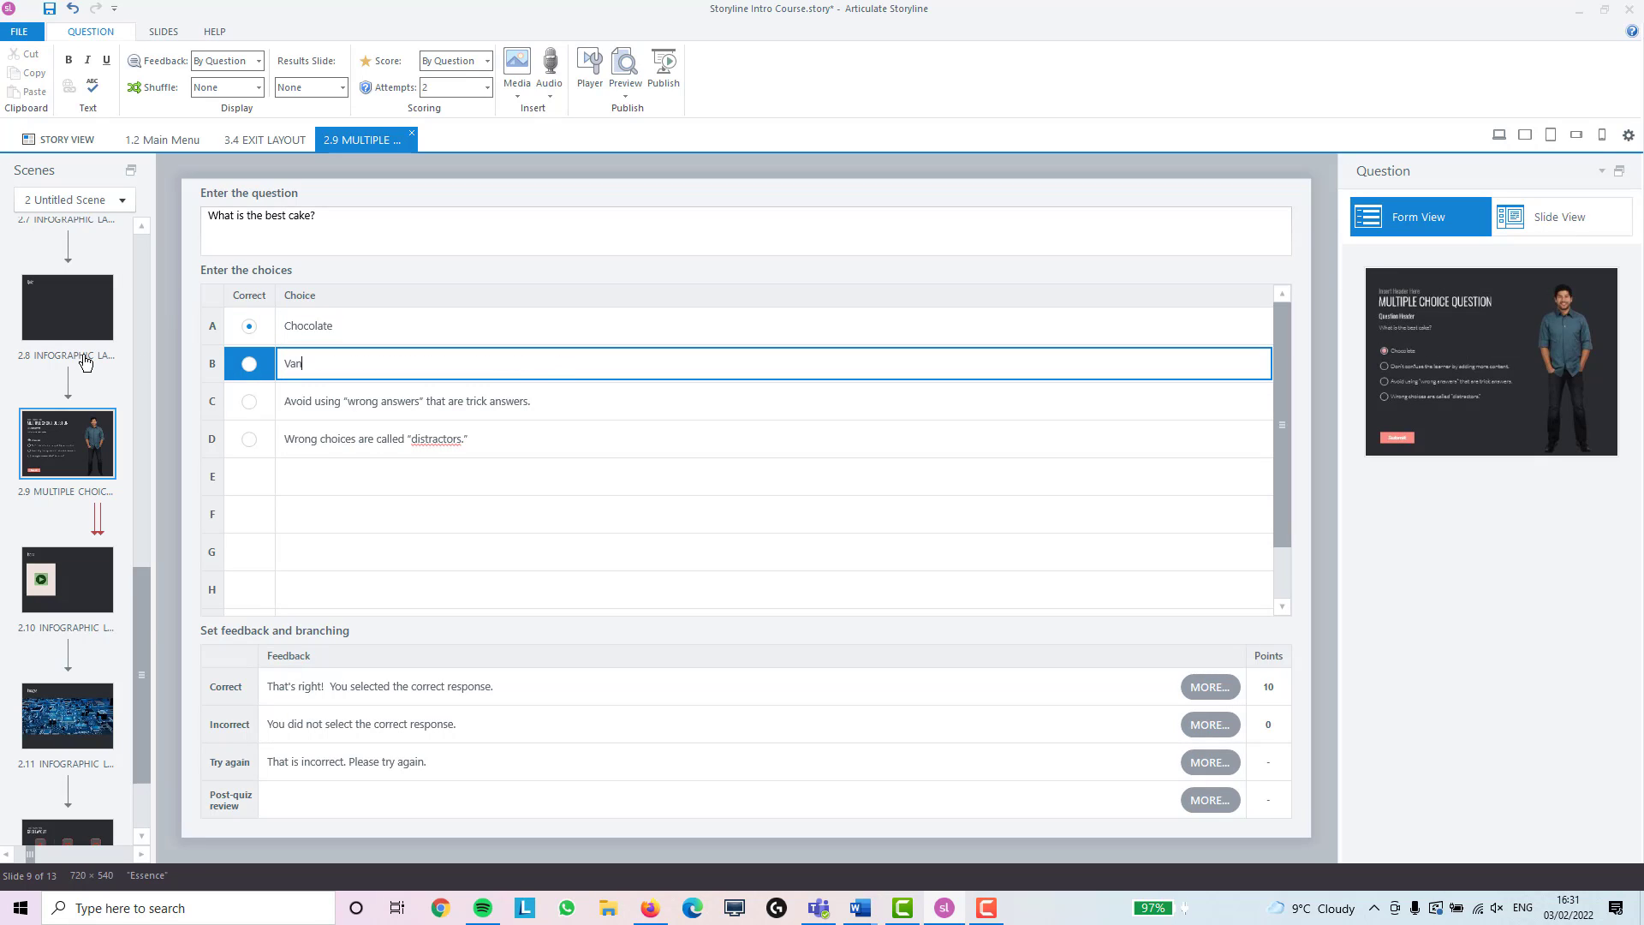
pyautogui.write('illa')
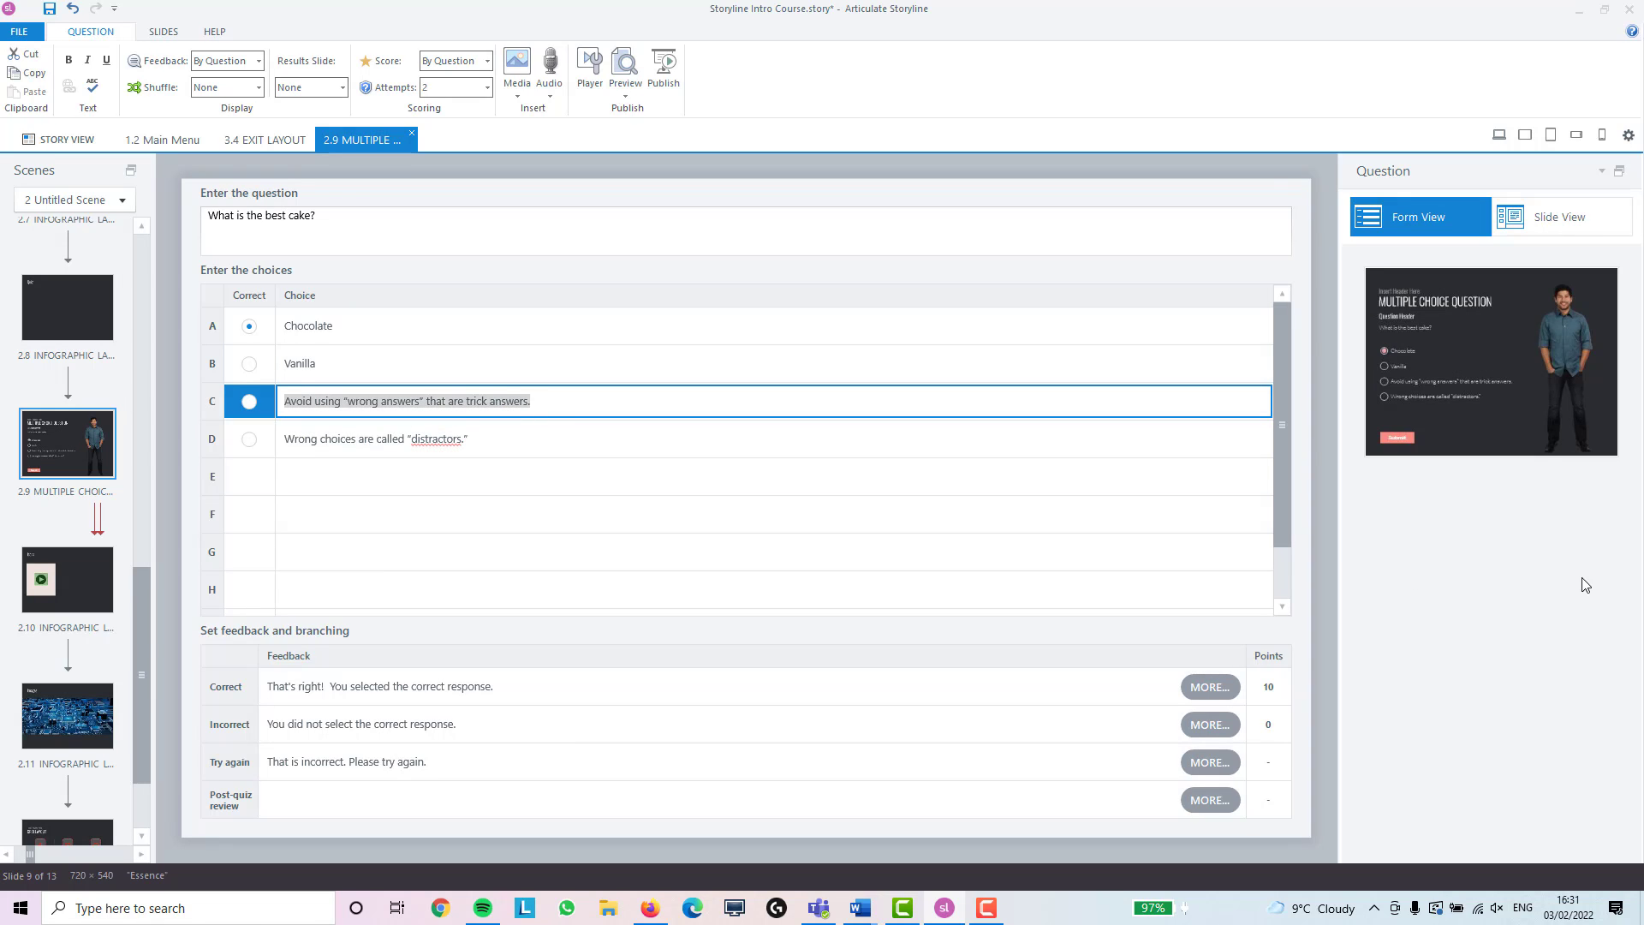
pyautogui.write('Mint')
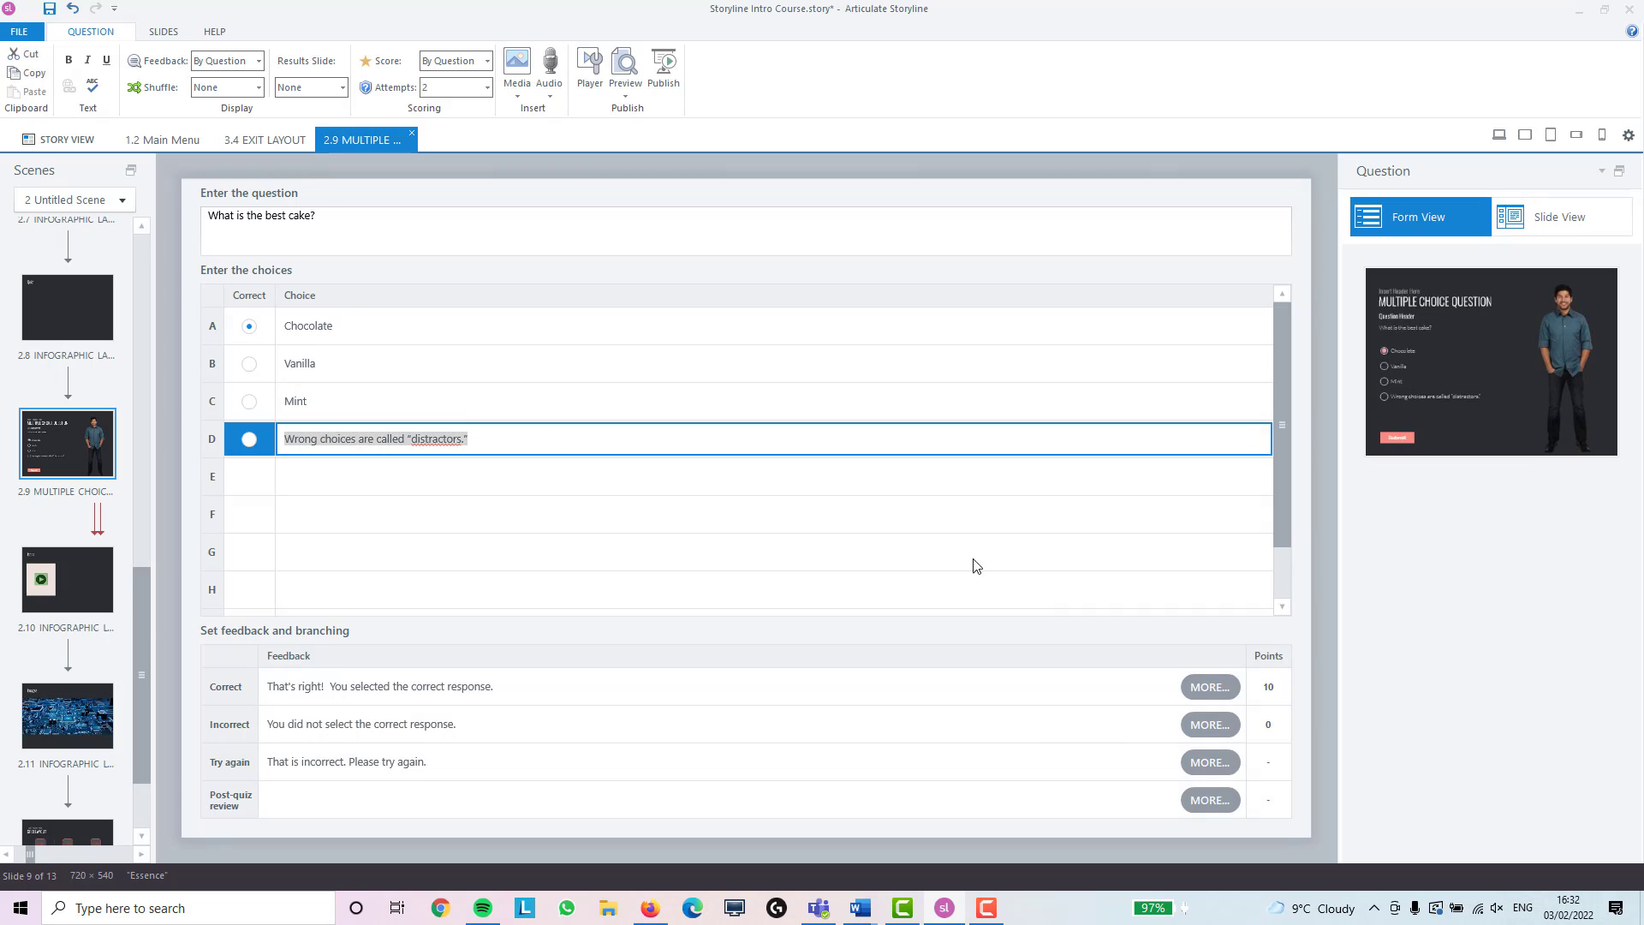
pyautogui.write('Orange')
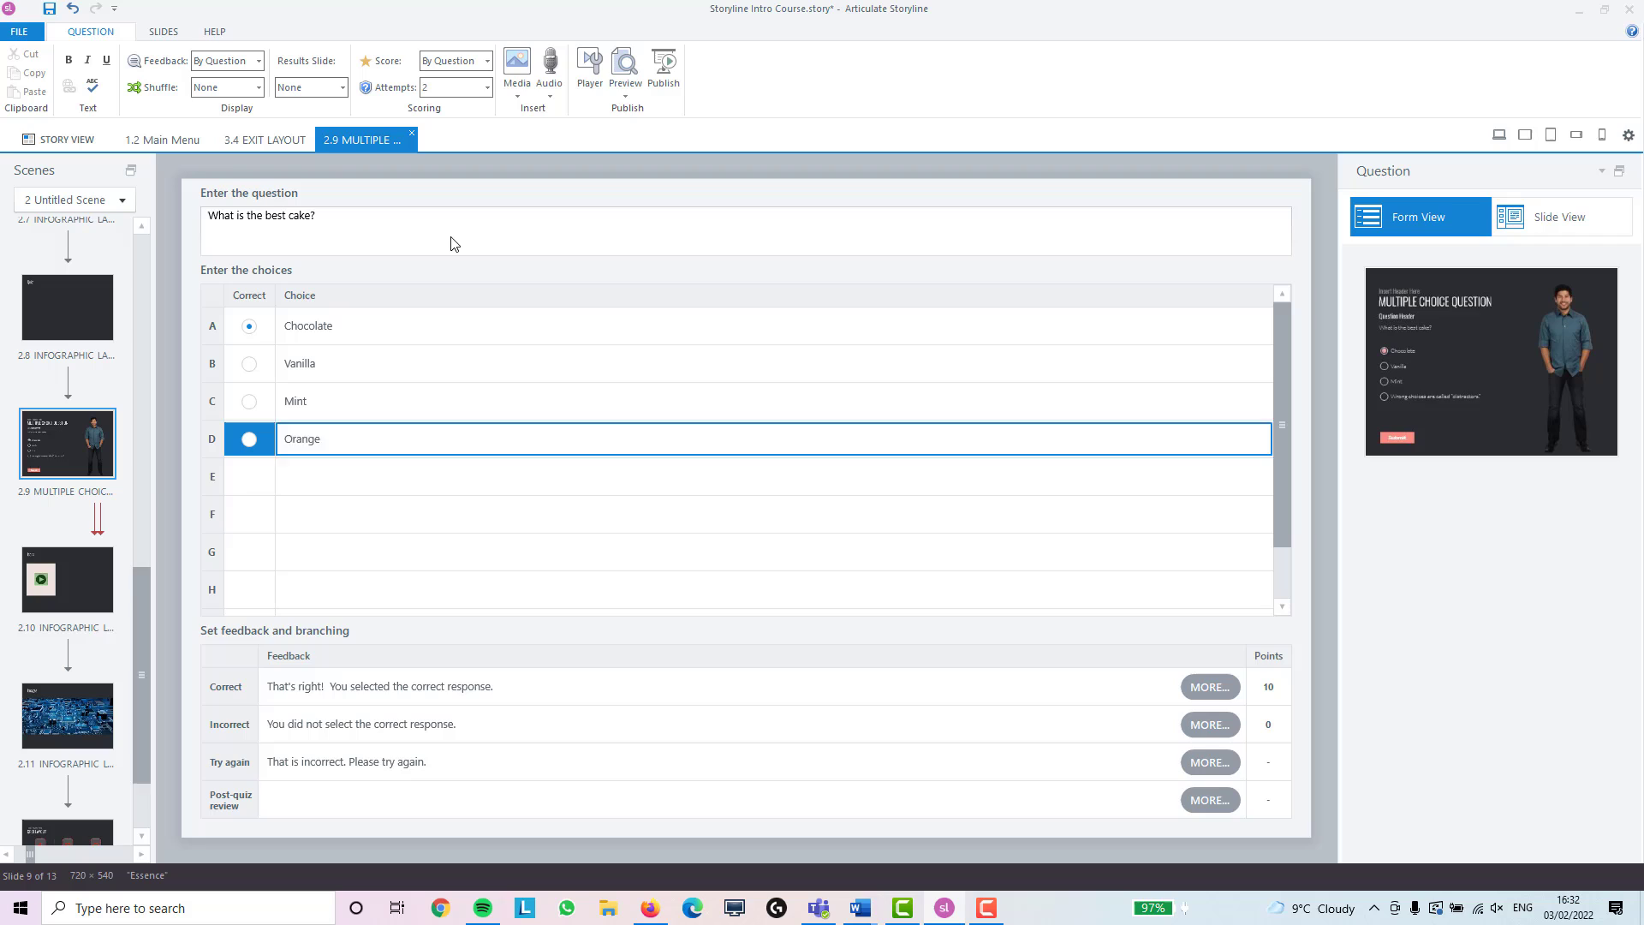
pyautogui.click(353, 438)
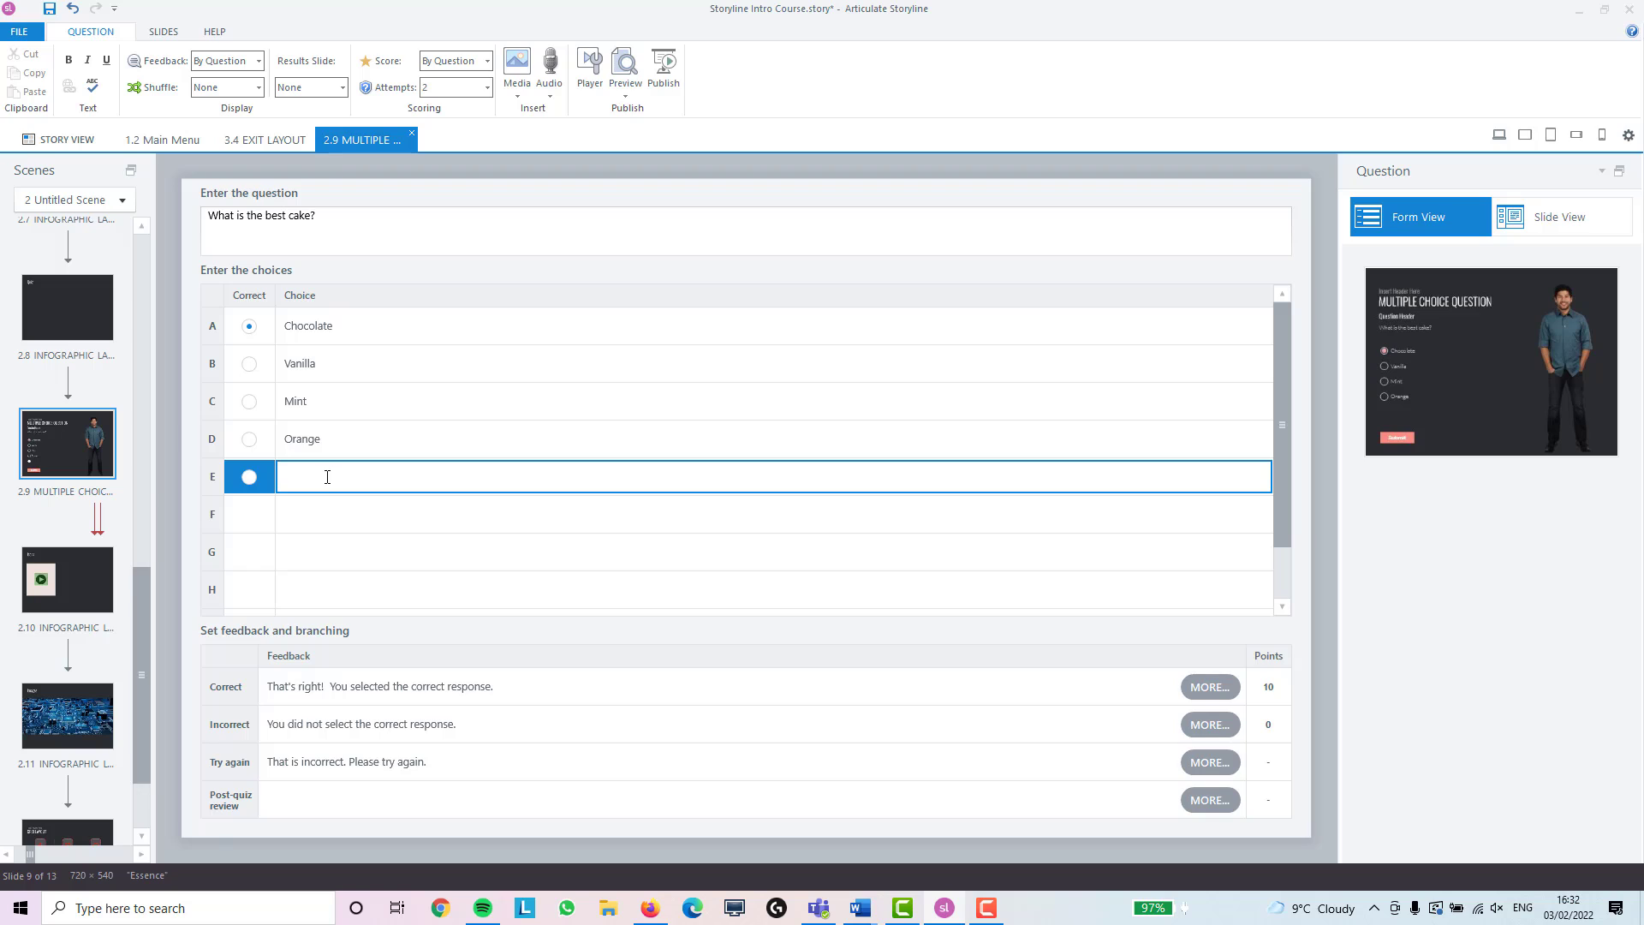
pyautogui.write('Banana')
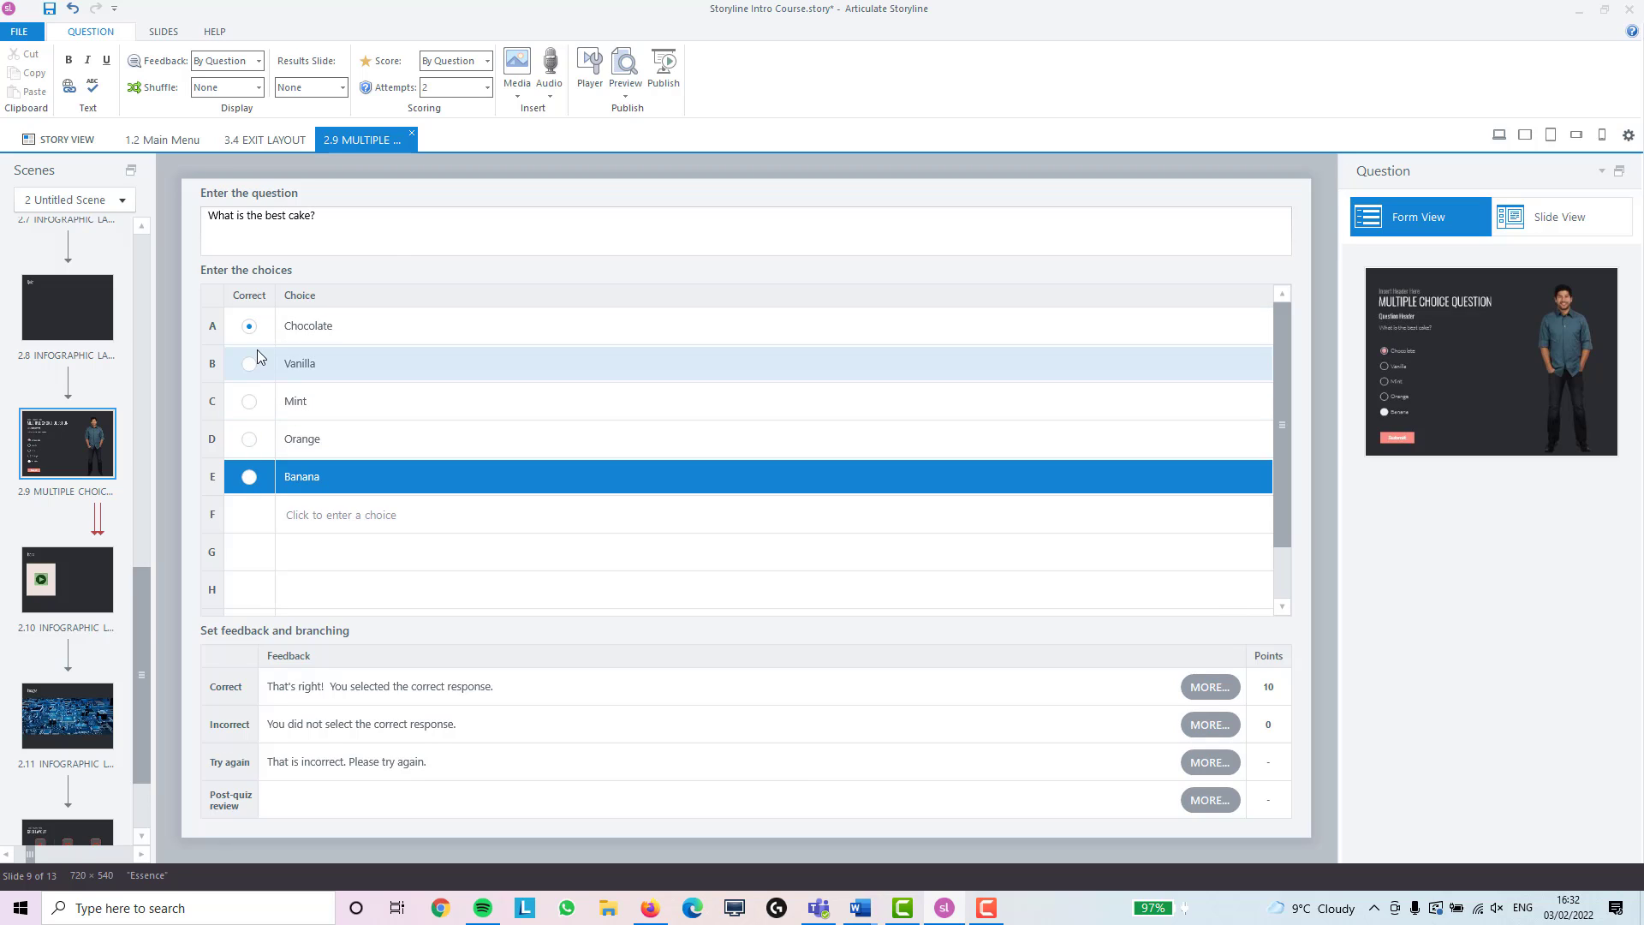
# Mark Banana as the correct answer and bring up the Correct feedback settings
pyautogui.click(248, 438)
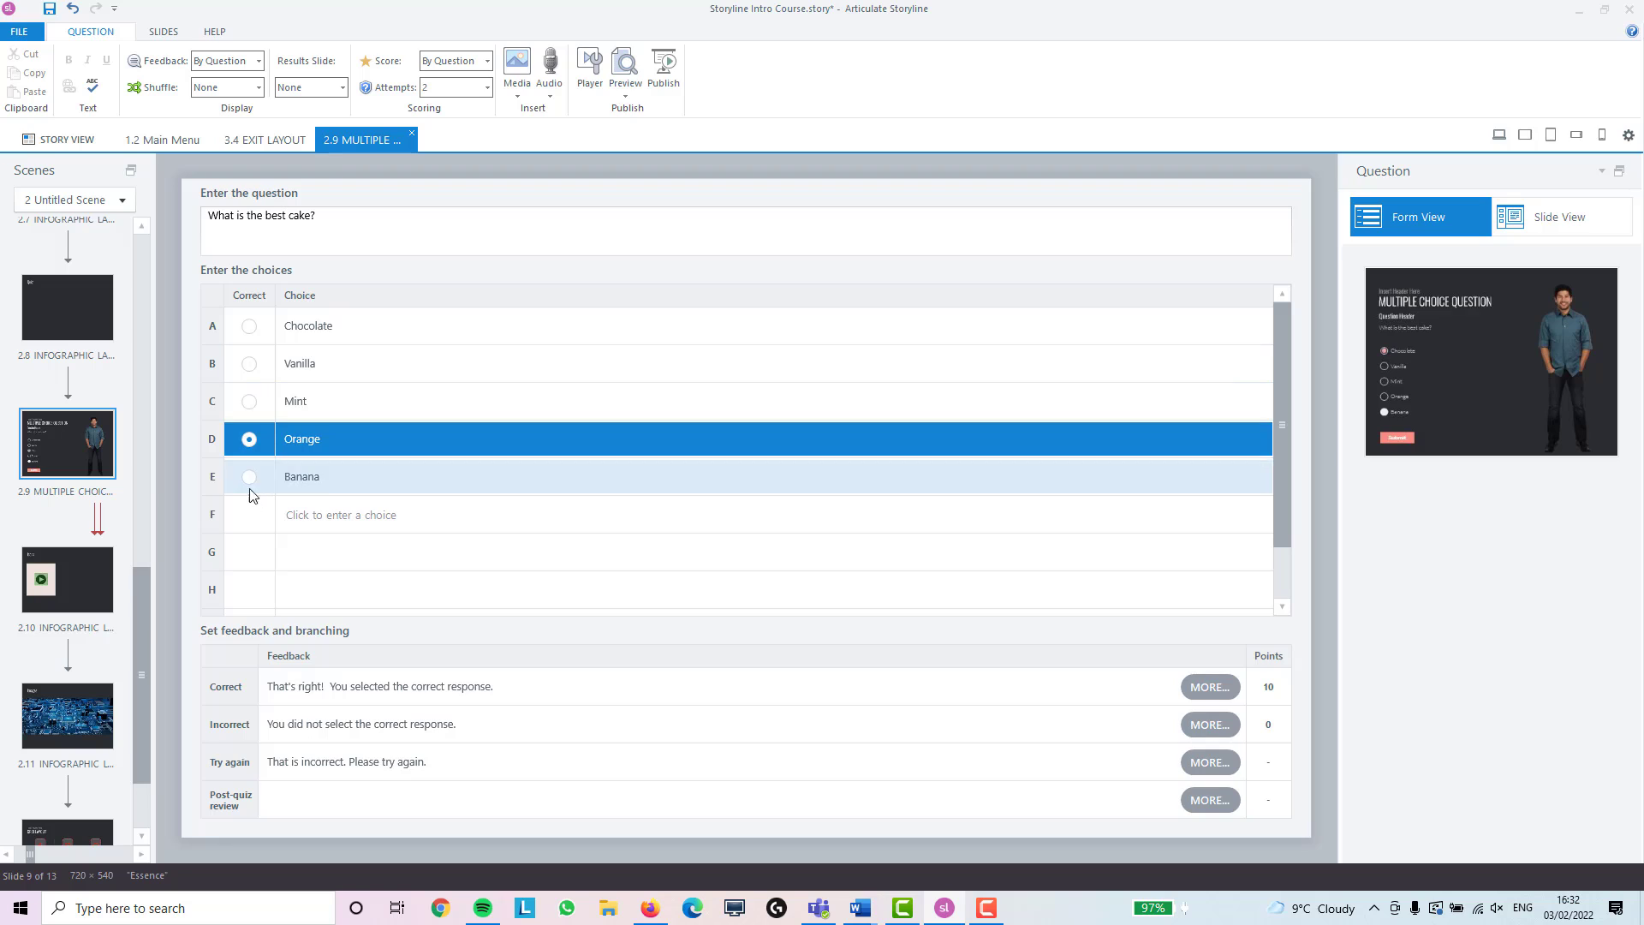
pyautogui.click(248, 476)
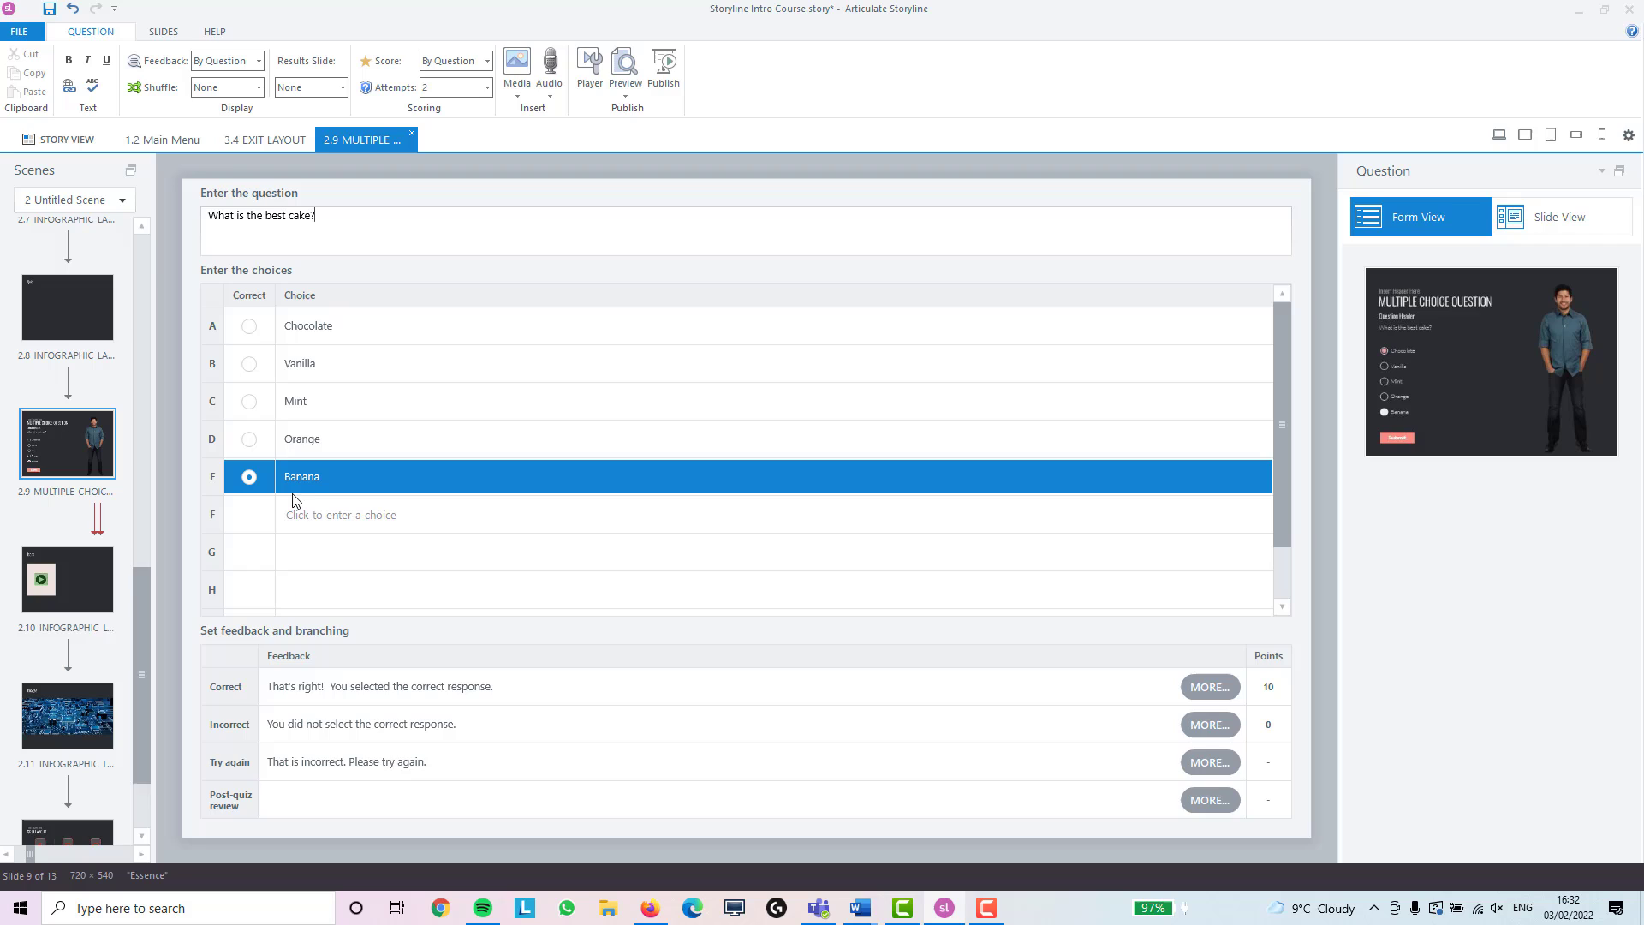
pyautogui.moveTo(327, 409)
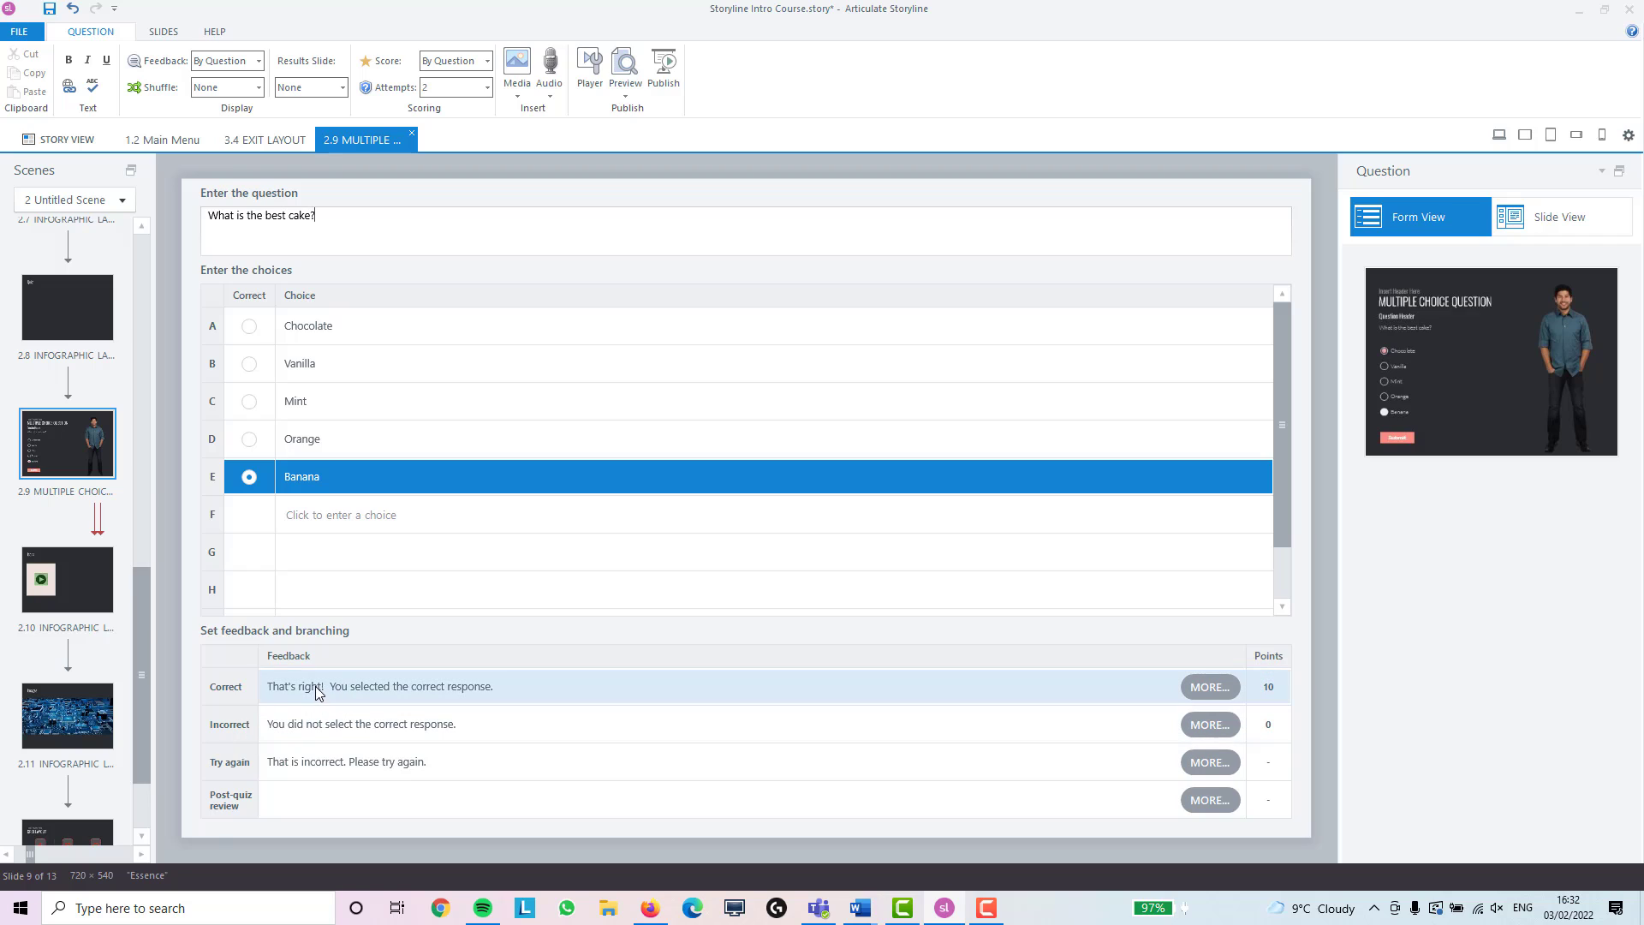
pyautogui.moveTo(366, 705)
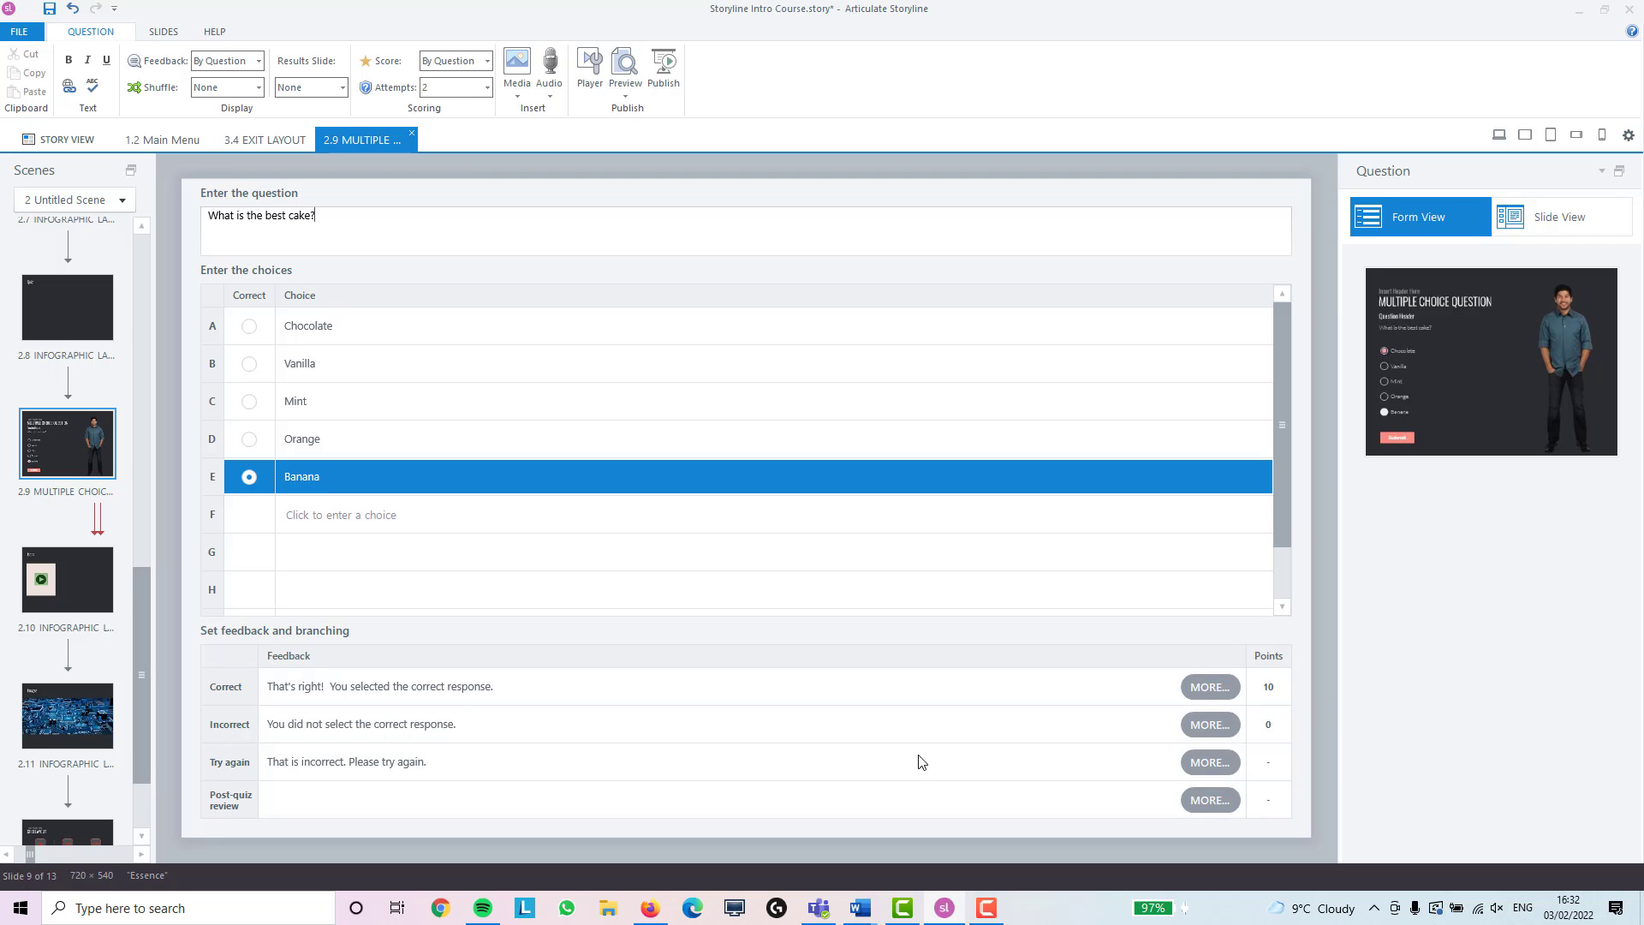
pyautogui.click(1209, 687)
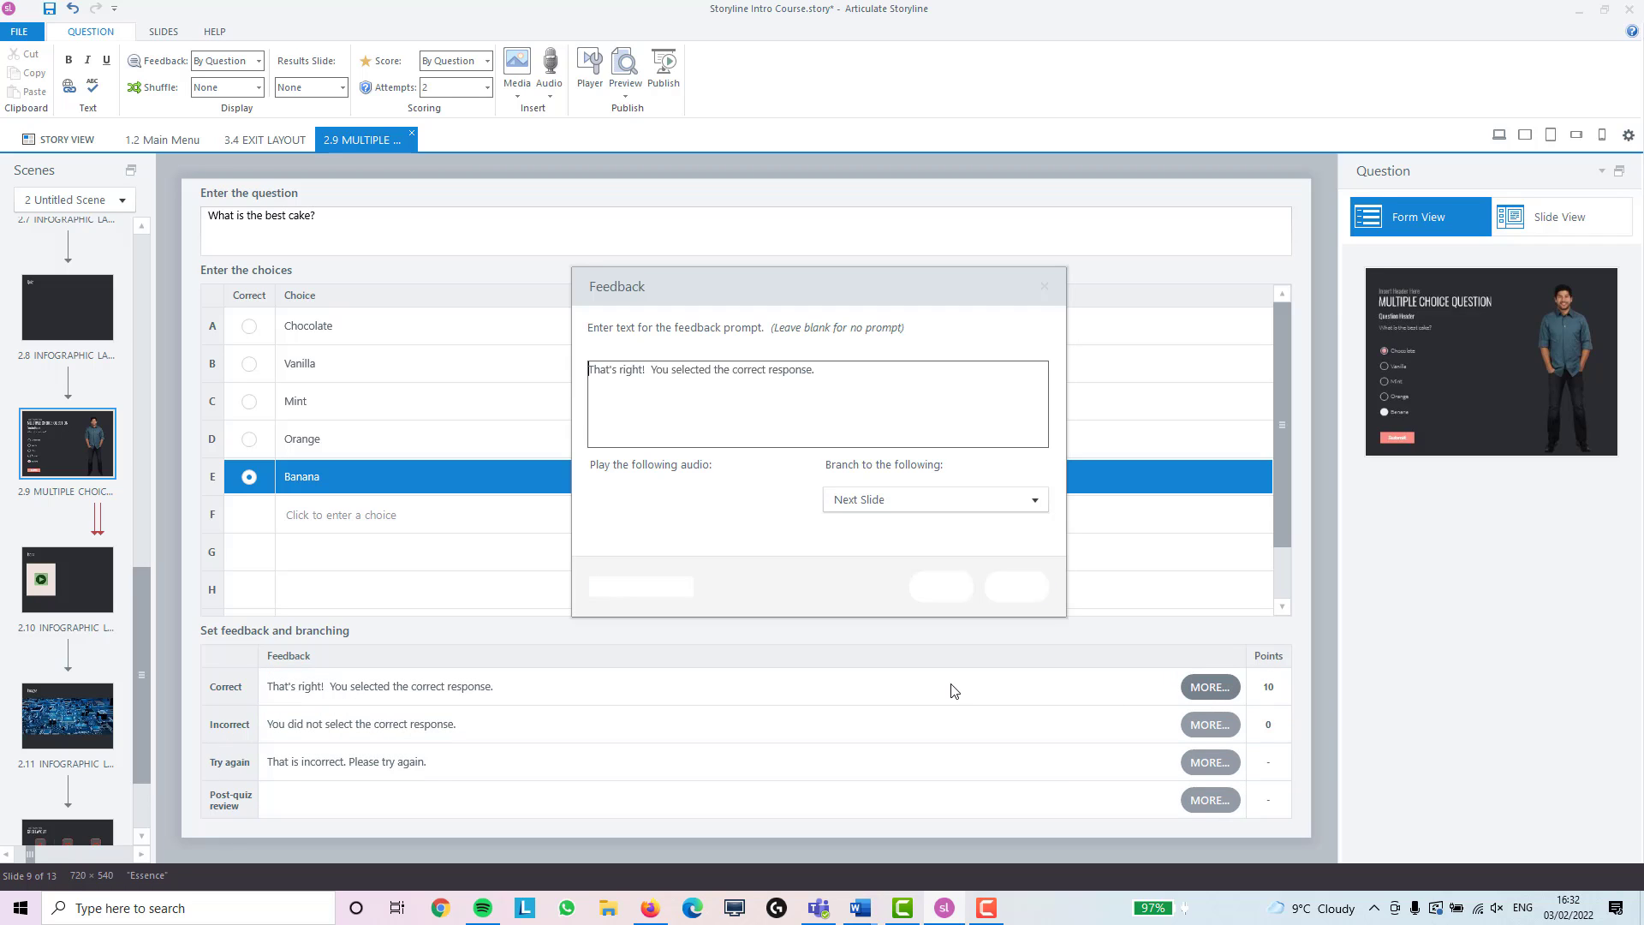
# Keep the default Correct feedback message and Next Slide branching and confirm with OK
pyautogui.click(839, 370)
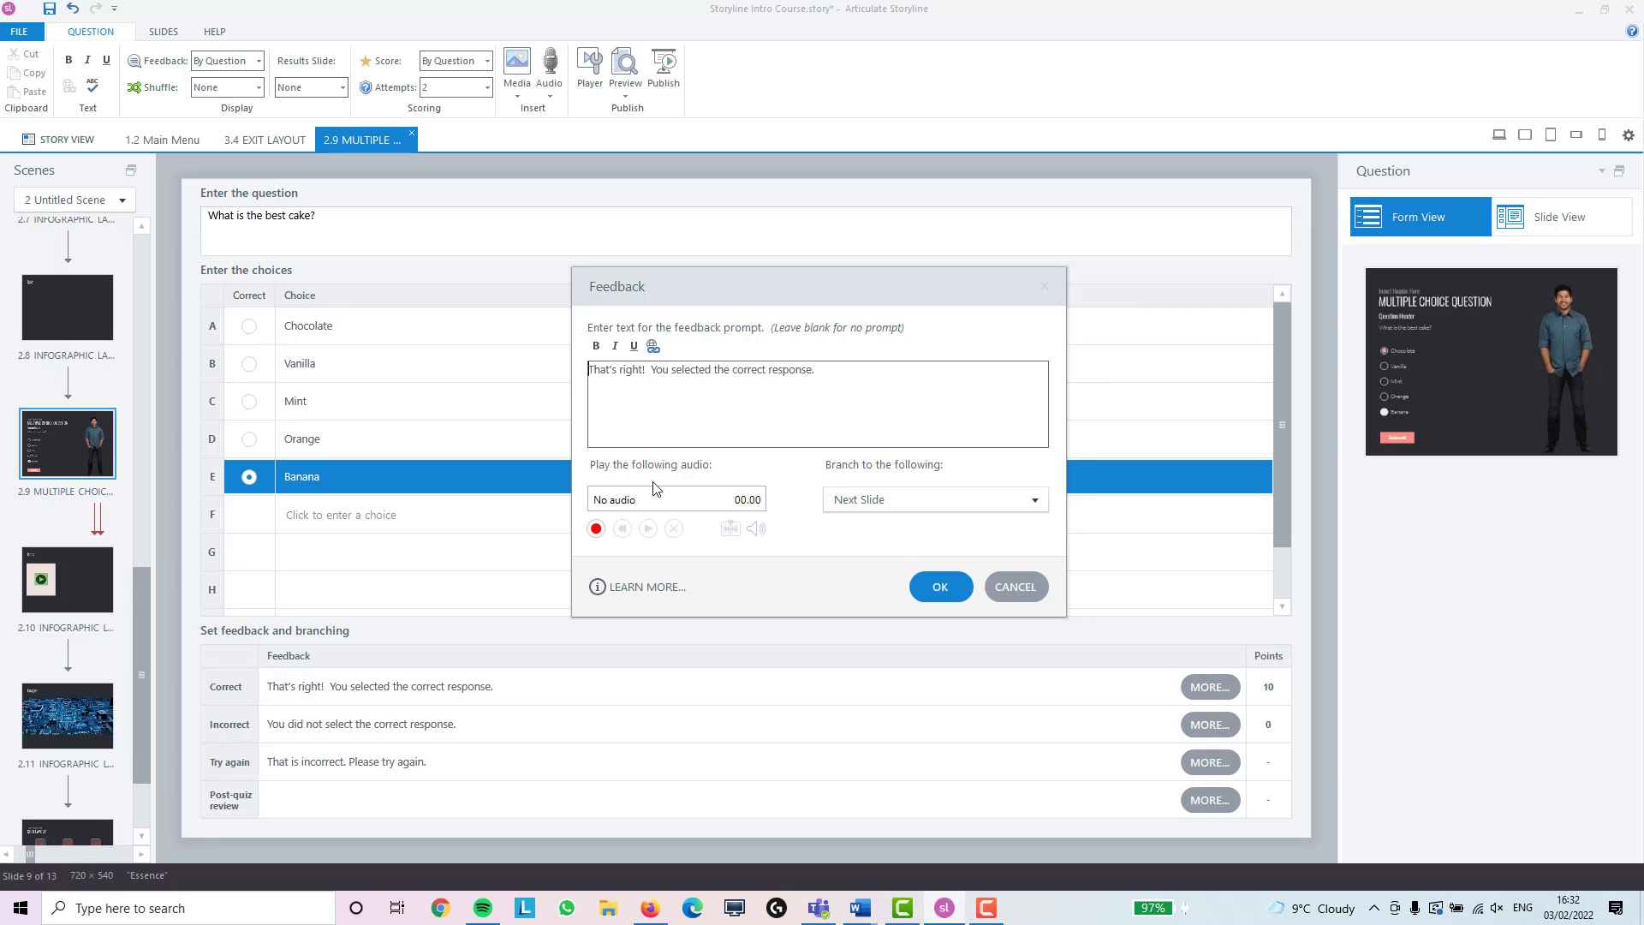
pyautogui.moveTo(959, 599)
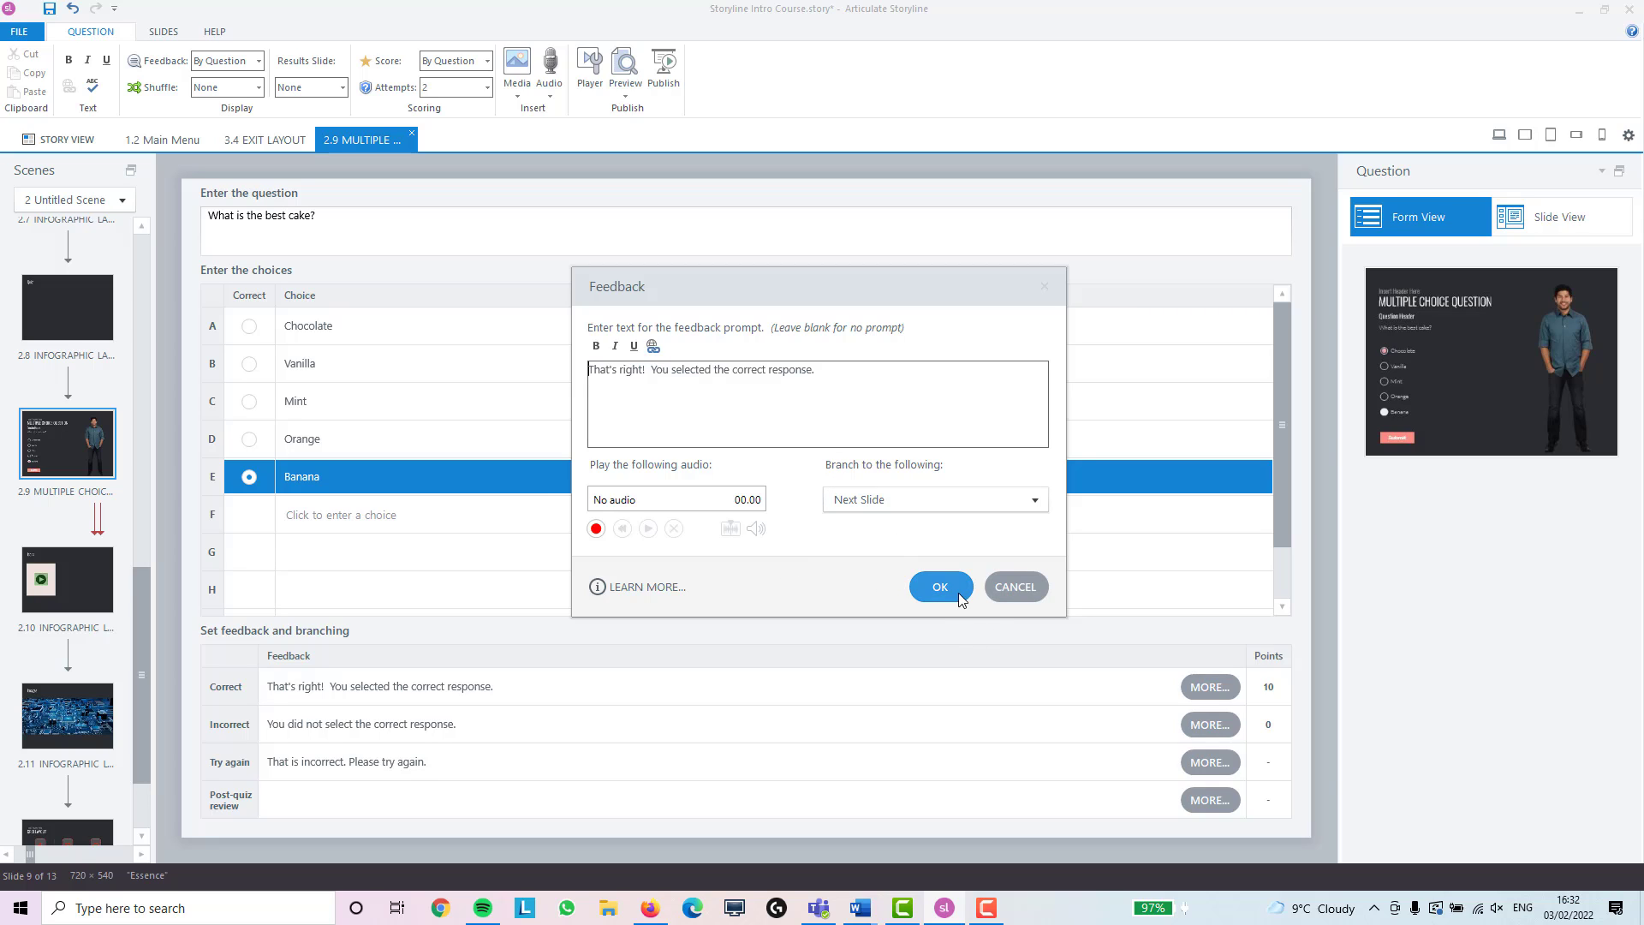
pyautogui.click(940, 586)
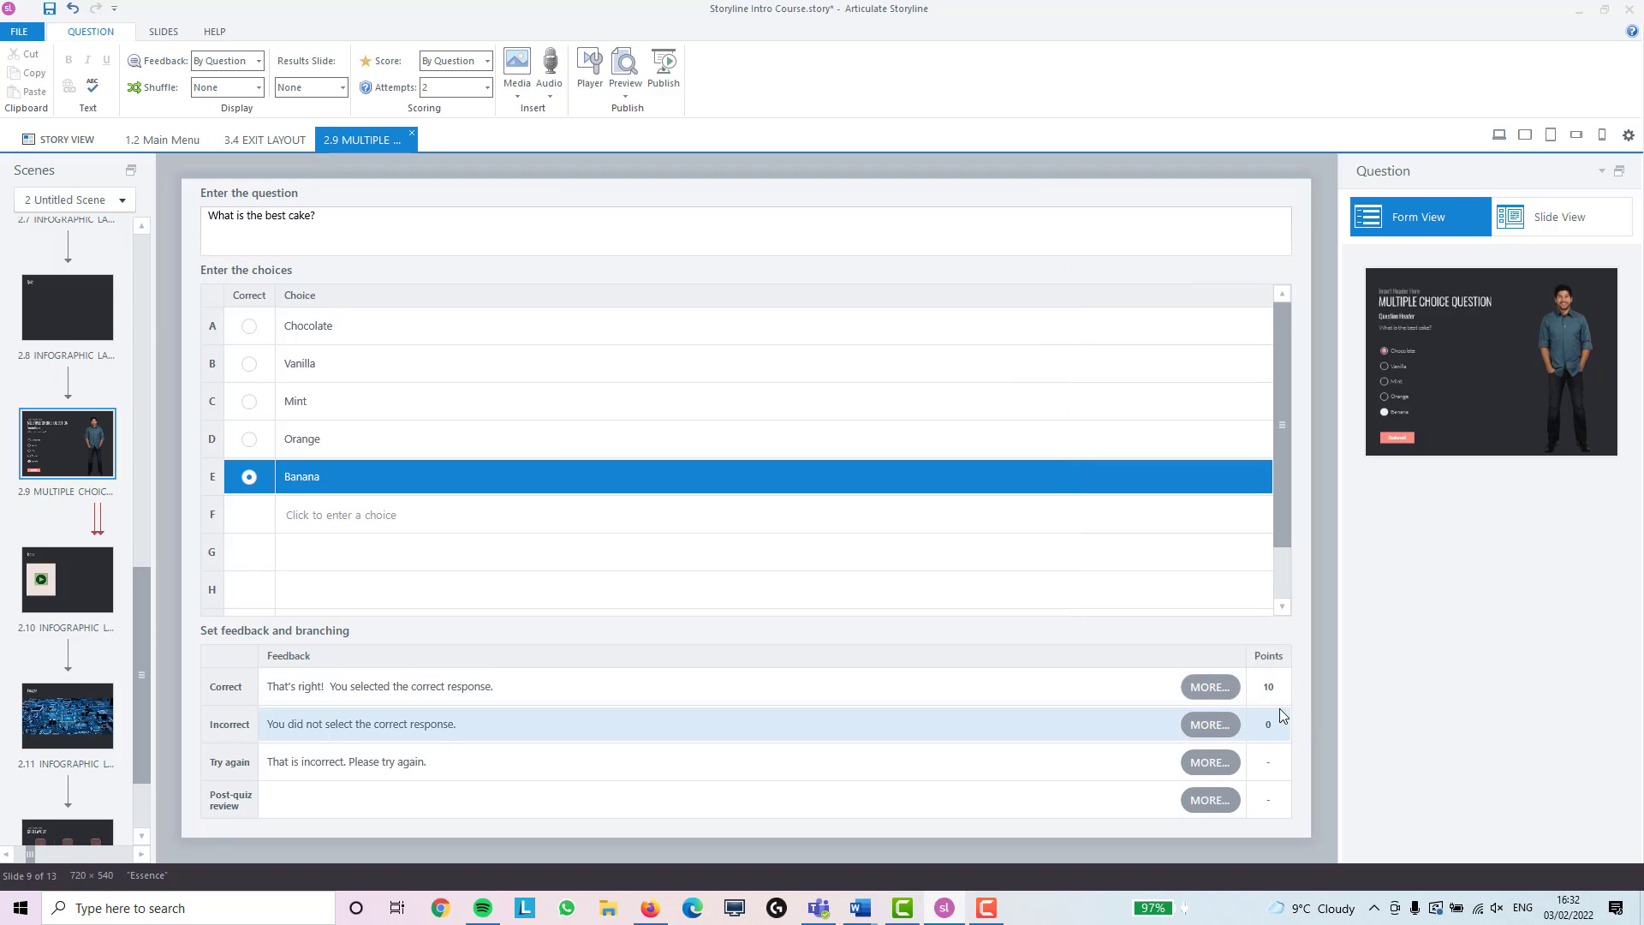
# Switch the question to Slide View showing its layout with the feedback layers
pyautogui.click(1264, 687)
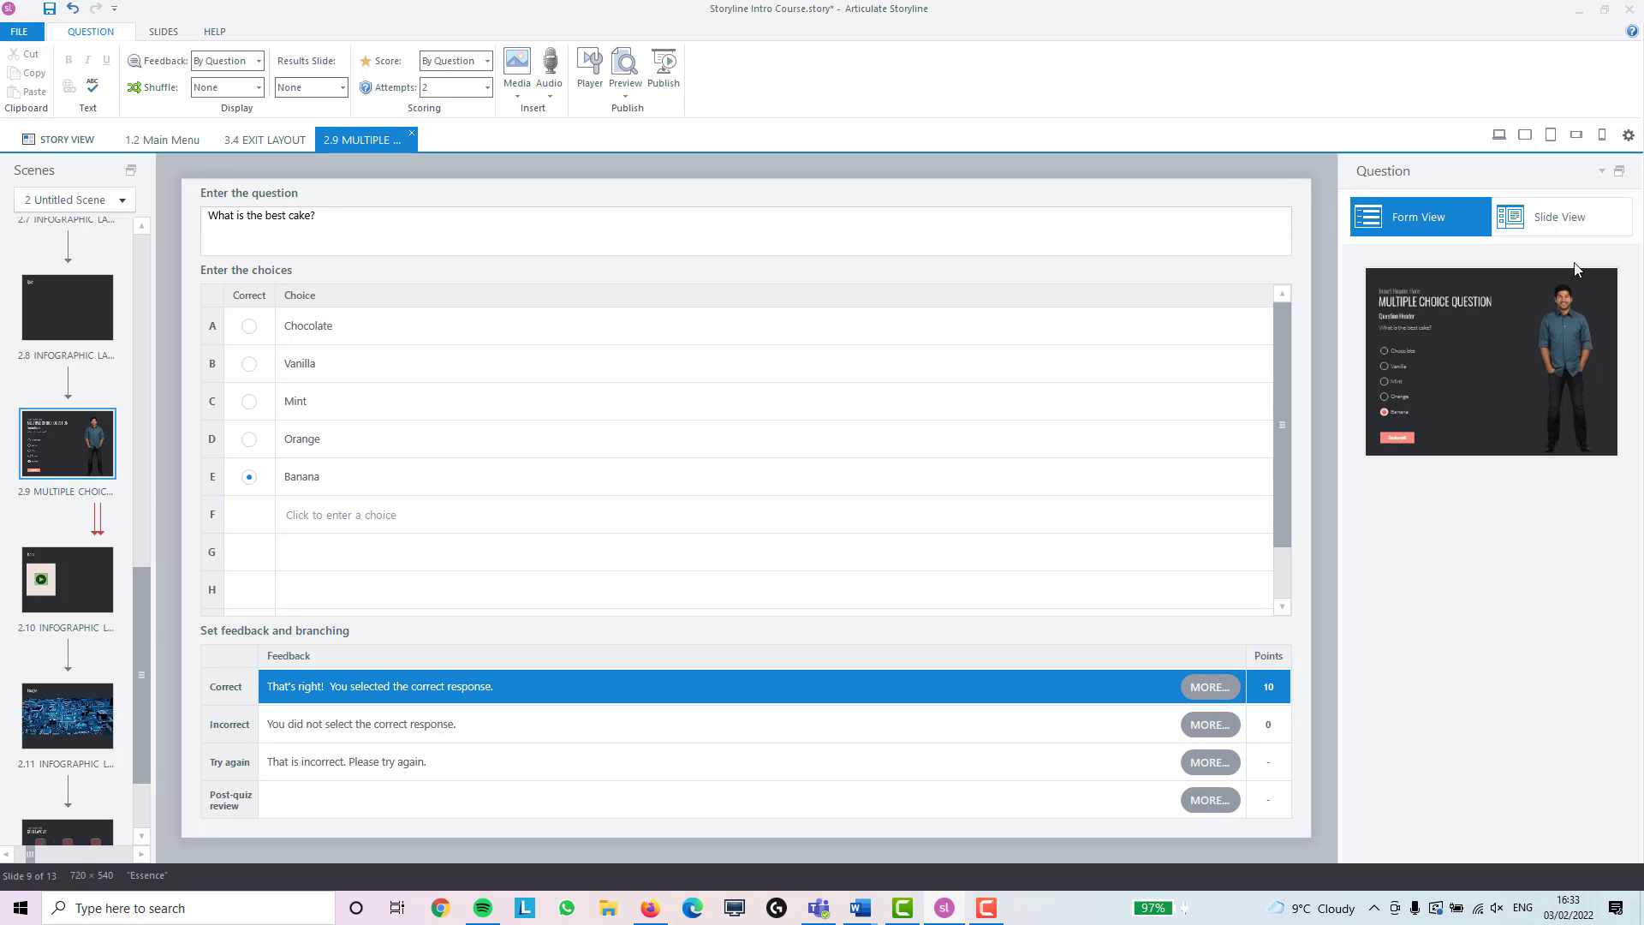
pyautogui.click(1562, 218)
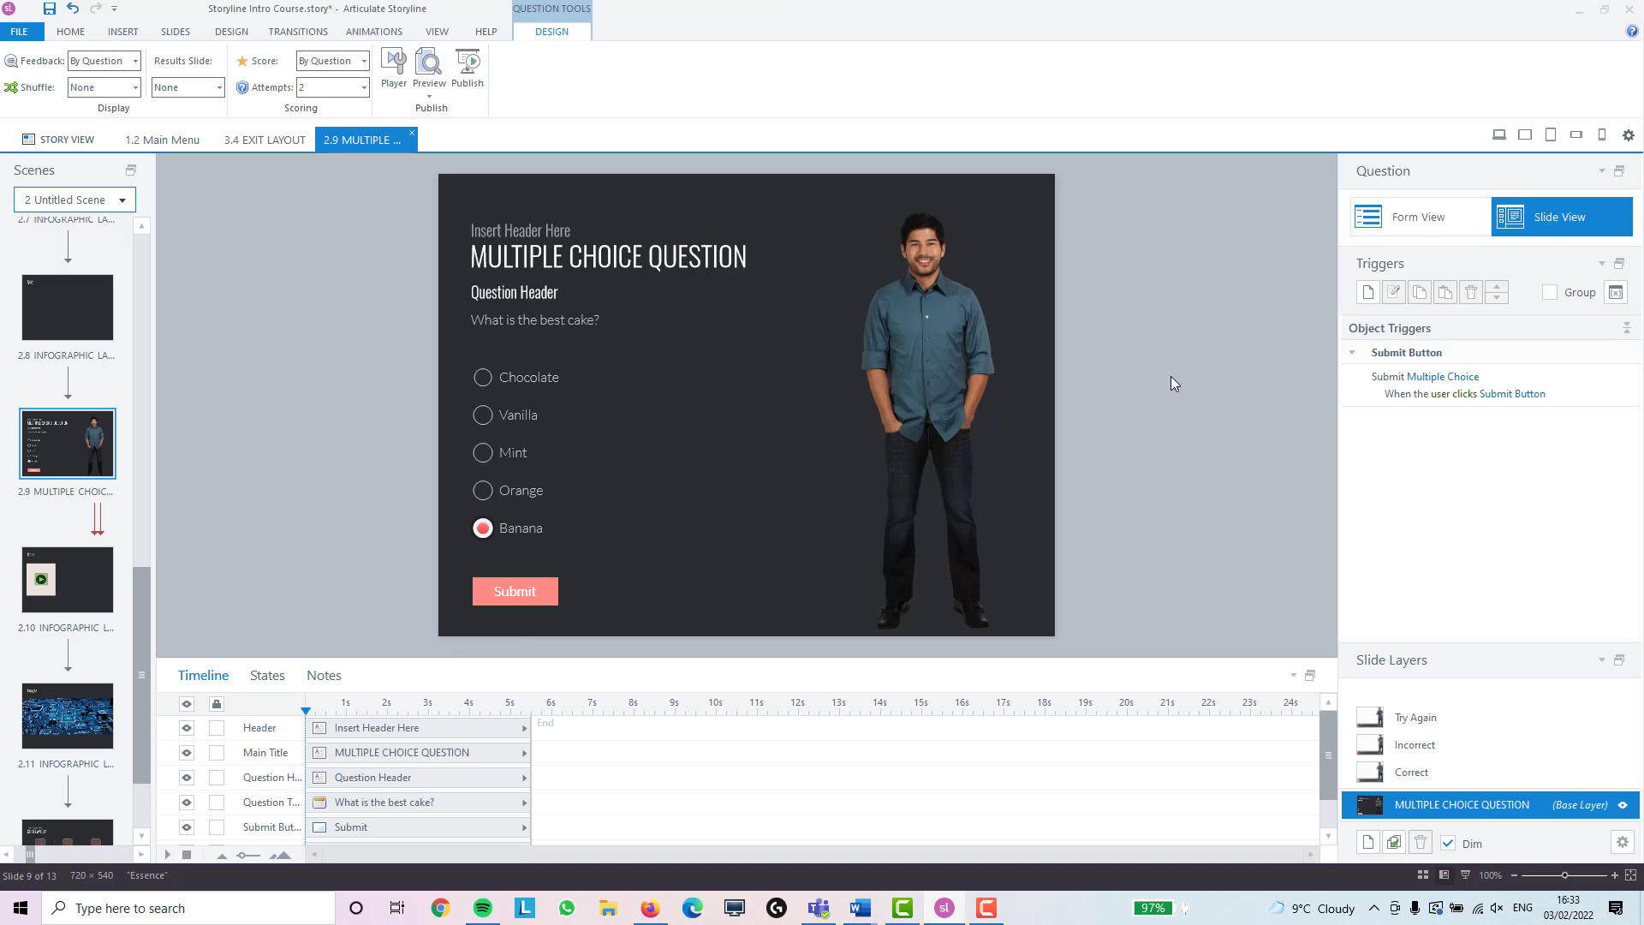
pyautogui.moveTo(1445, 796)
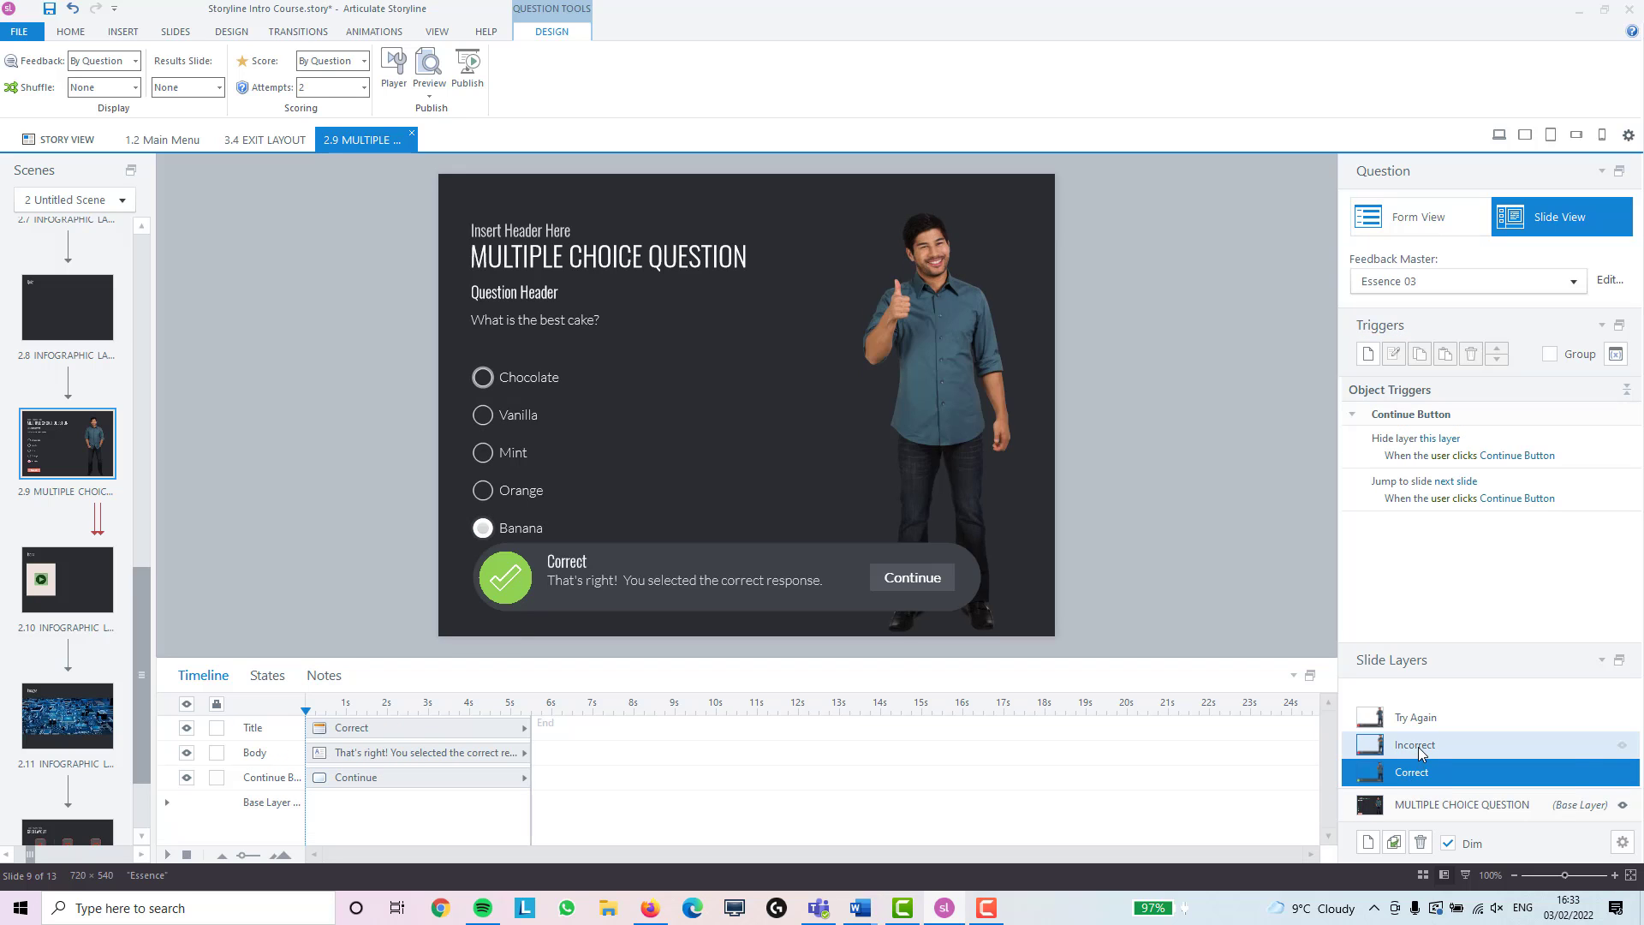
pyautogui.click(1414, 743)
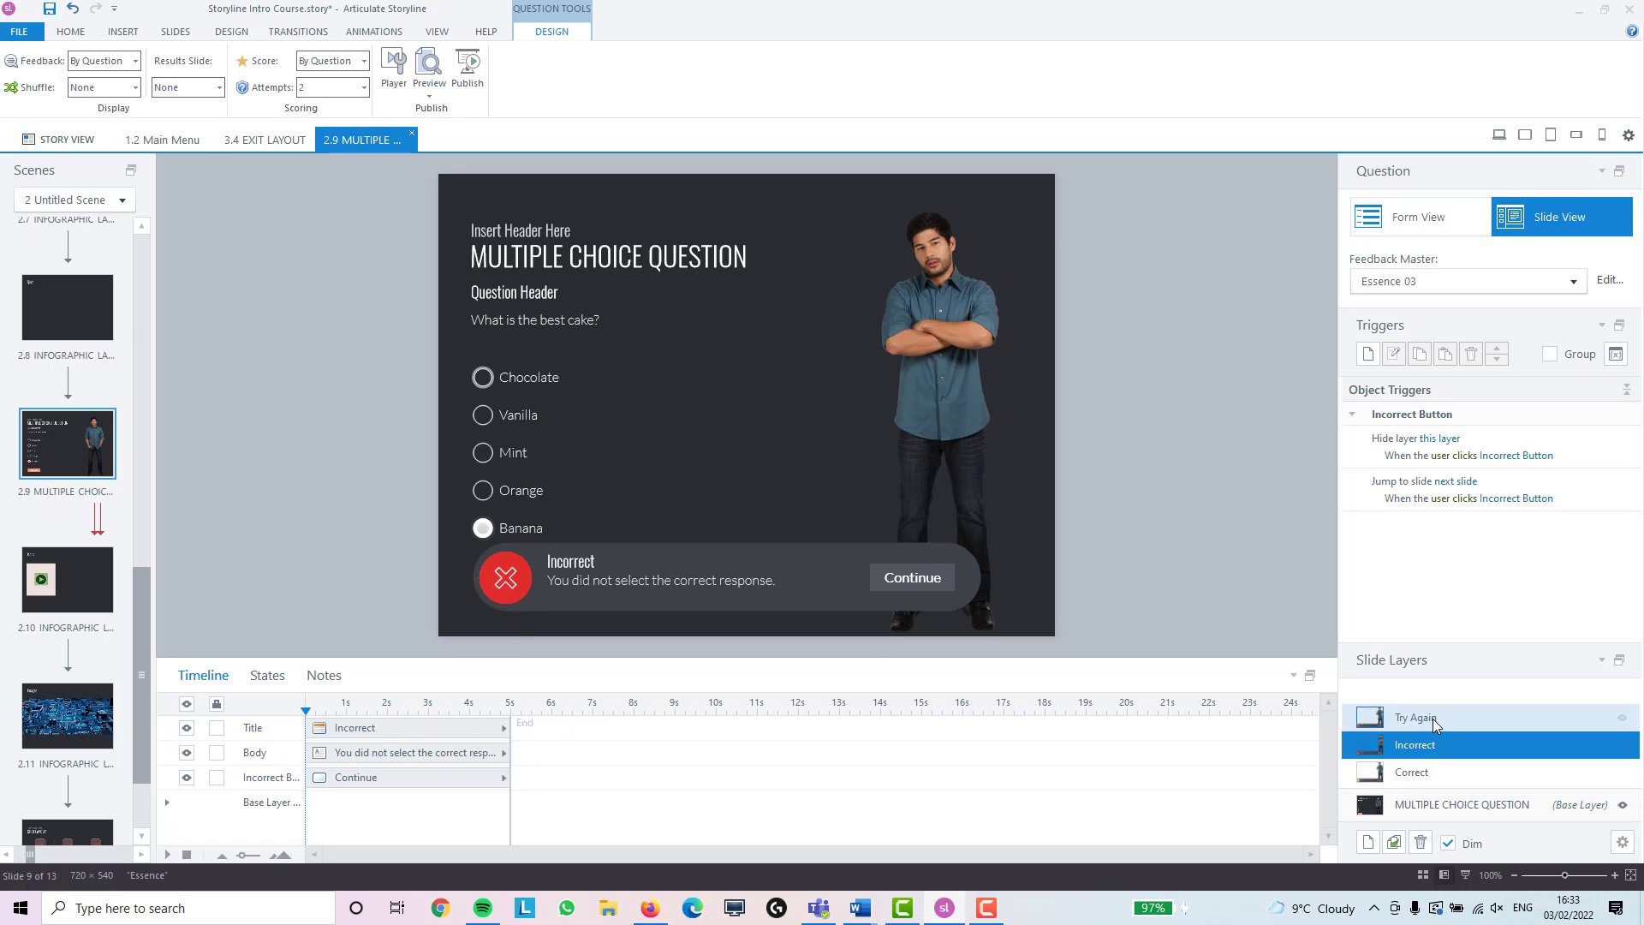
pyautogui.click(1414, 717)
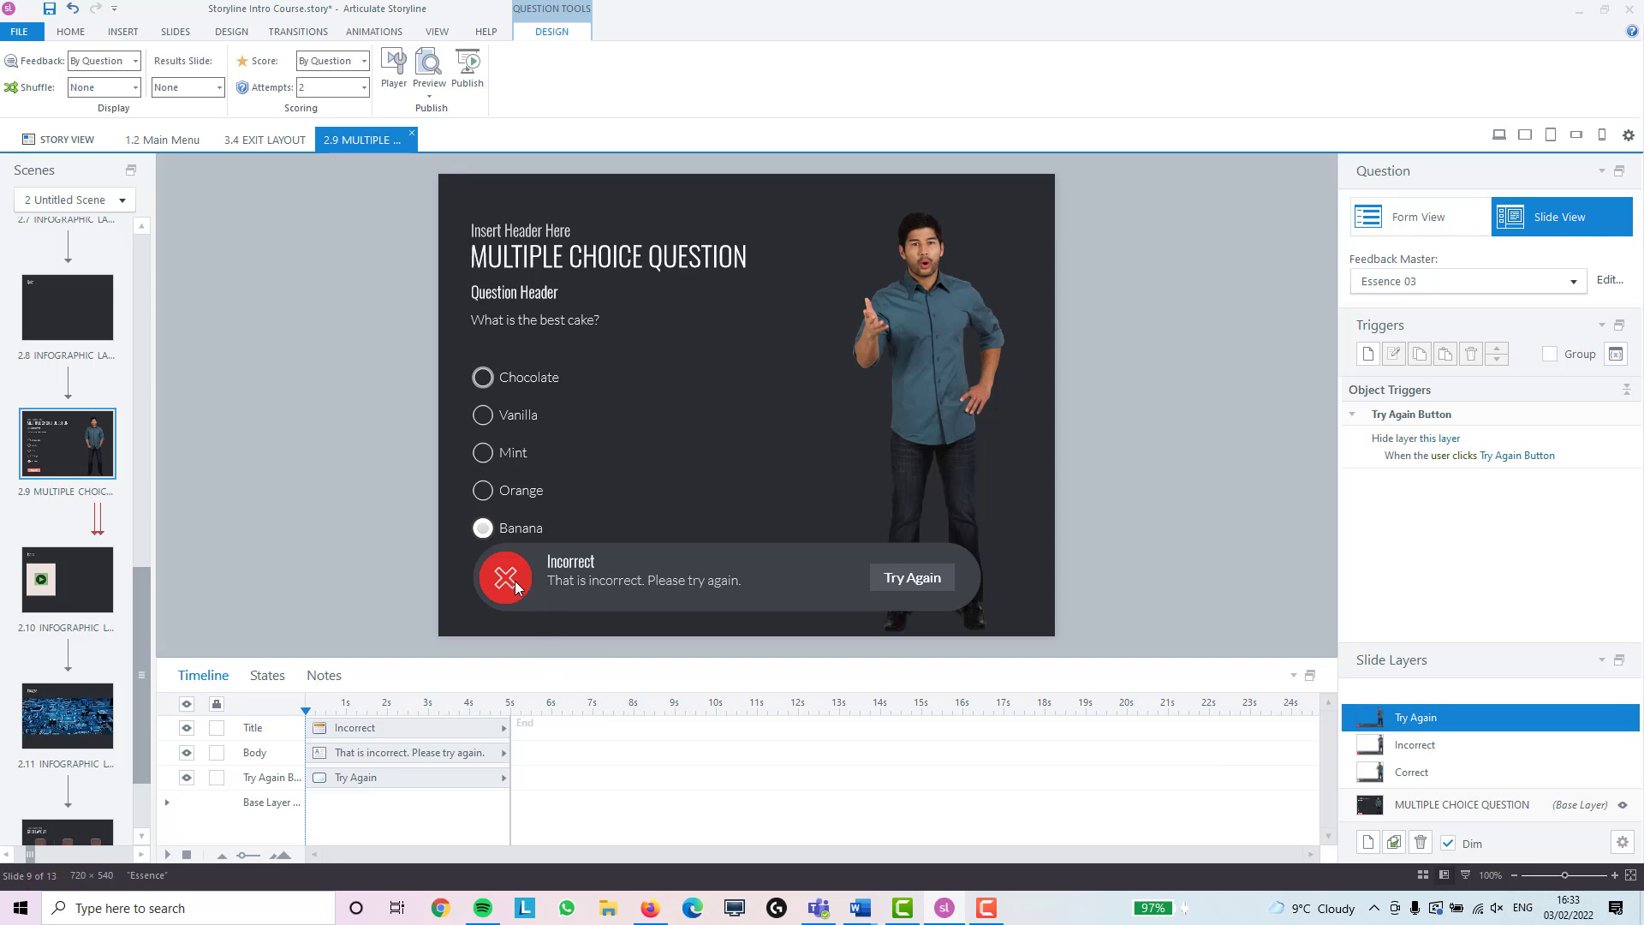
pyautogui.click(1411, 771)
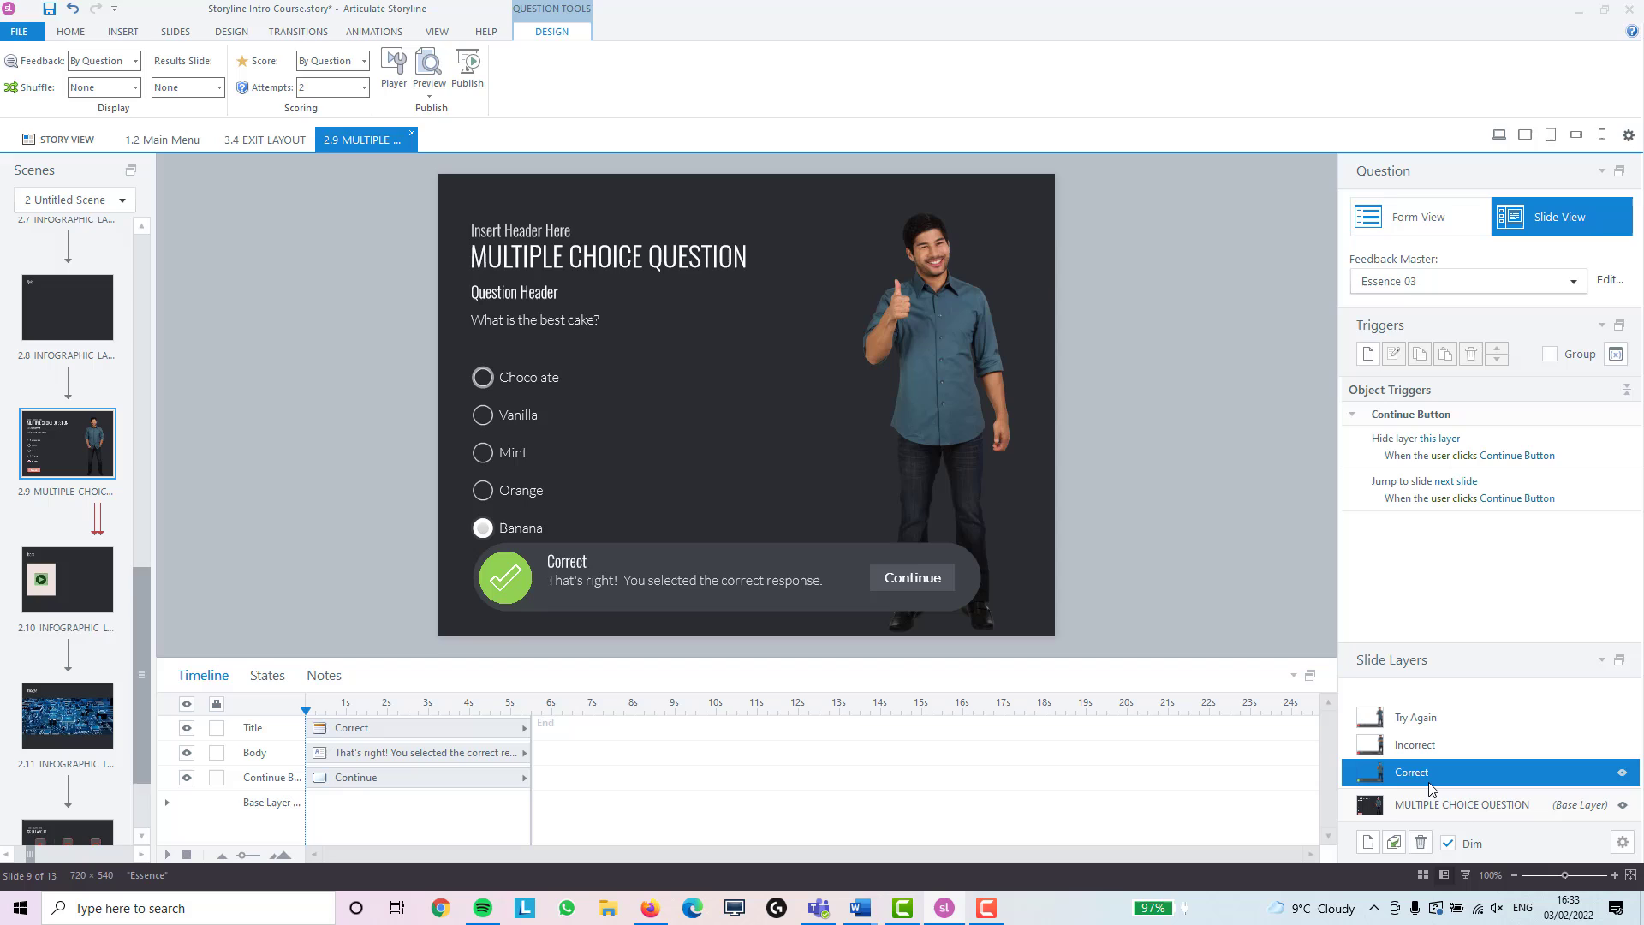
pyautogui.click(1572, 281)
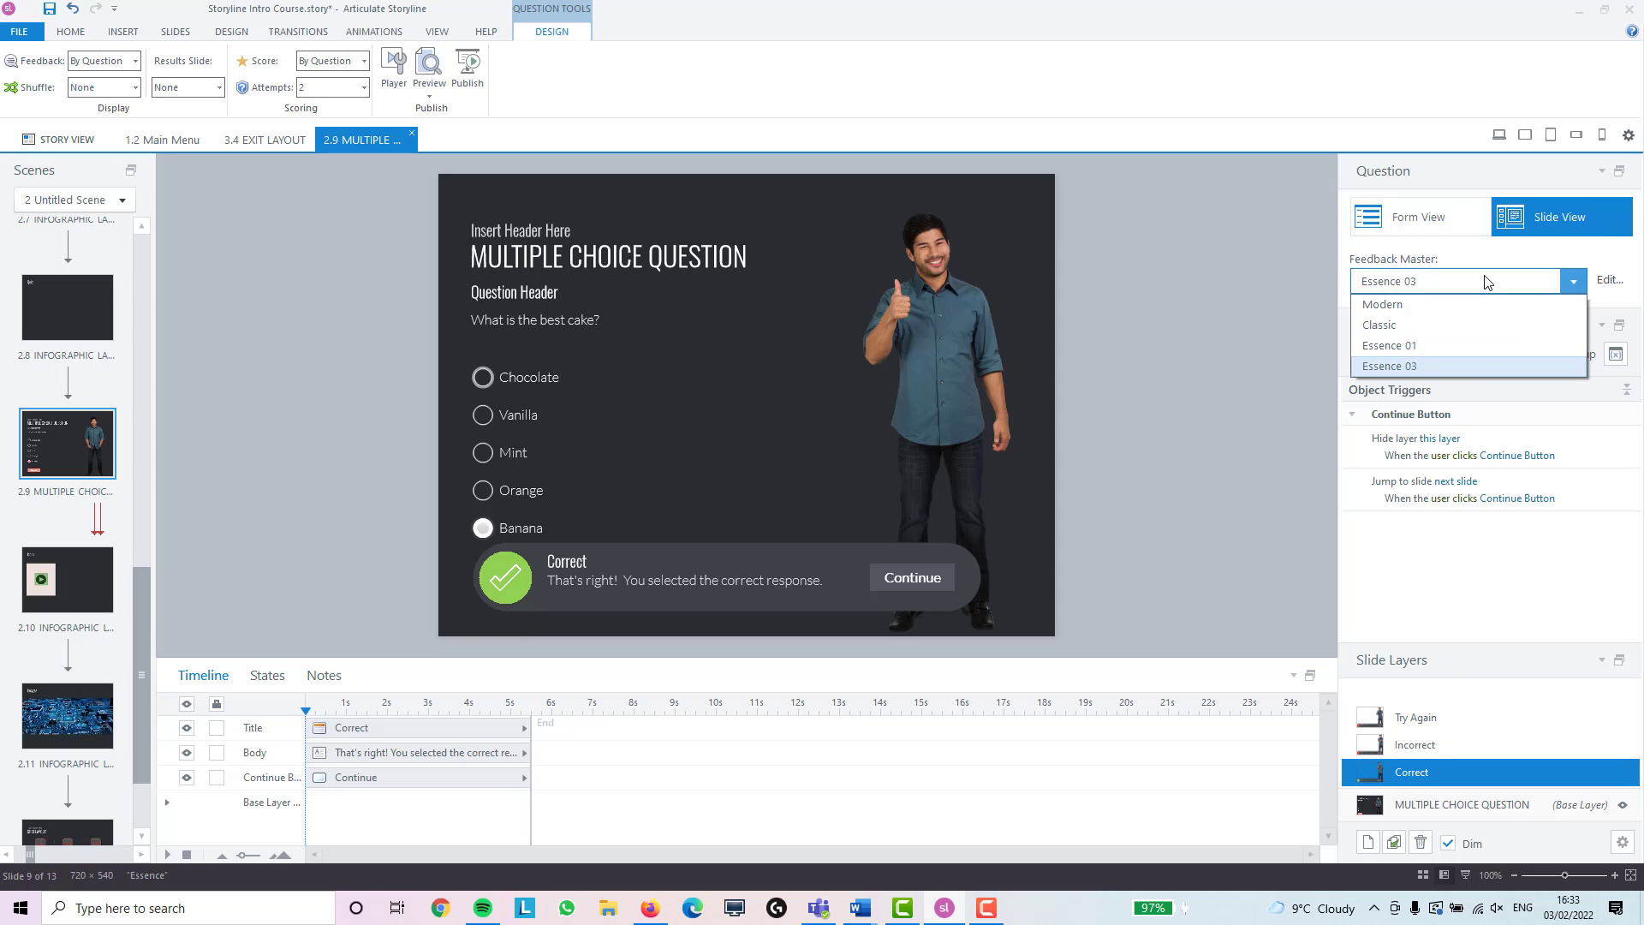
pyautogui.click(1391, 365)
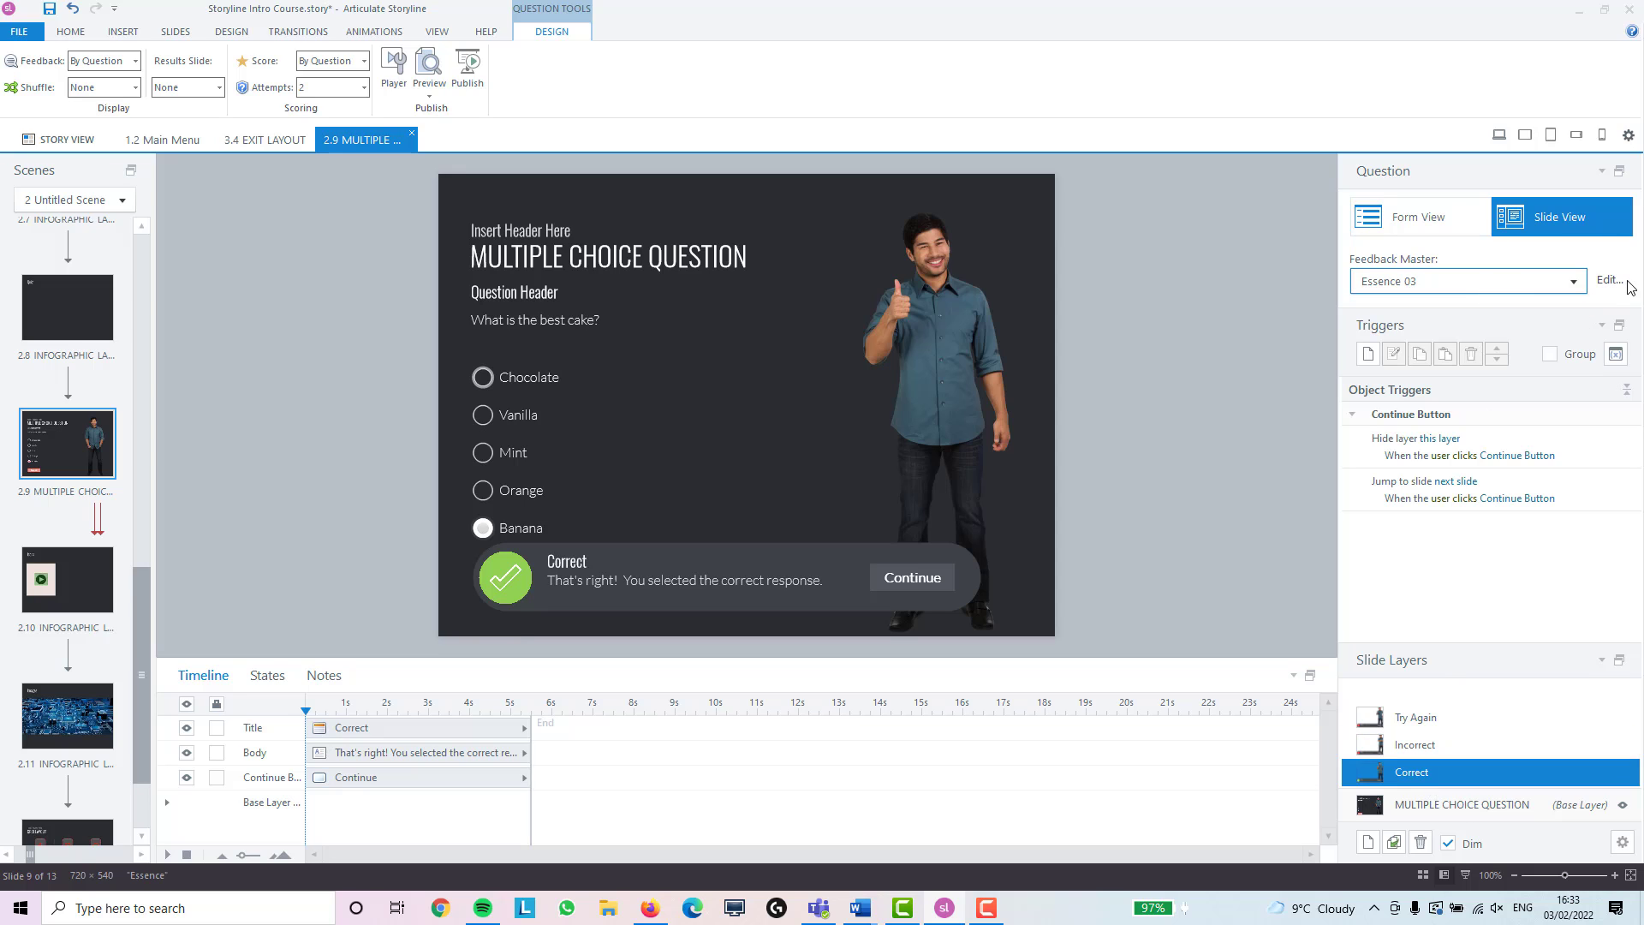
pyautogui.click(1613, 281)
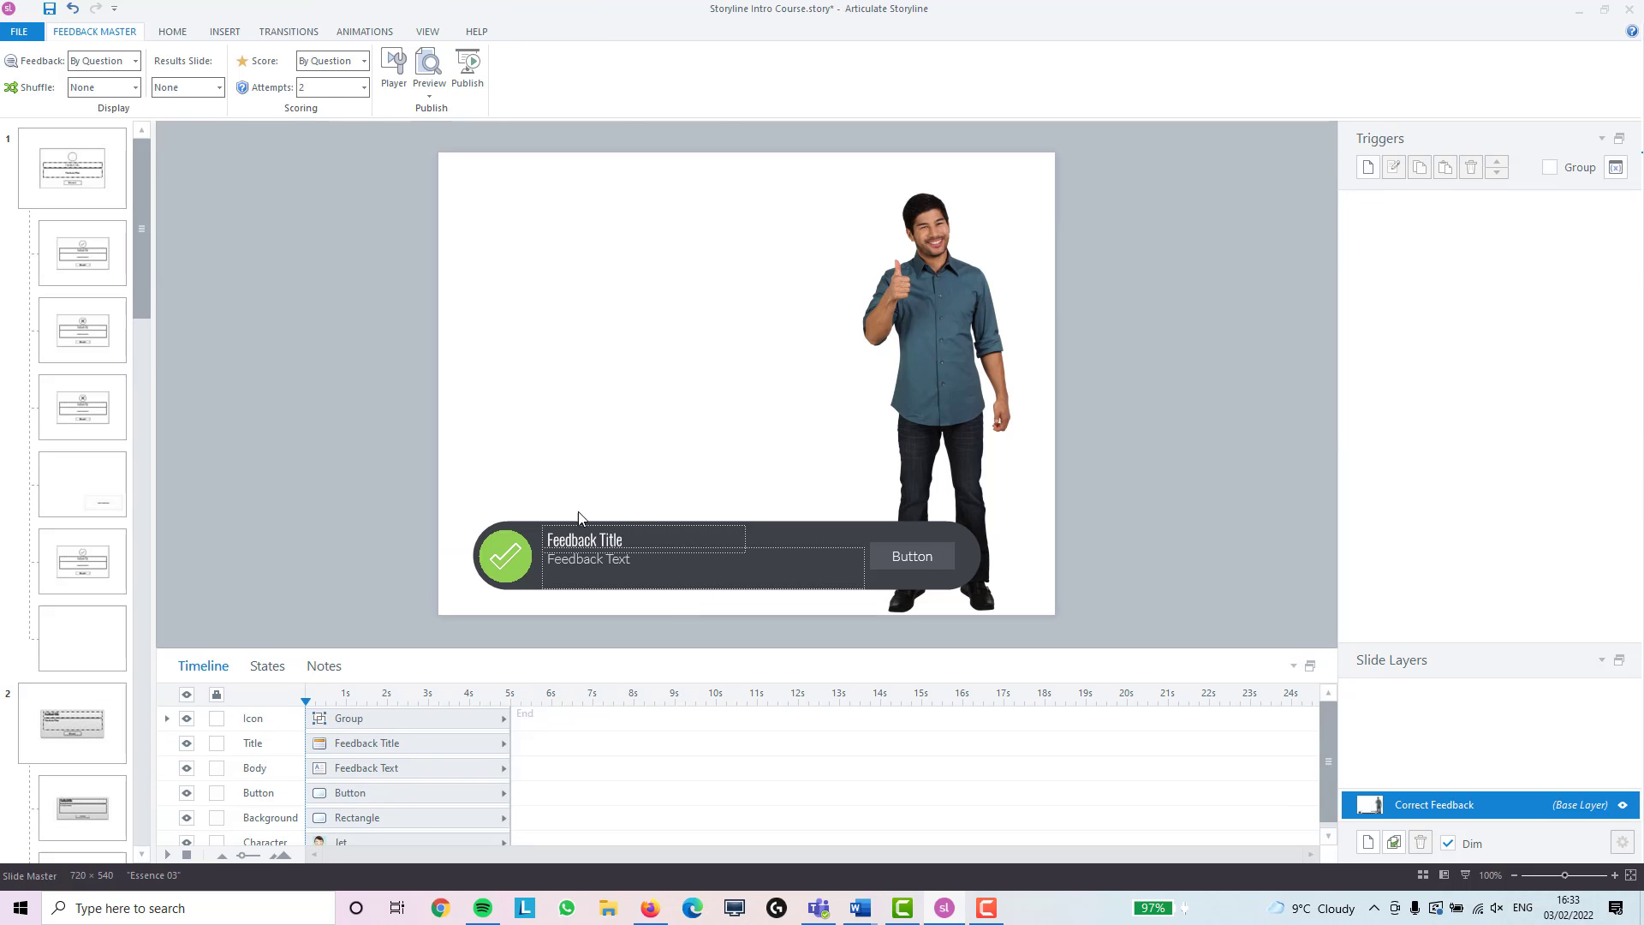
# Leave the feedback master and reopen the blank Quiz slide 2.8 for editing
pyautogui.click(93, 31)
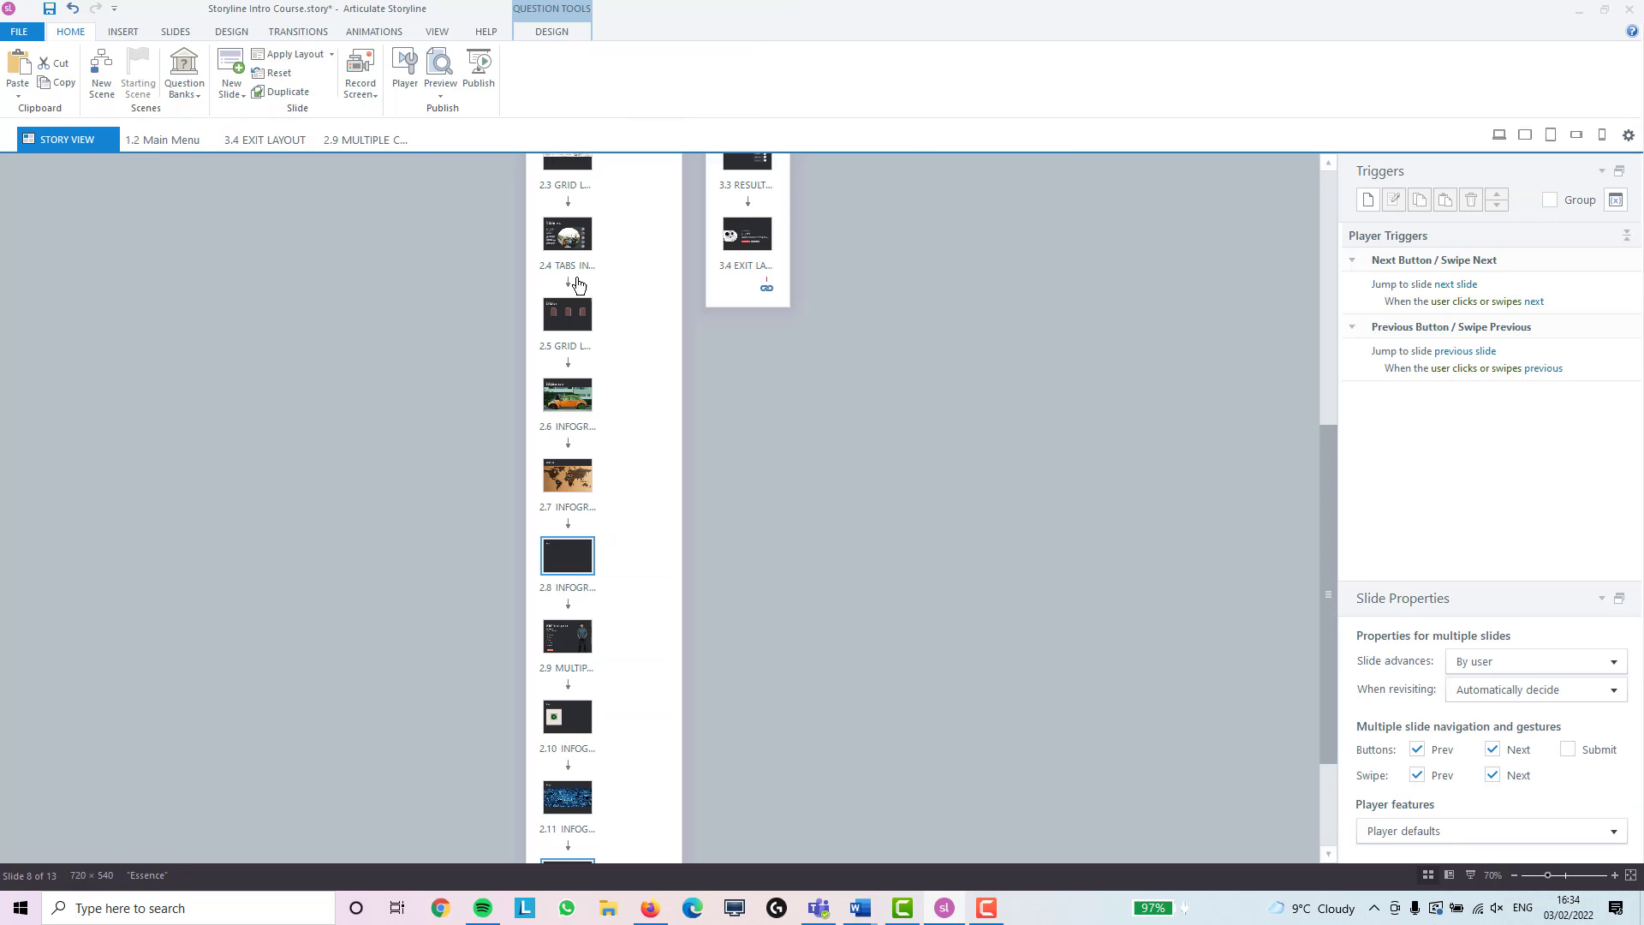
pyautogui.click(436, 31)
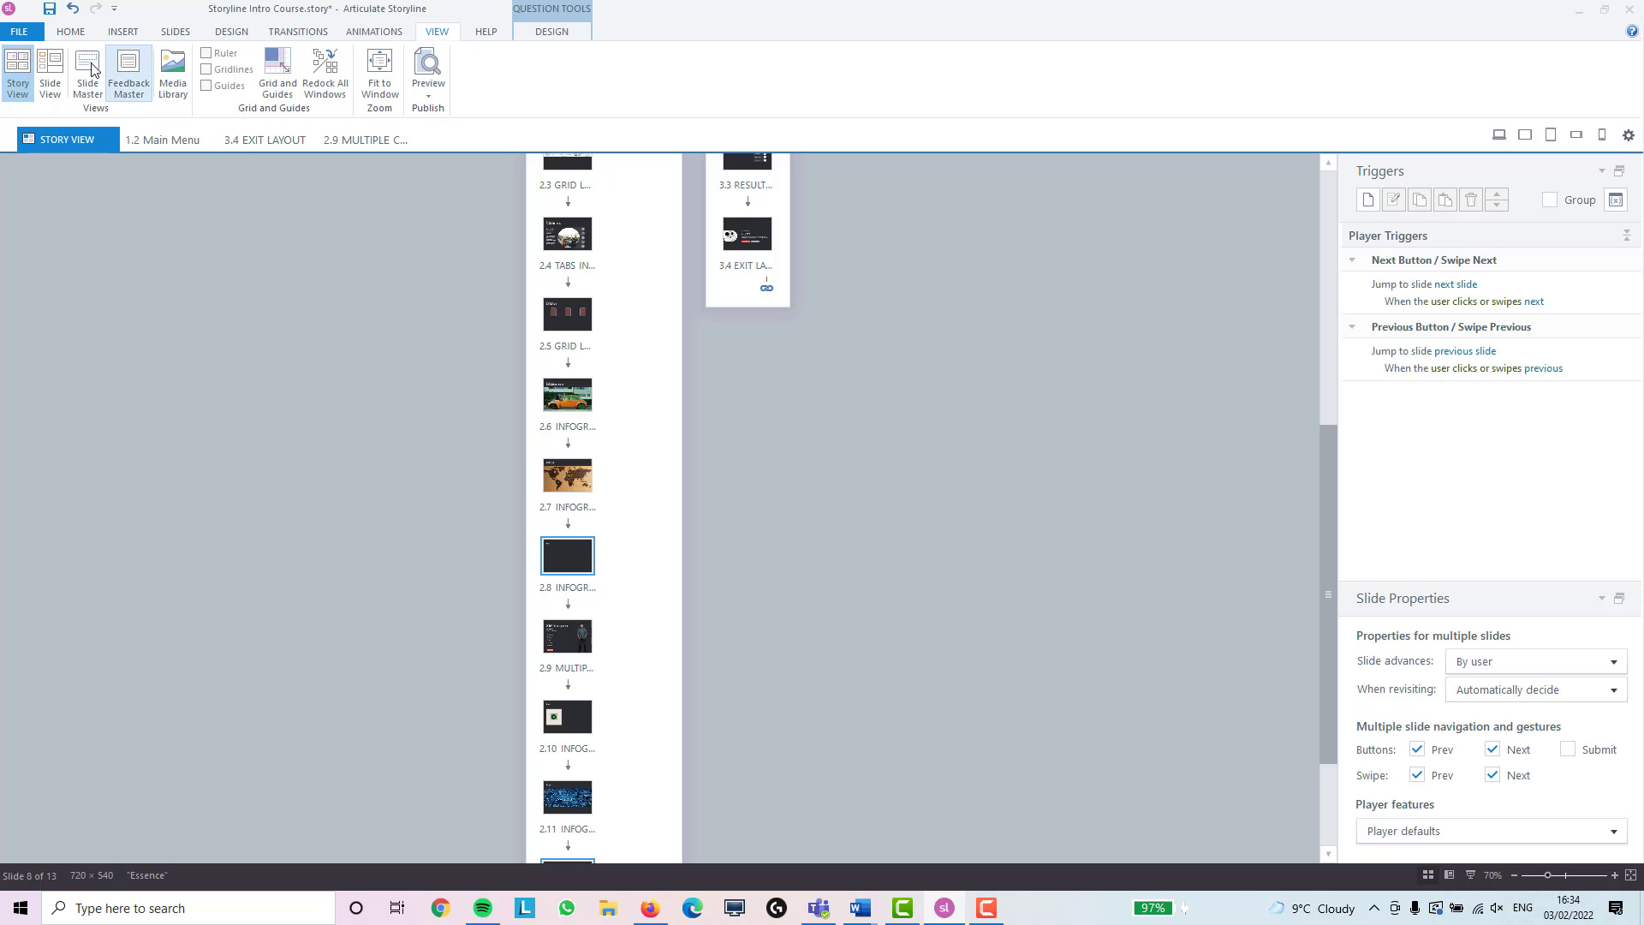
pyautogui.moveTo(127, 77)
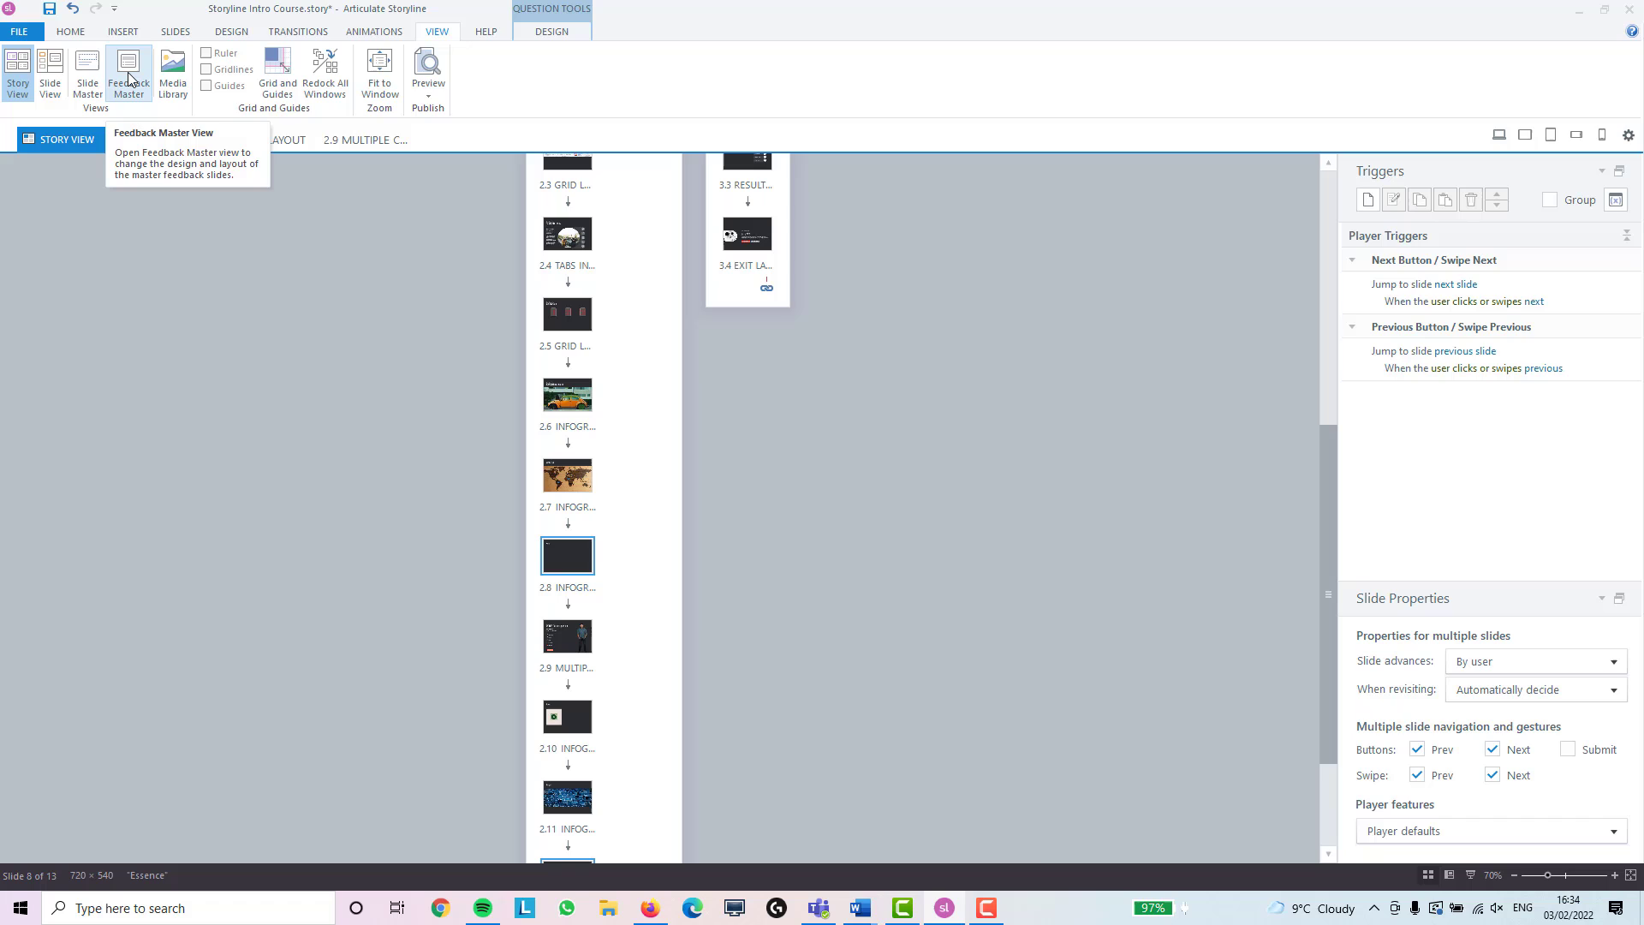
pyautogui.doubleClick(567, 635)
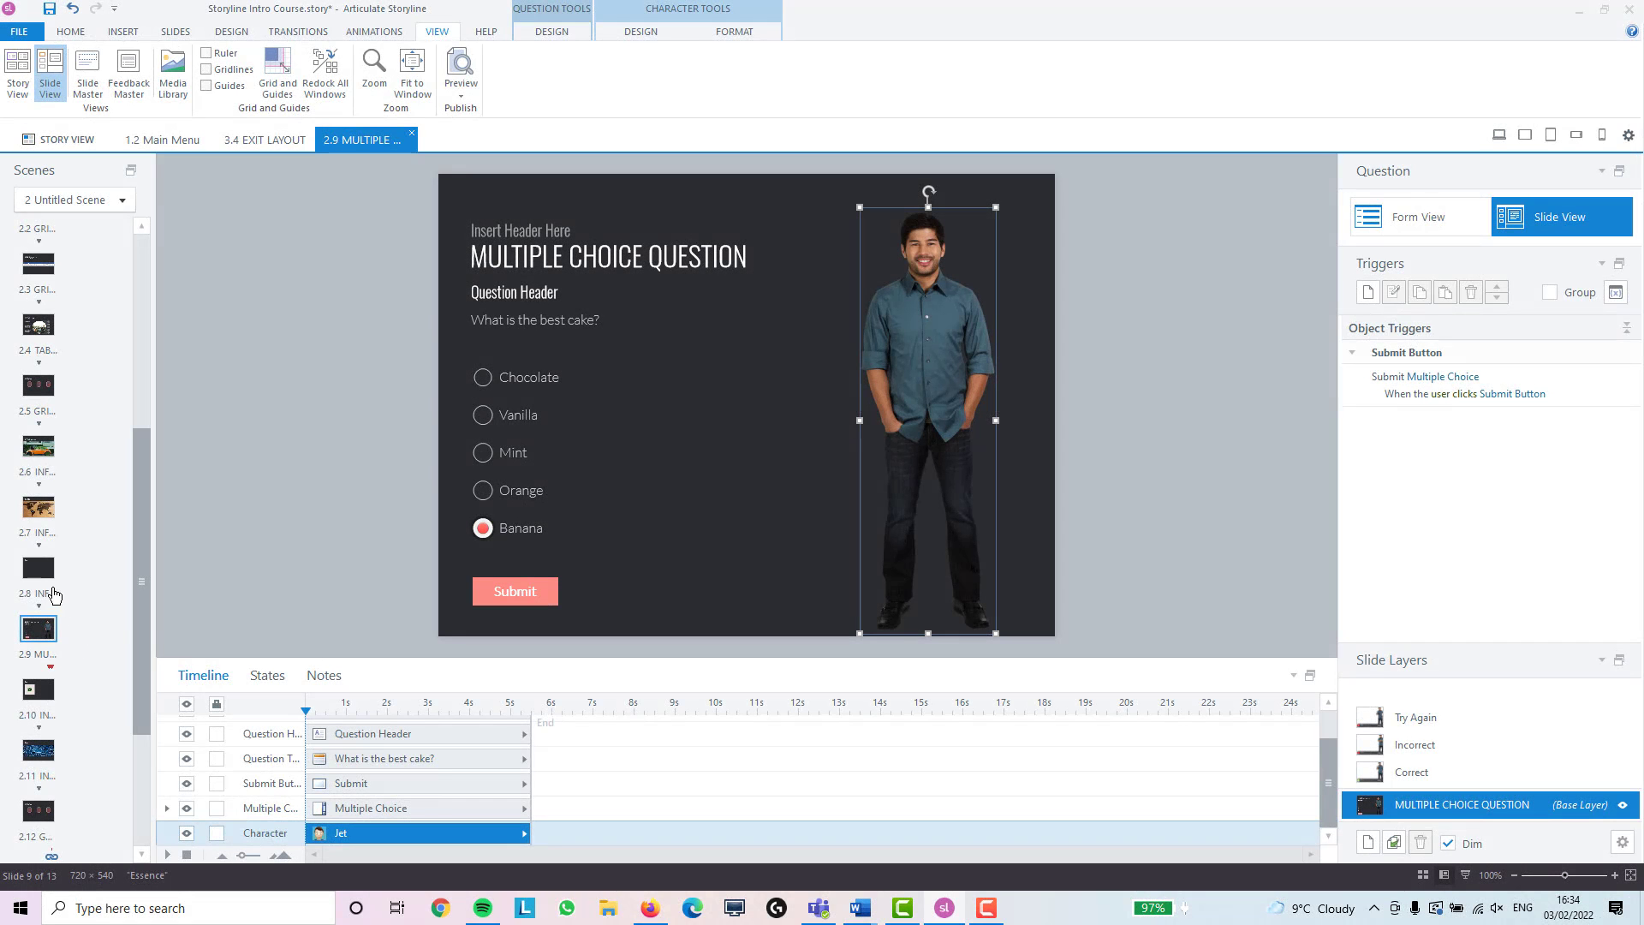
pyautogui.click(38, 567)
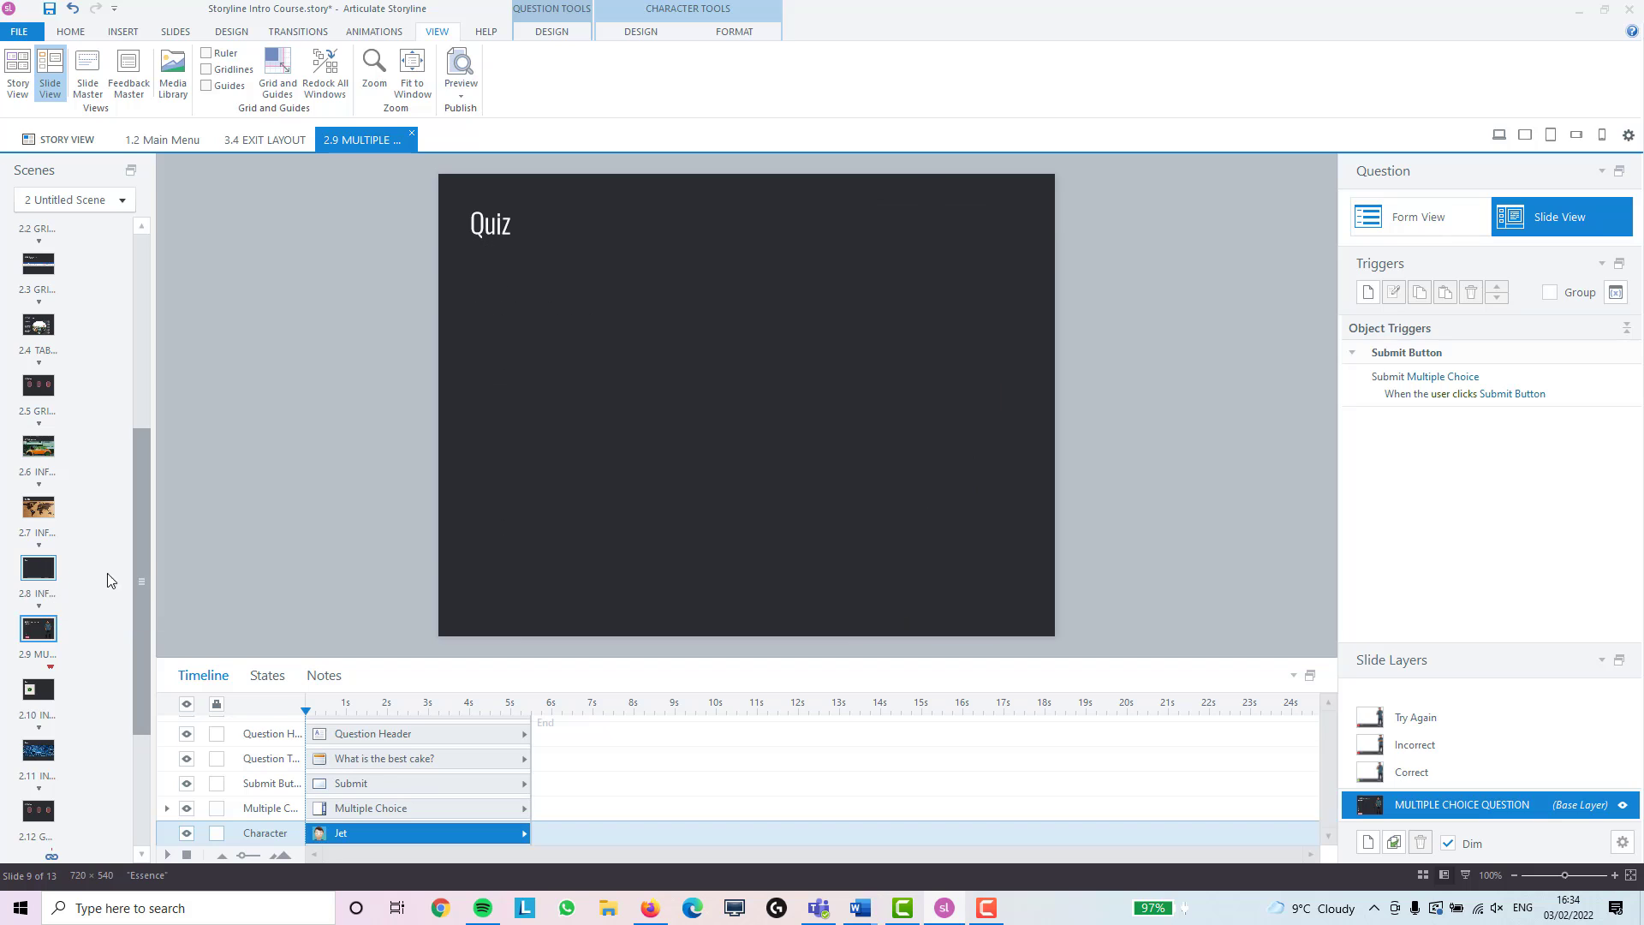
pyautogui.click(38, 567)
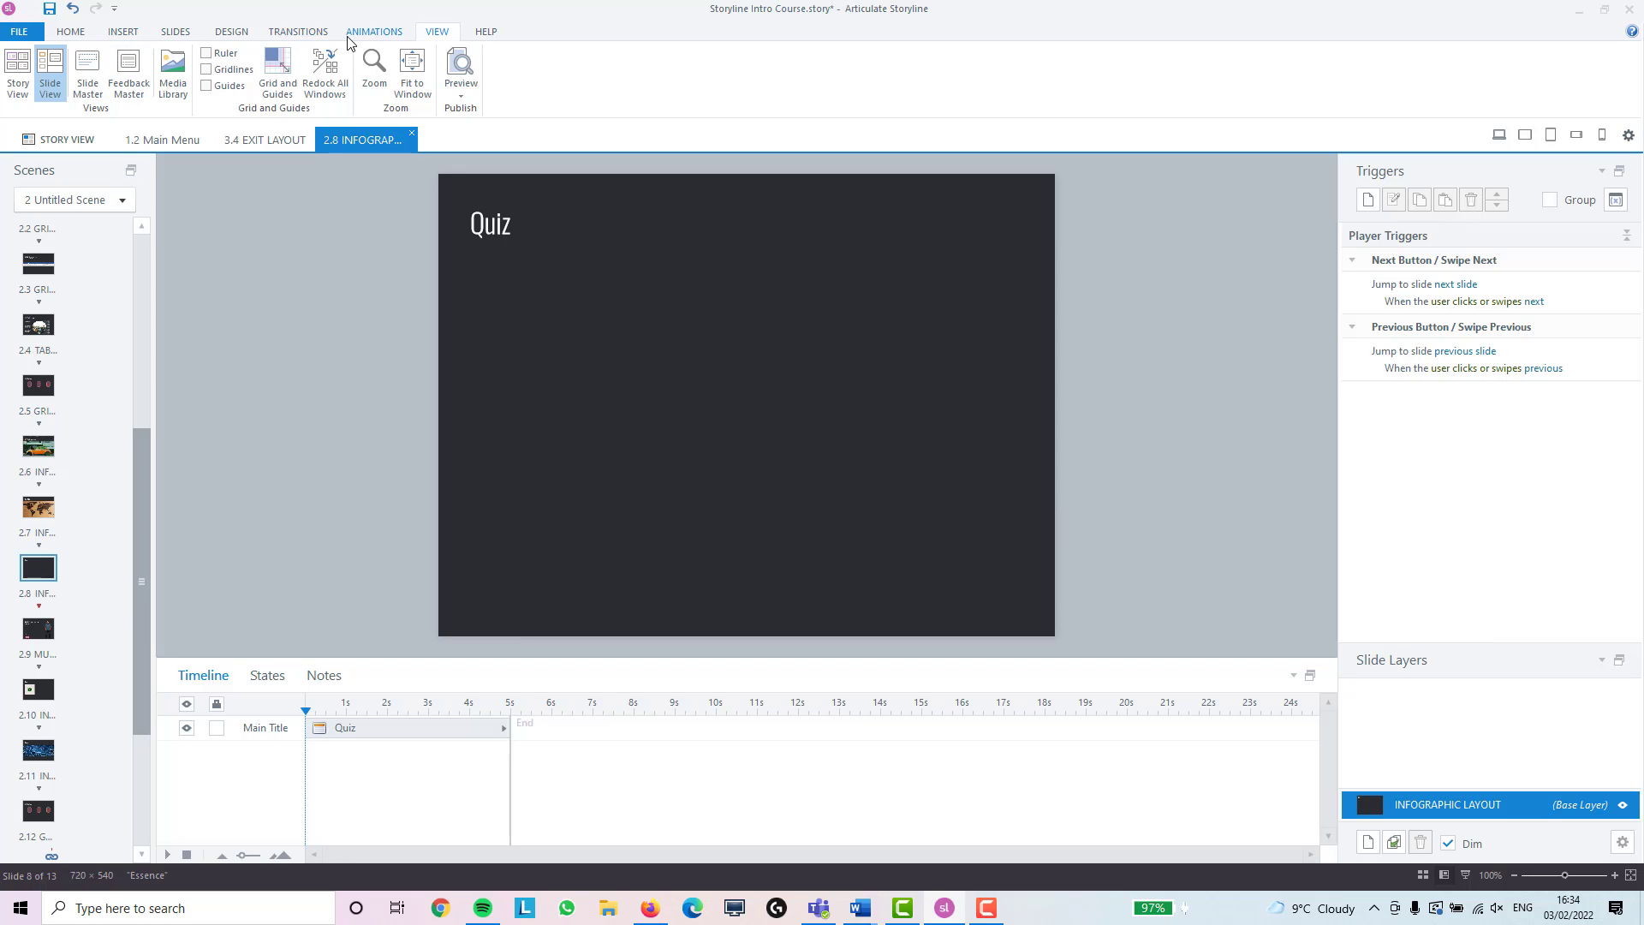
pyautogui.click(177, 31)
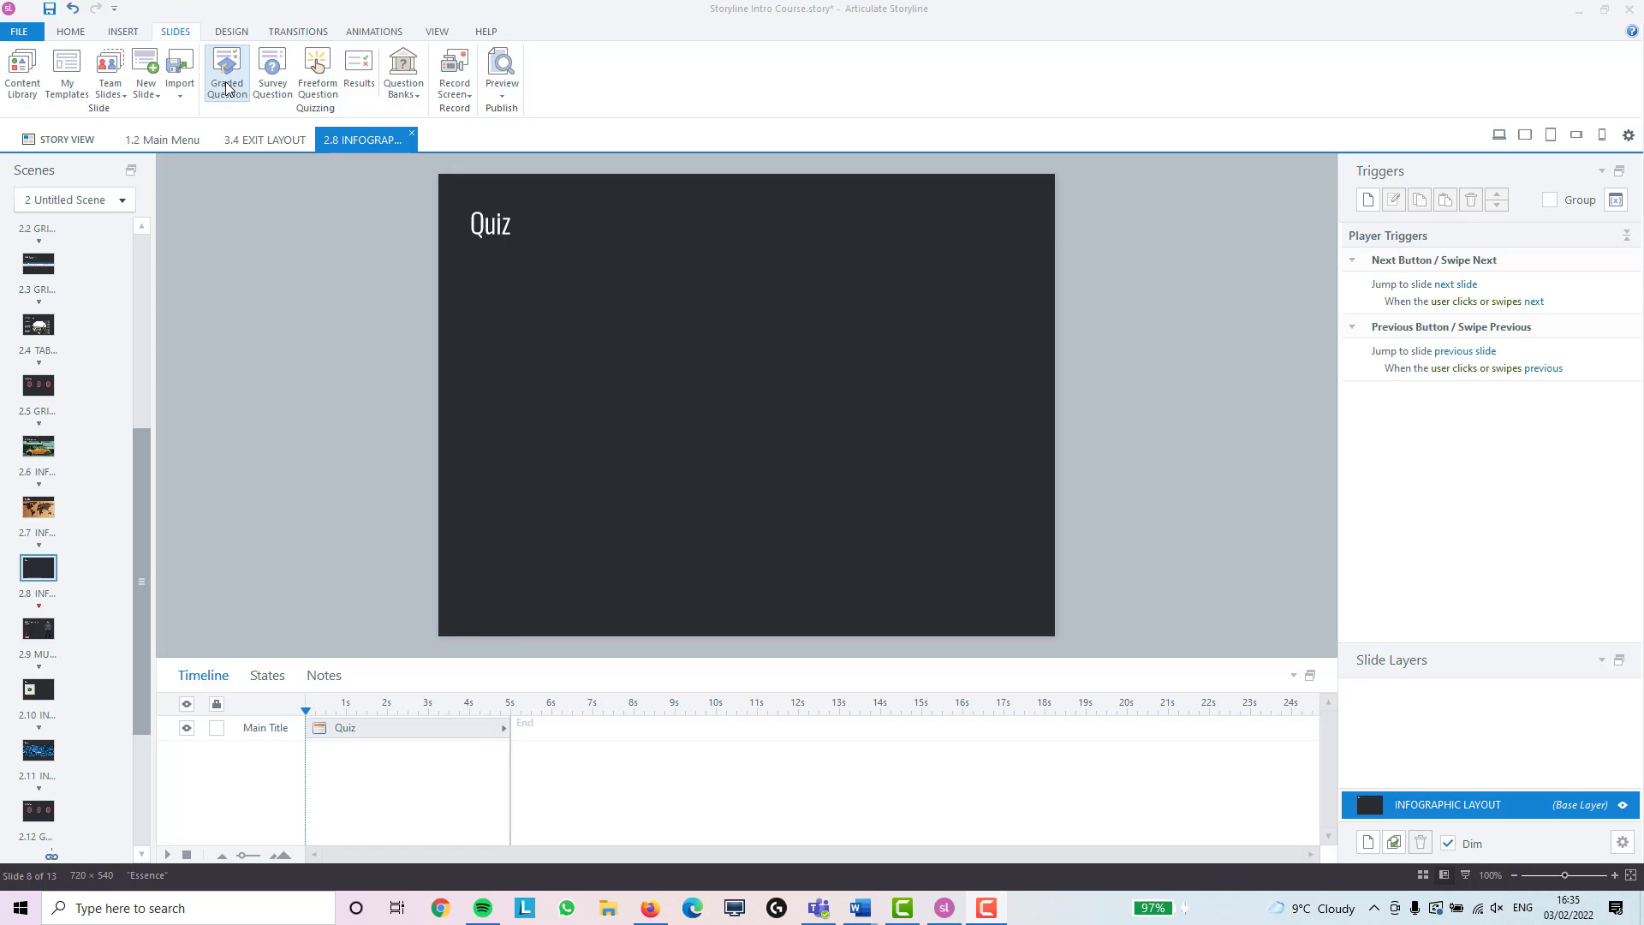
pyautogui.moveTo(223, 130)
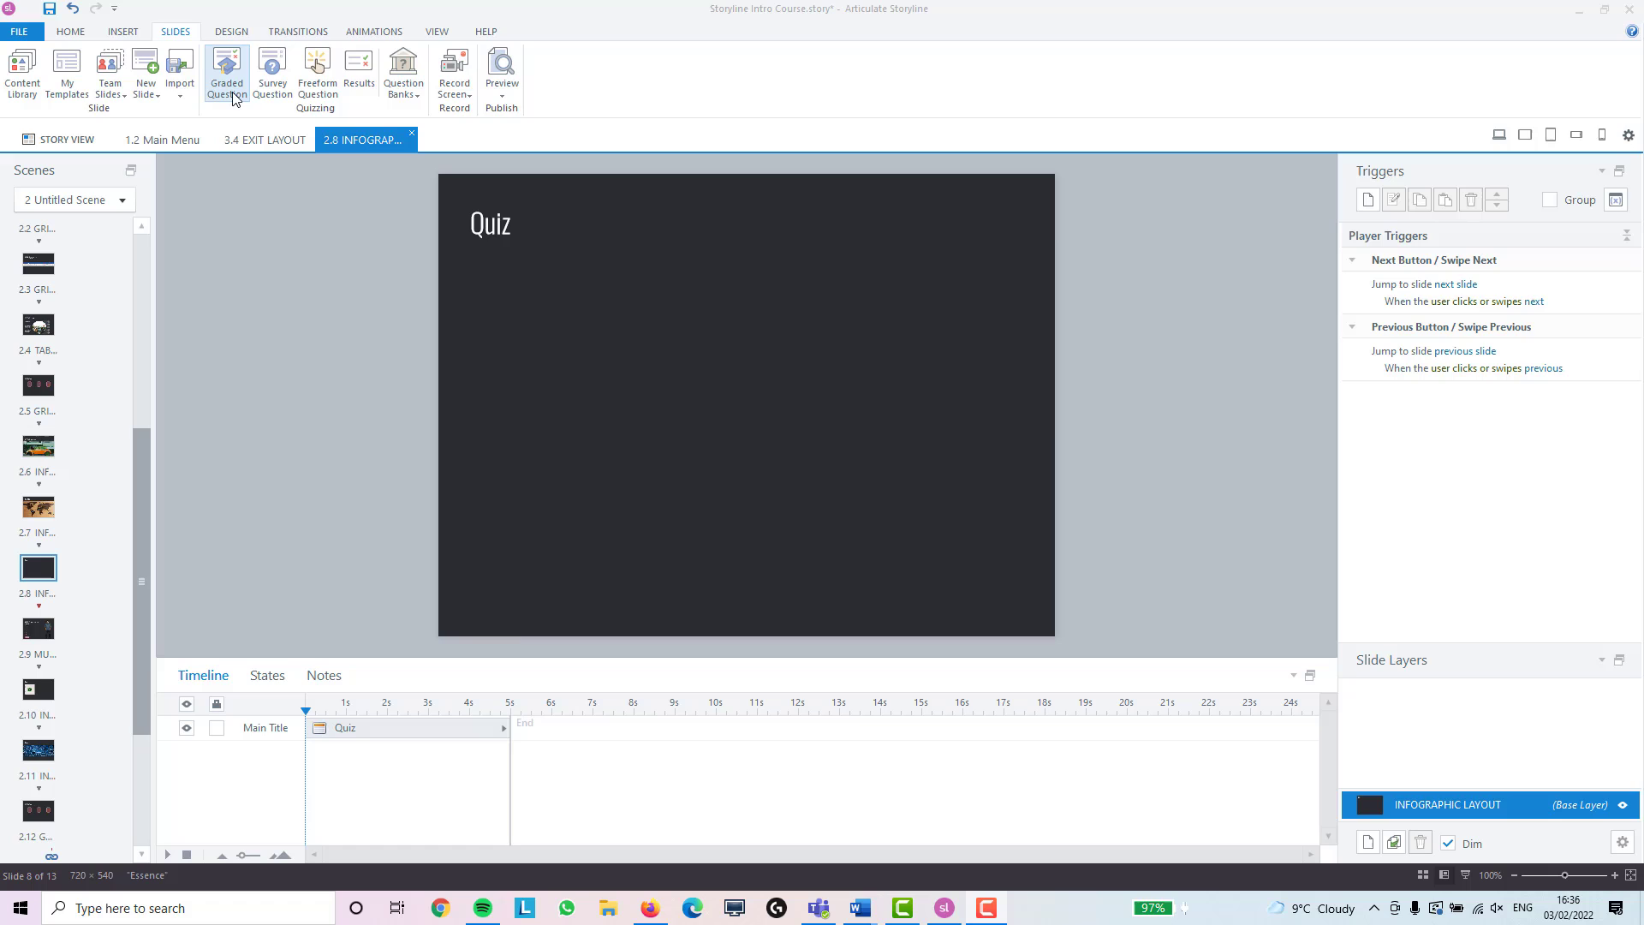
pyautogui.moveTo(243, 100)
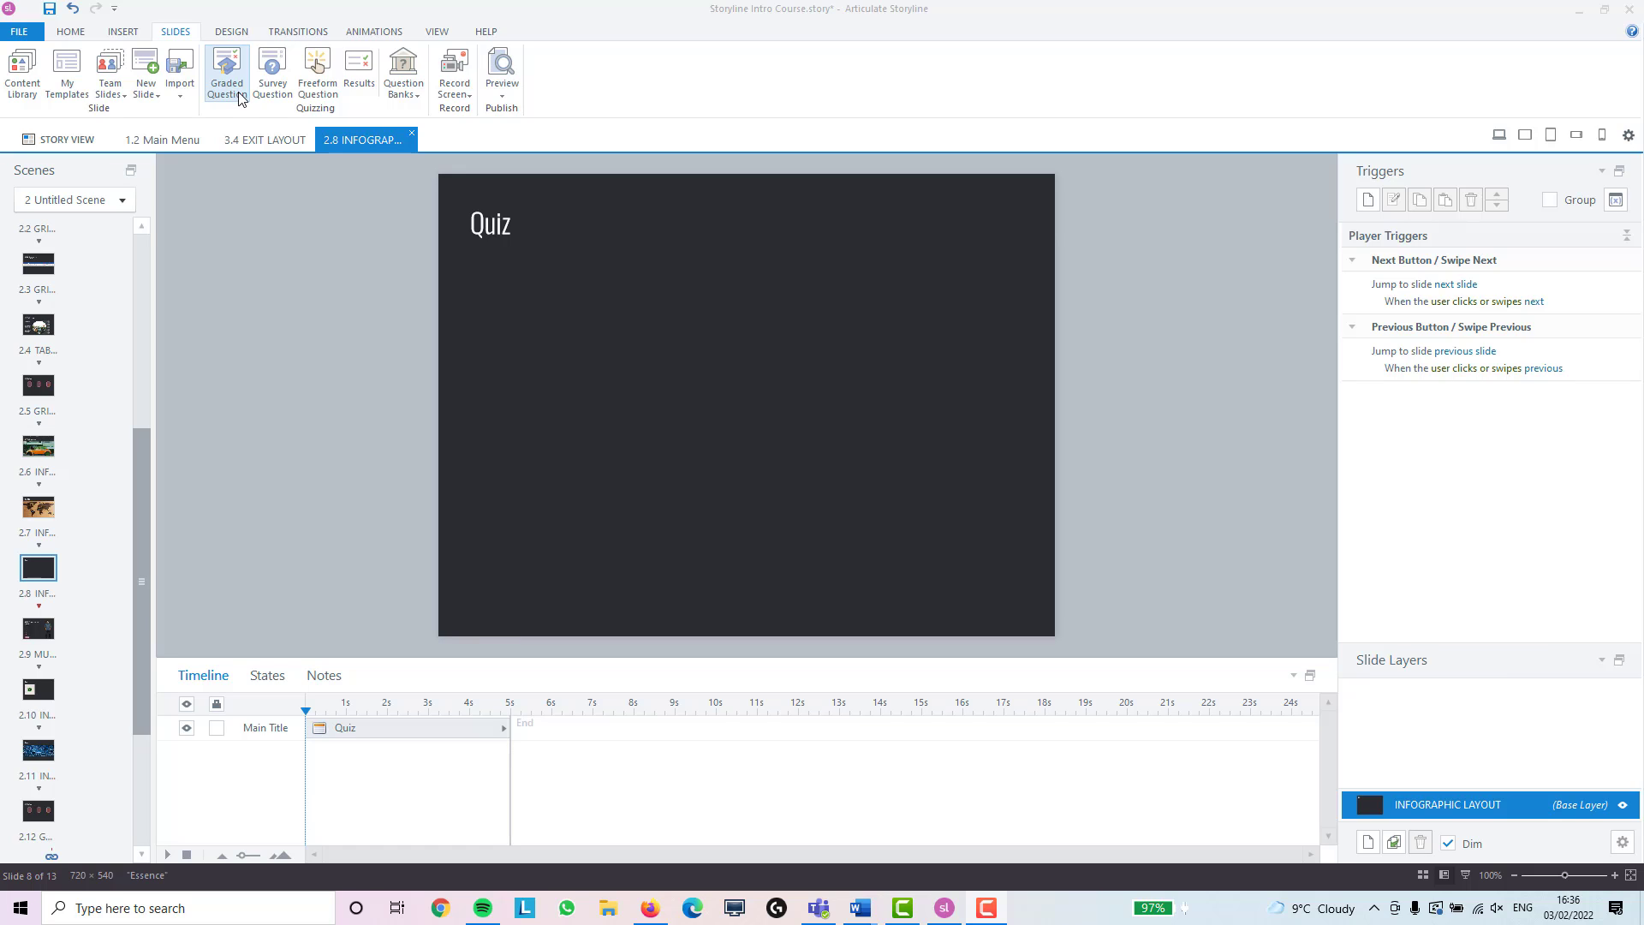
pyautogui.moveTo(236, 120)
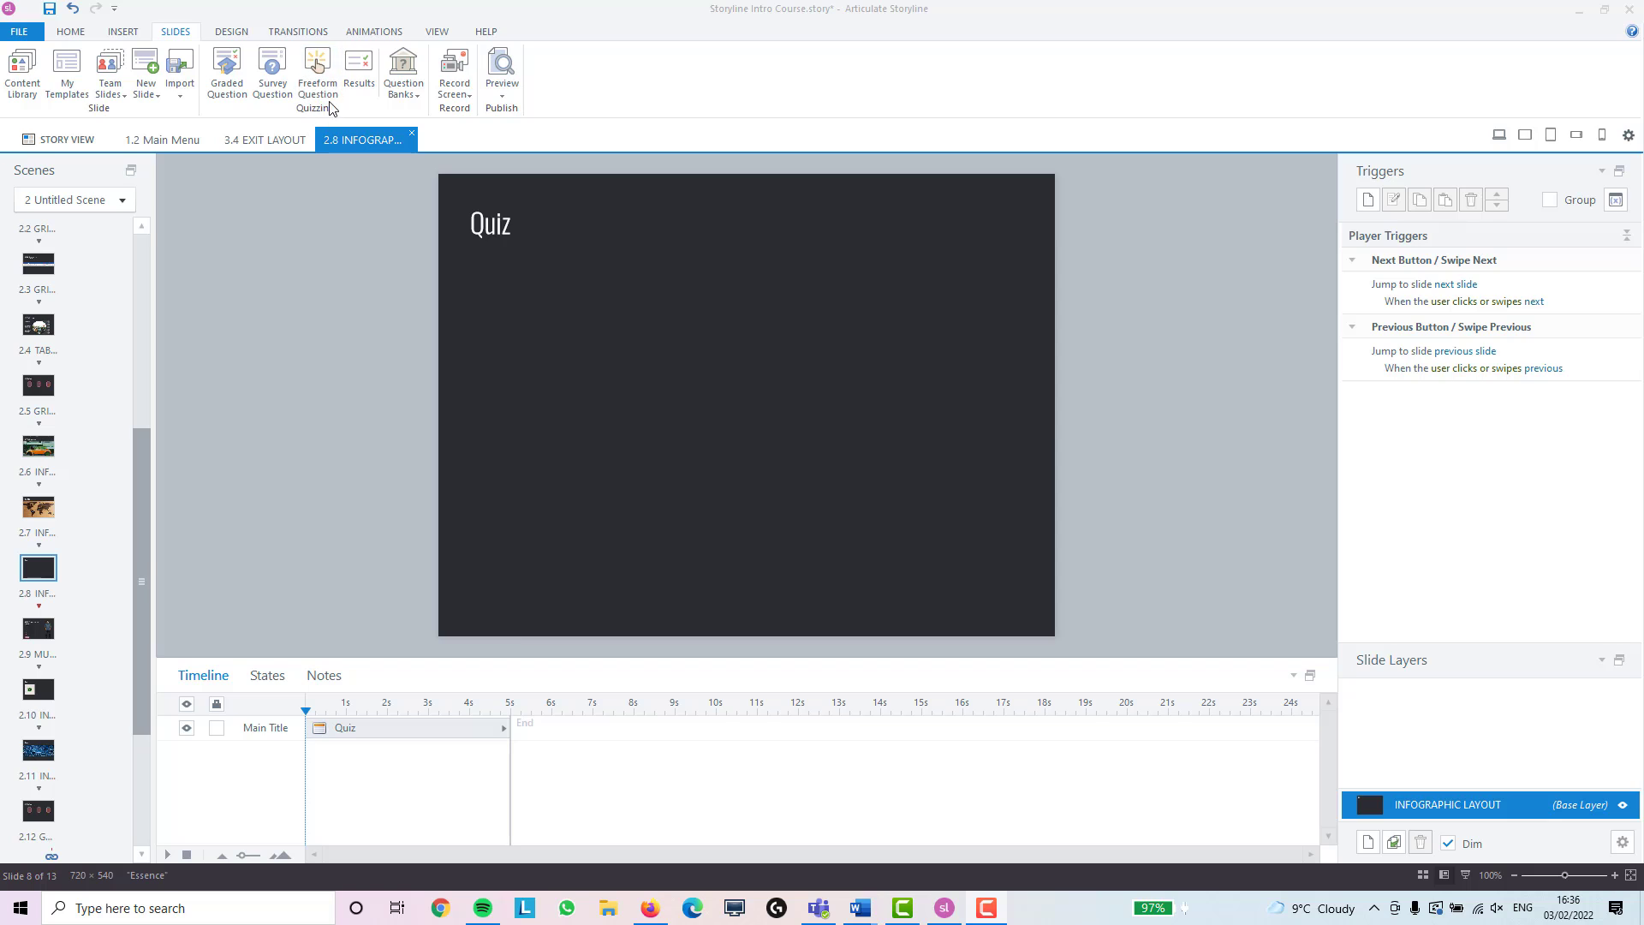
pyautogui.moveTo(319, 72)
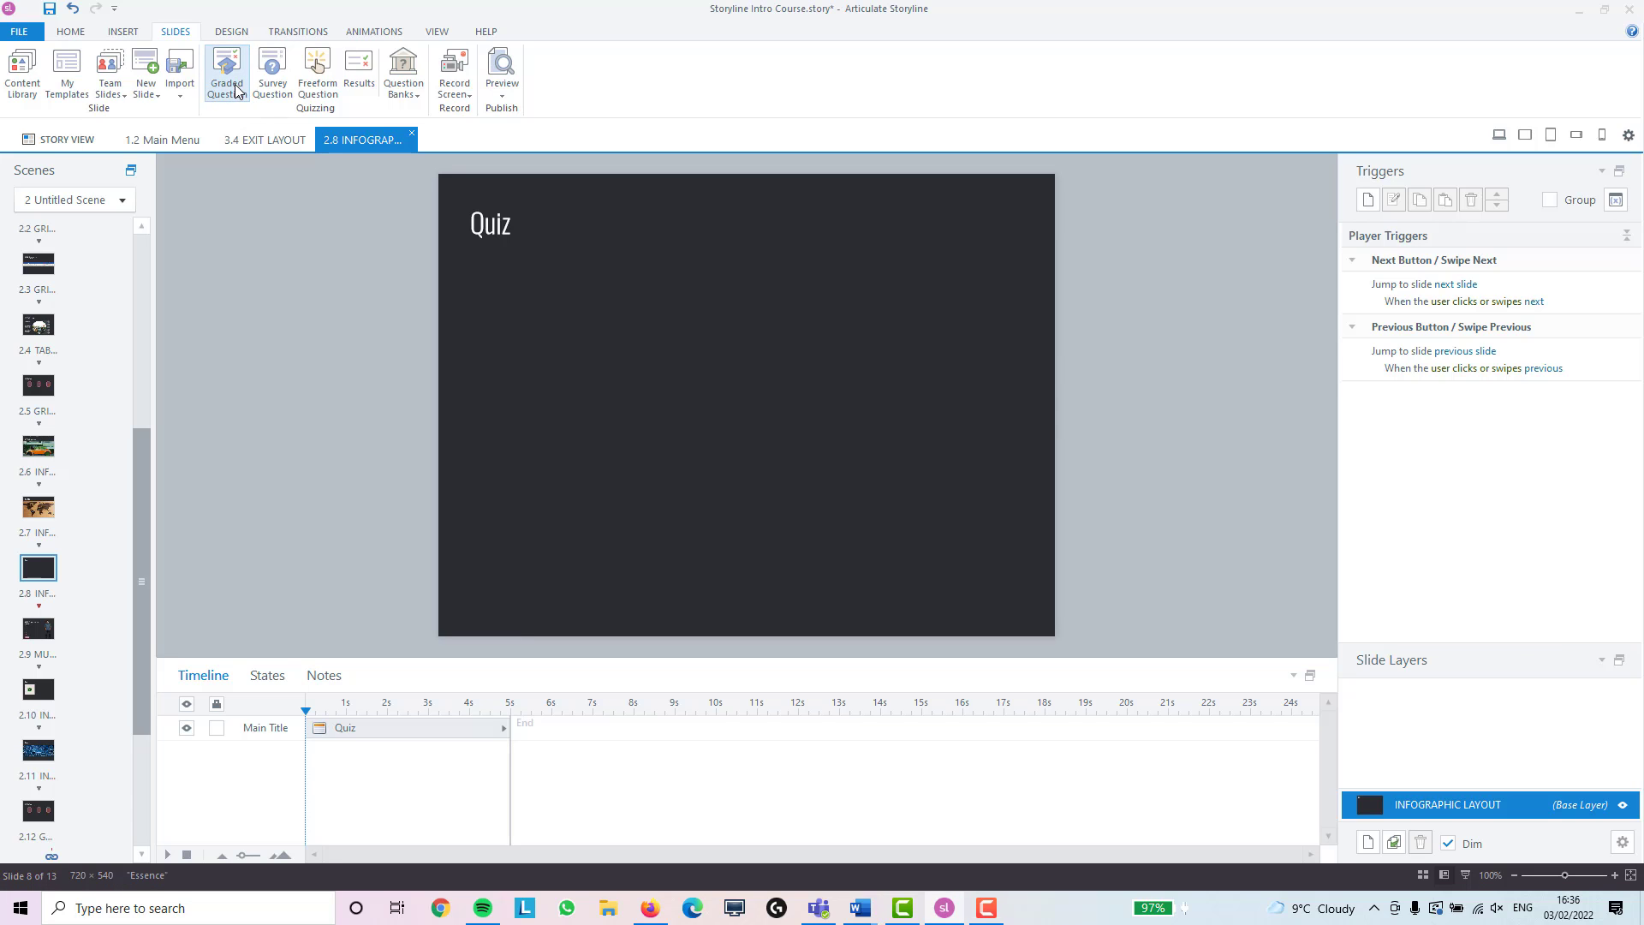
# Bring up the Graded Question insert gallery from the Slides tab
pyautogui.click(226, 72)
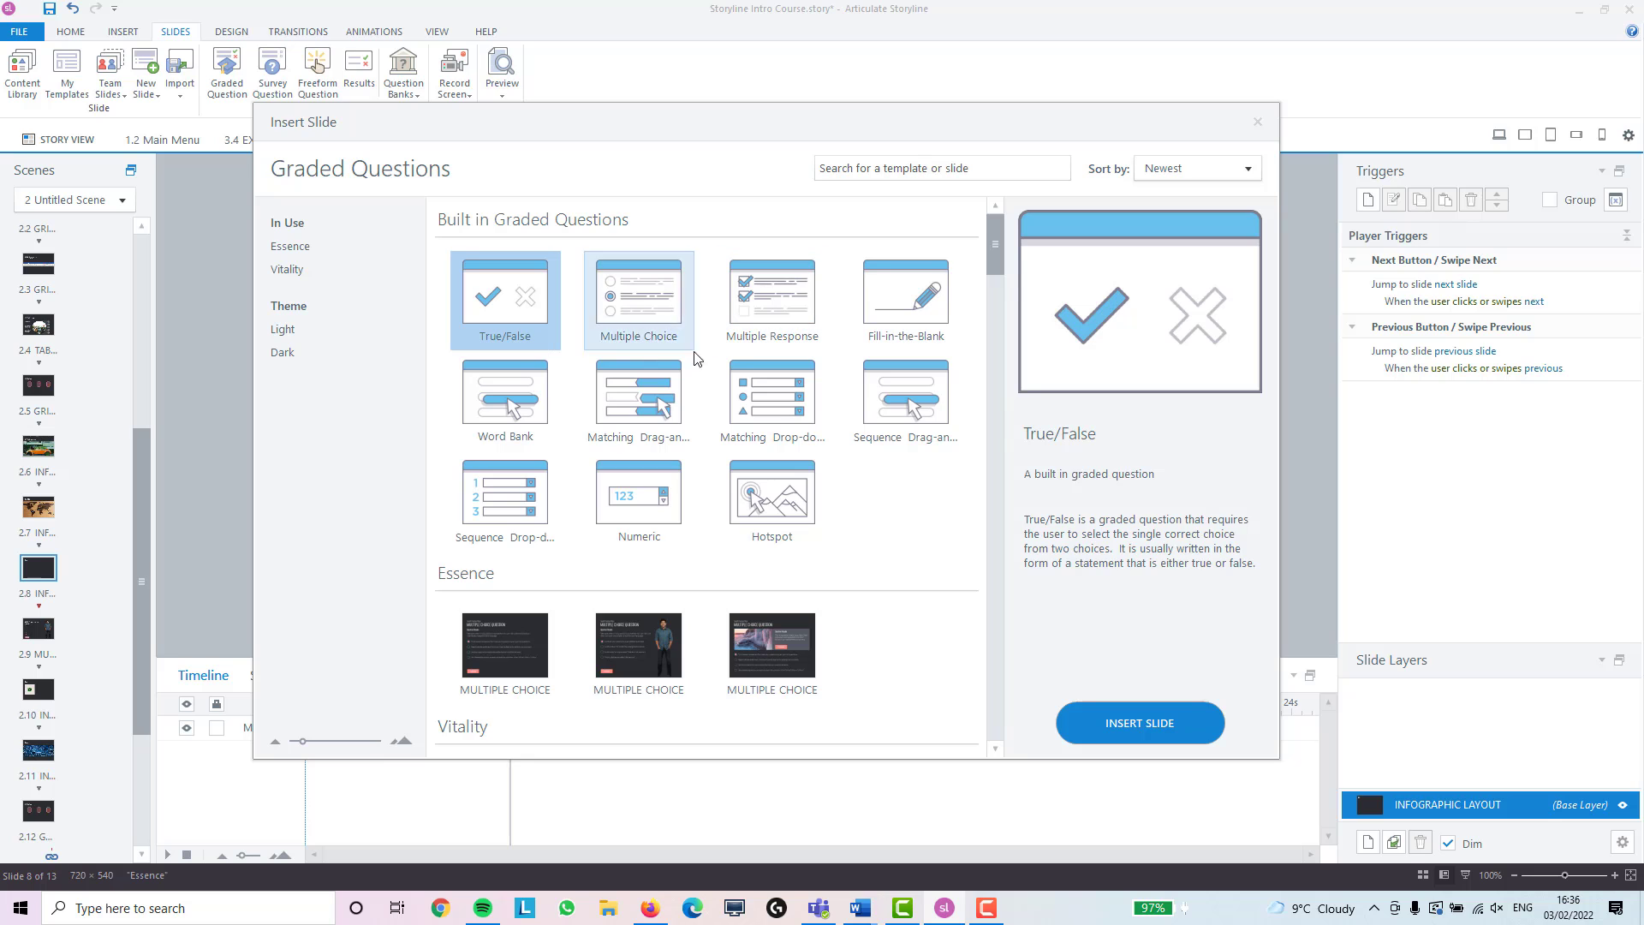
# Preview the graded question types from Multiple Response through Hotspot
pyautogui.scroll(-3)
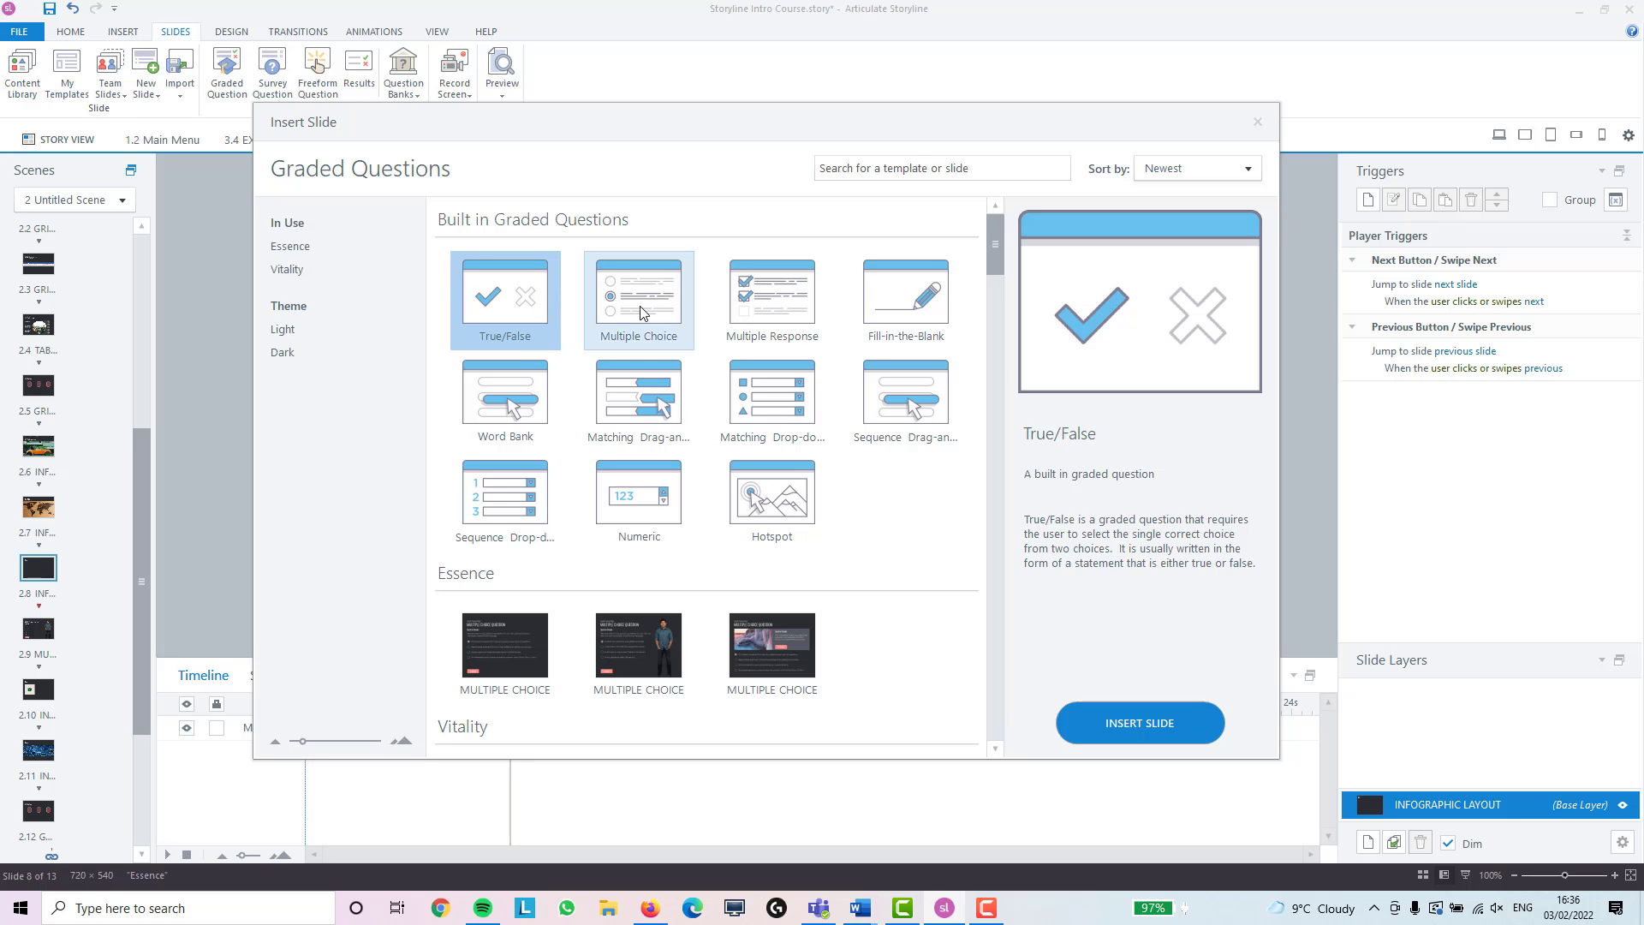
pyautogui.click(771, 294)
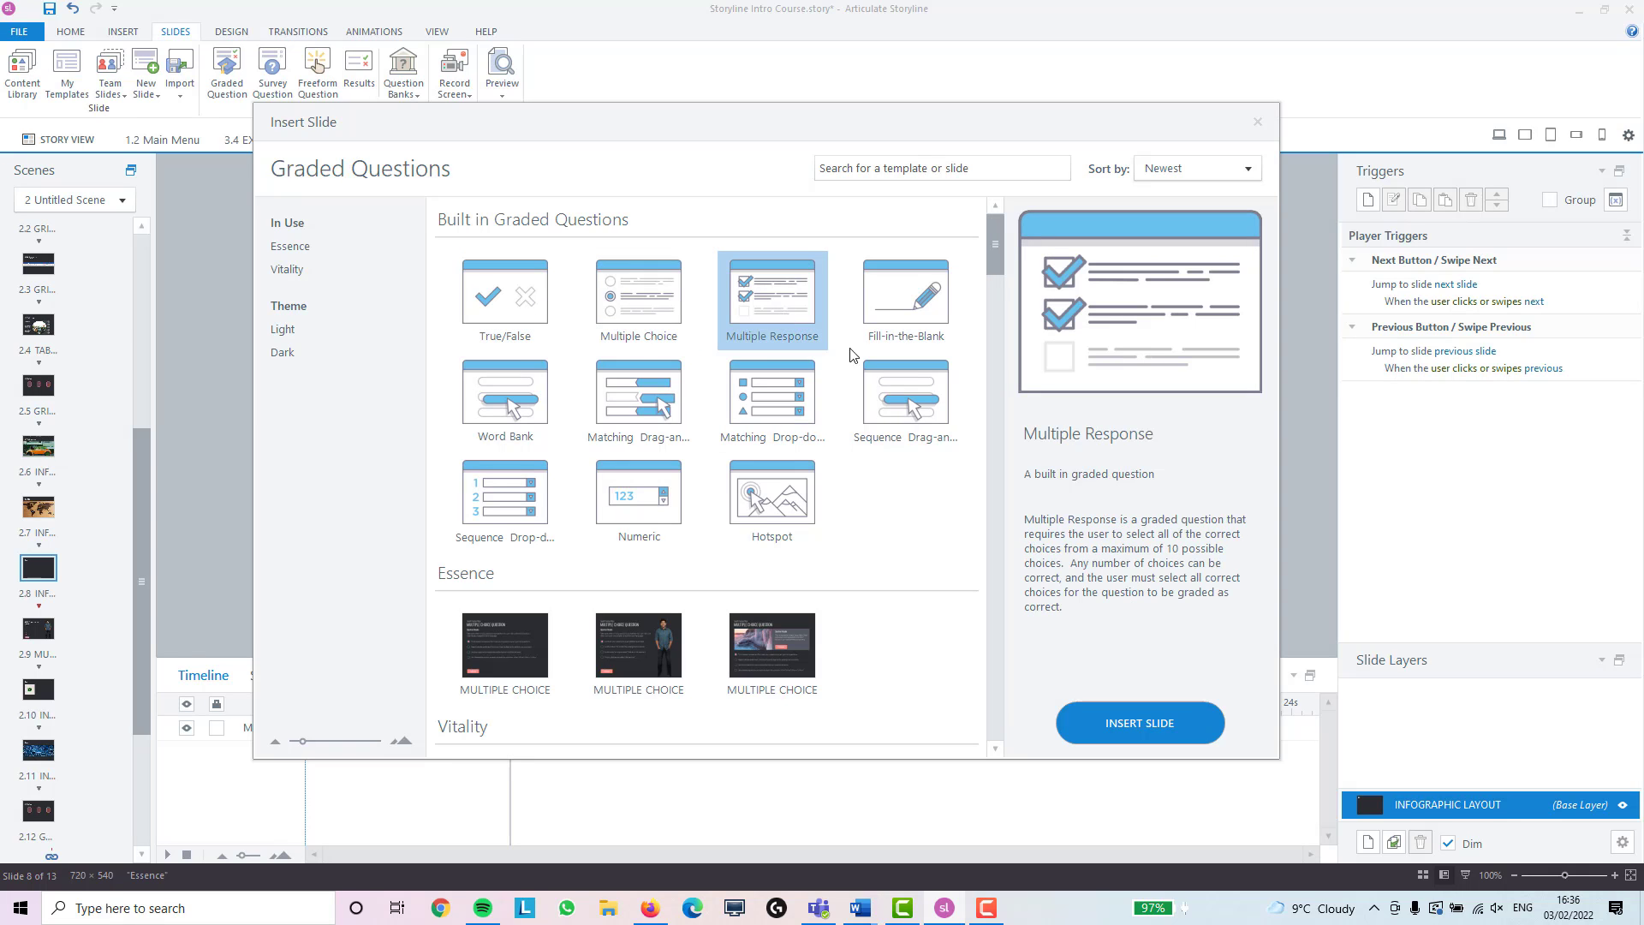
pyautogui.click(503, 396)
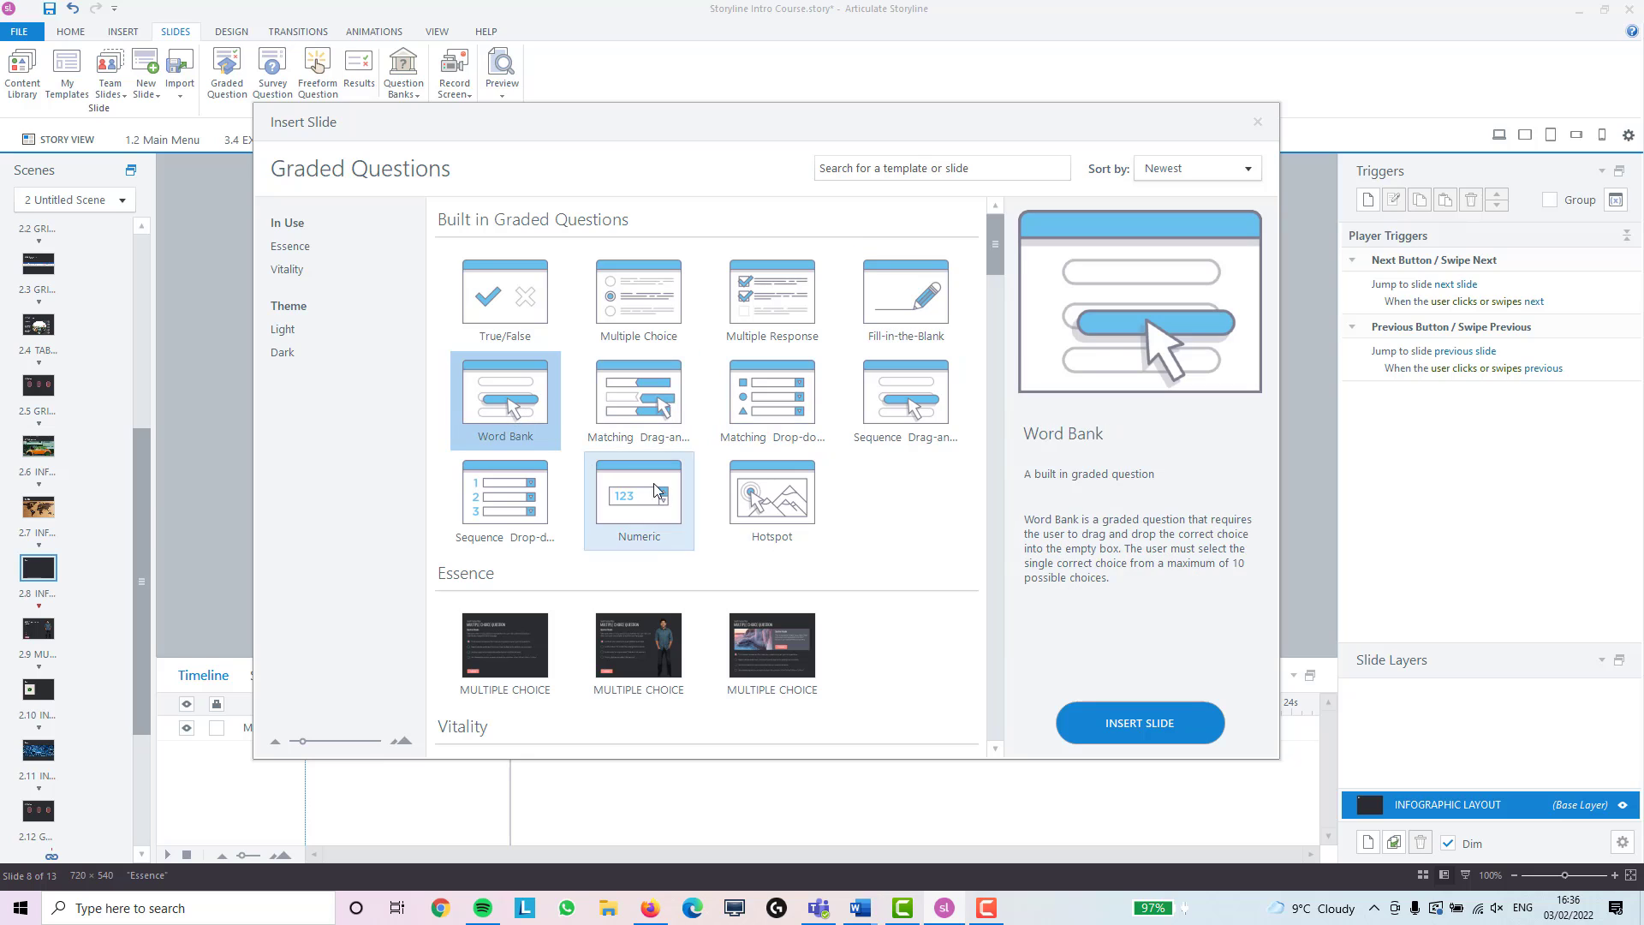
pyautogui.click(639, 390)
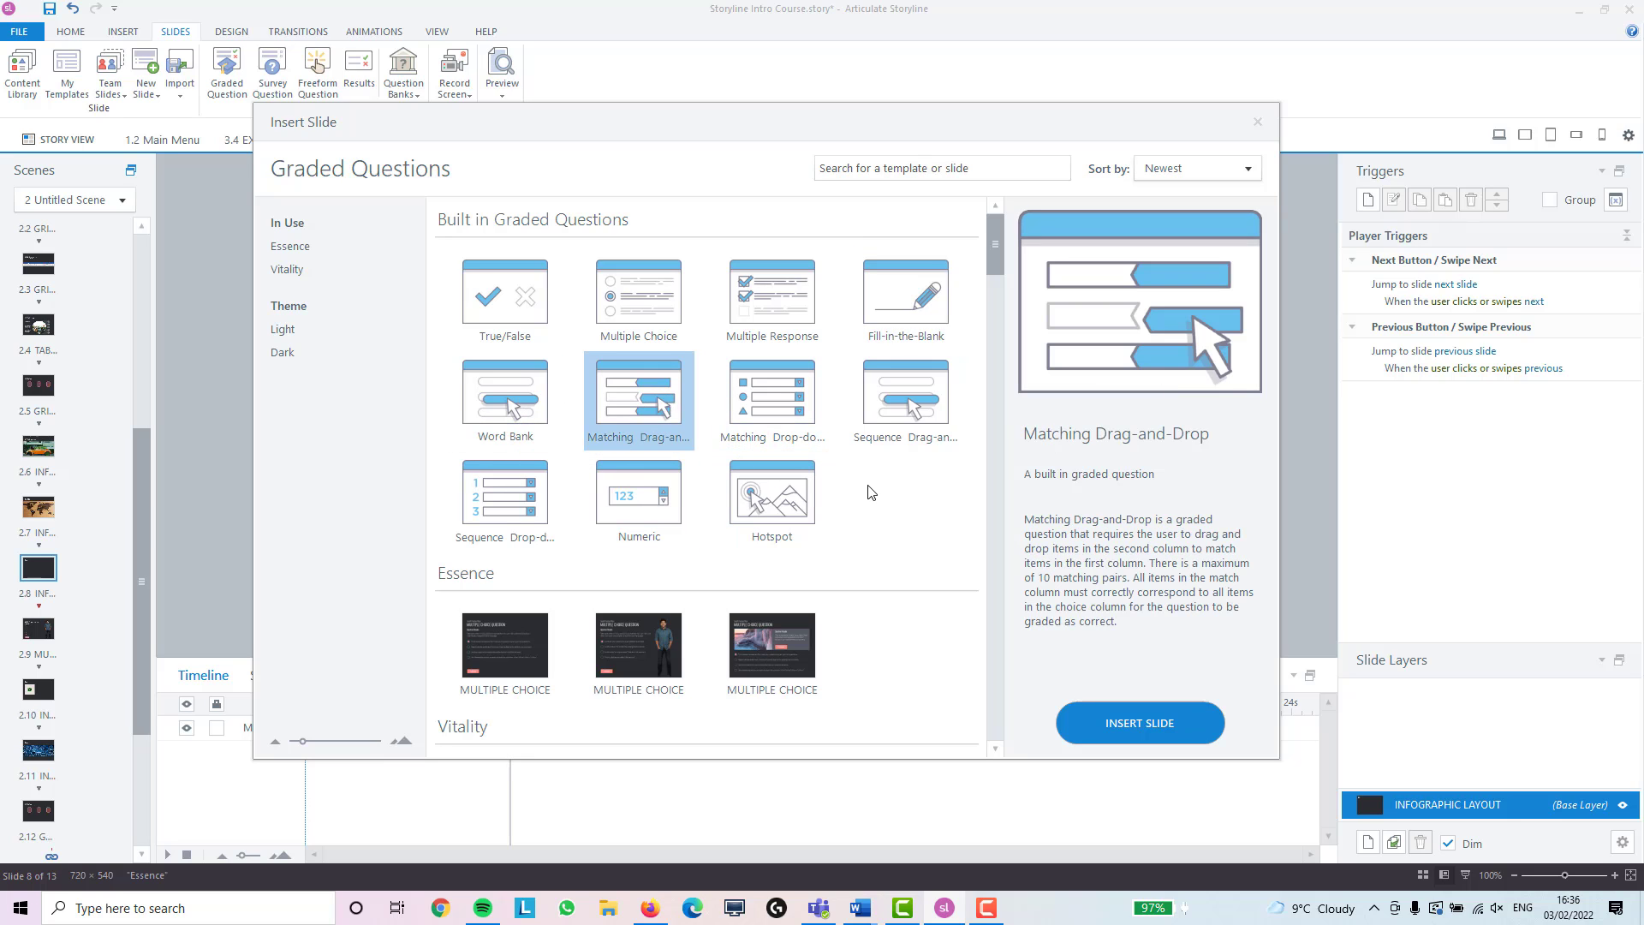
pyautogui.click(771, 398)
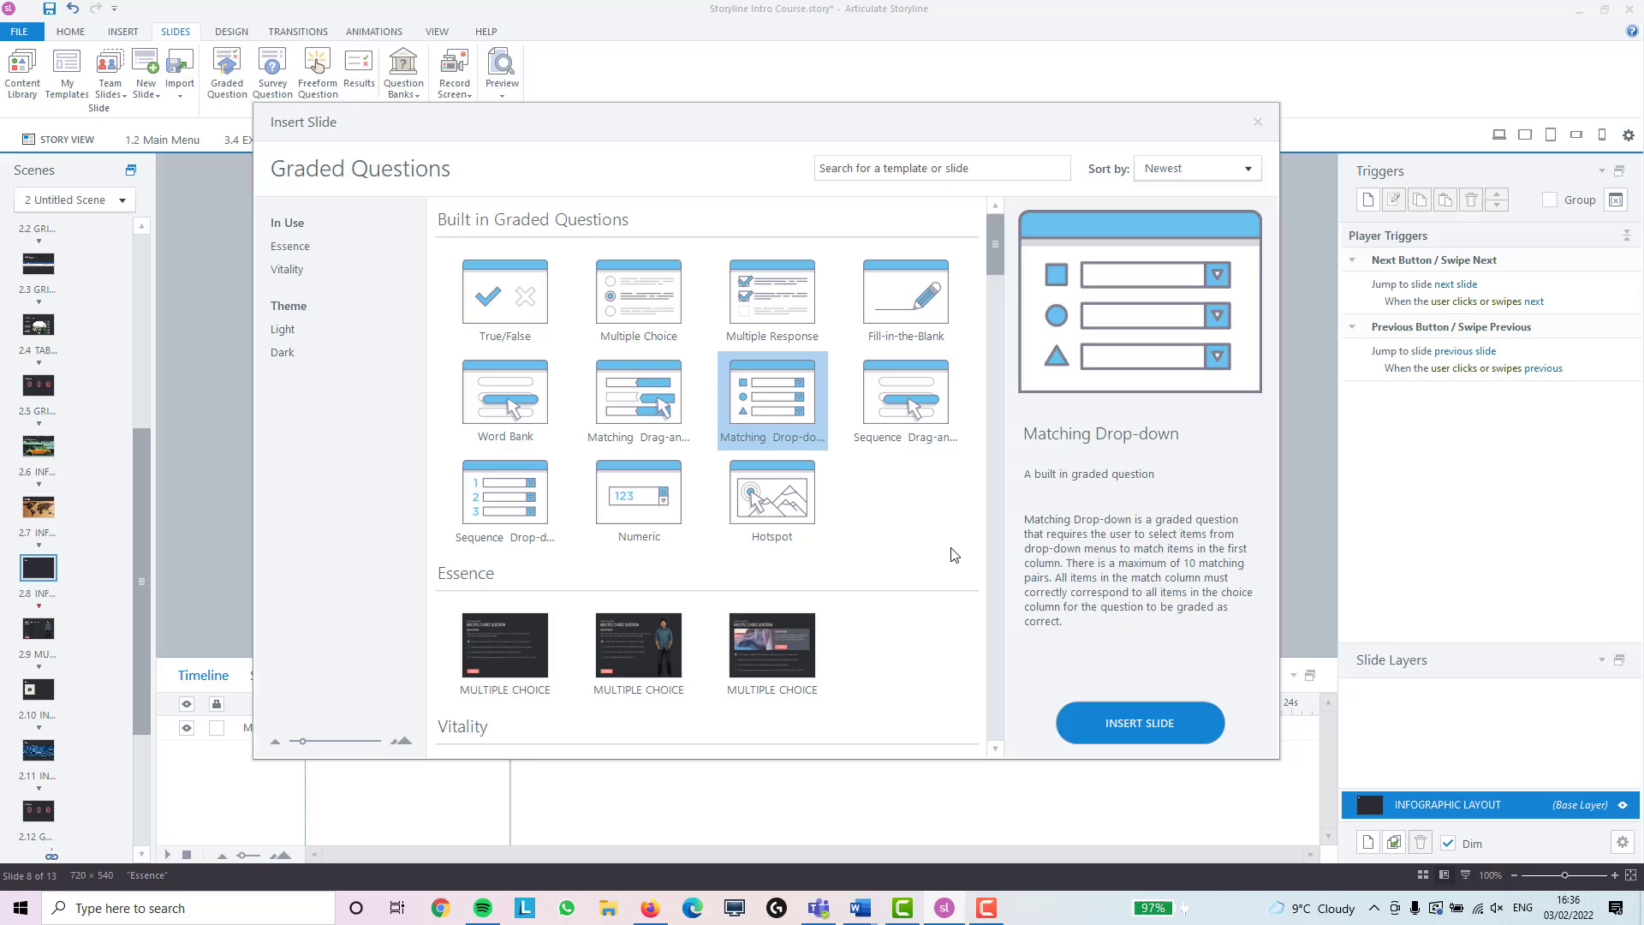
pyautogui.click(904, 394)
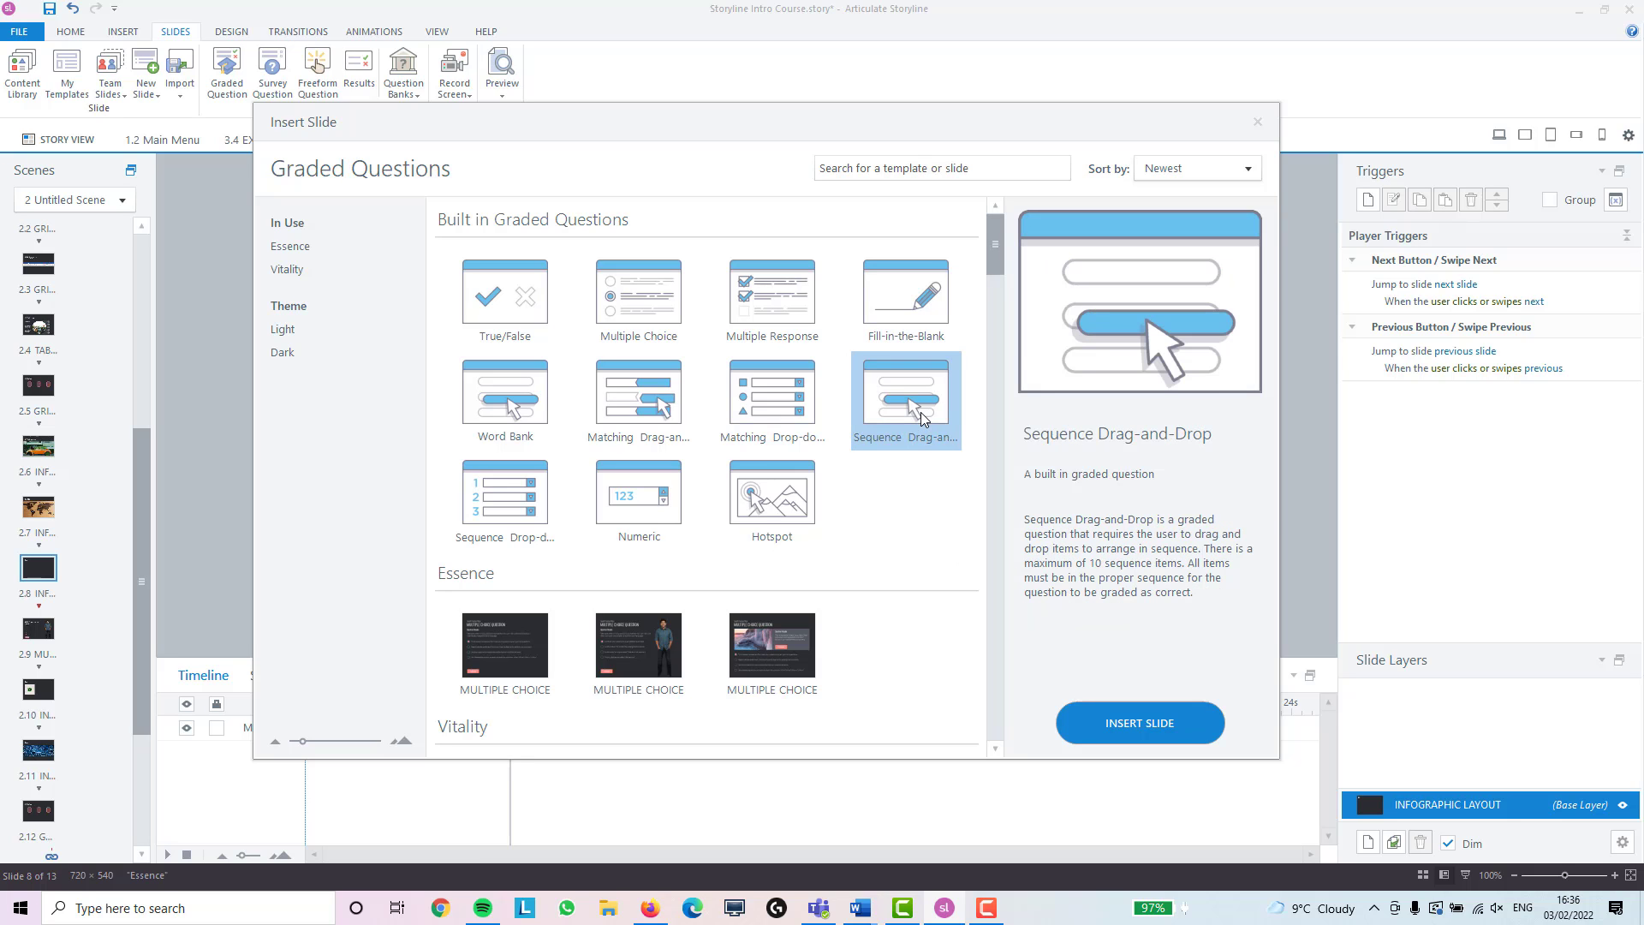
pyautogui.click(504, 493)
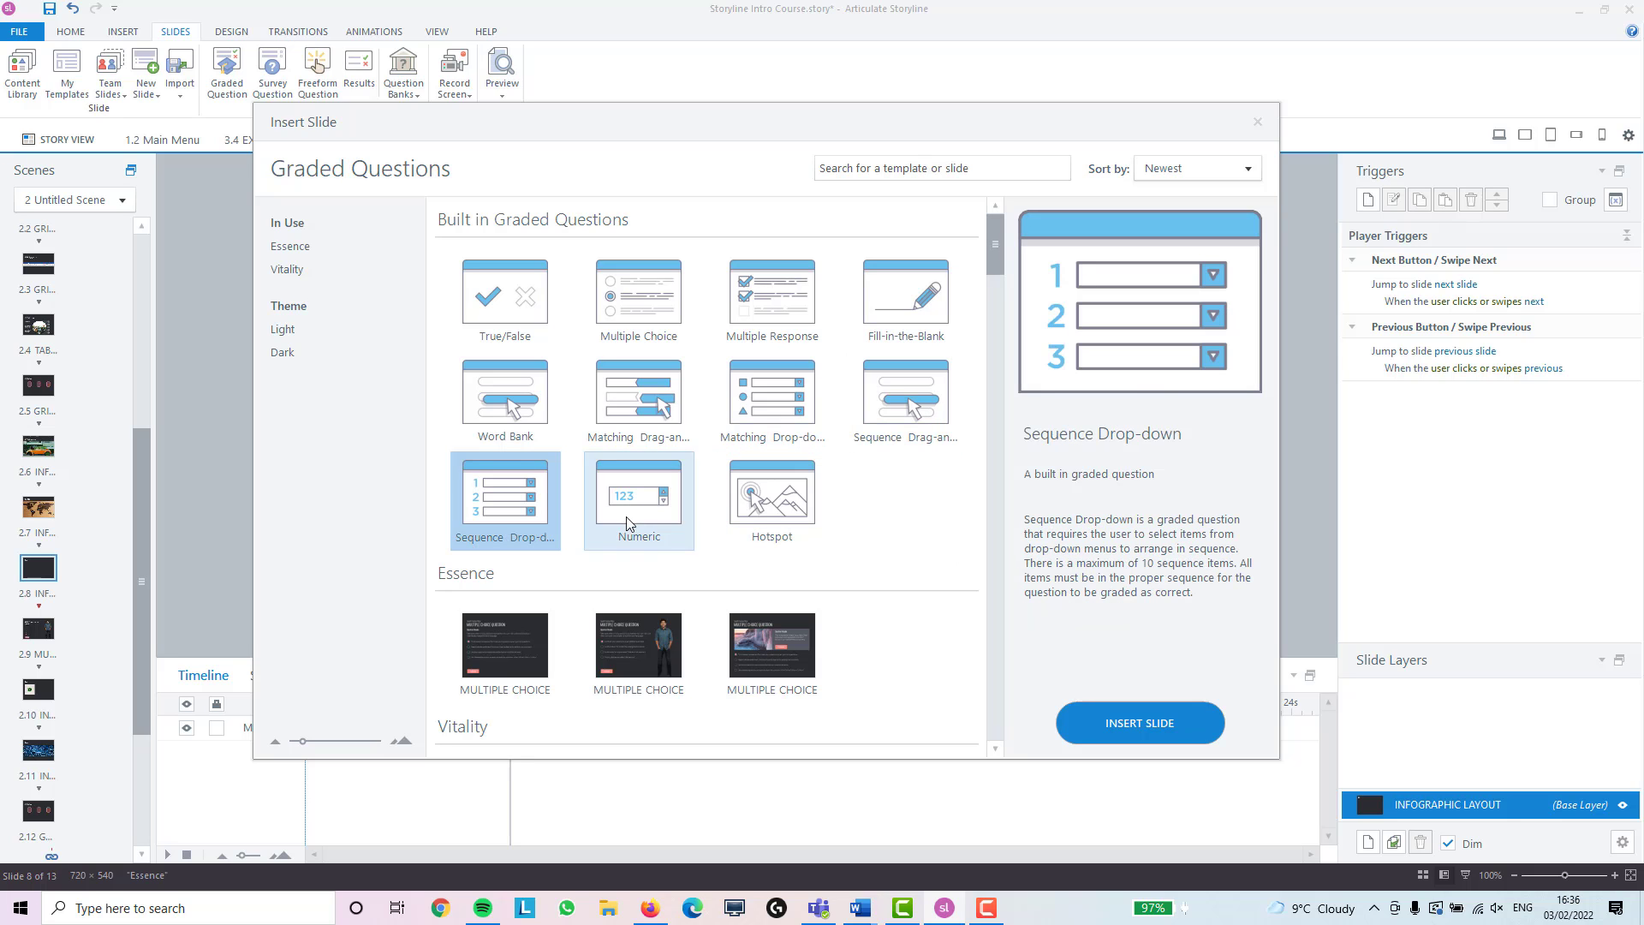
pyautogui.click(638, 500)
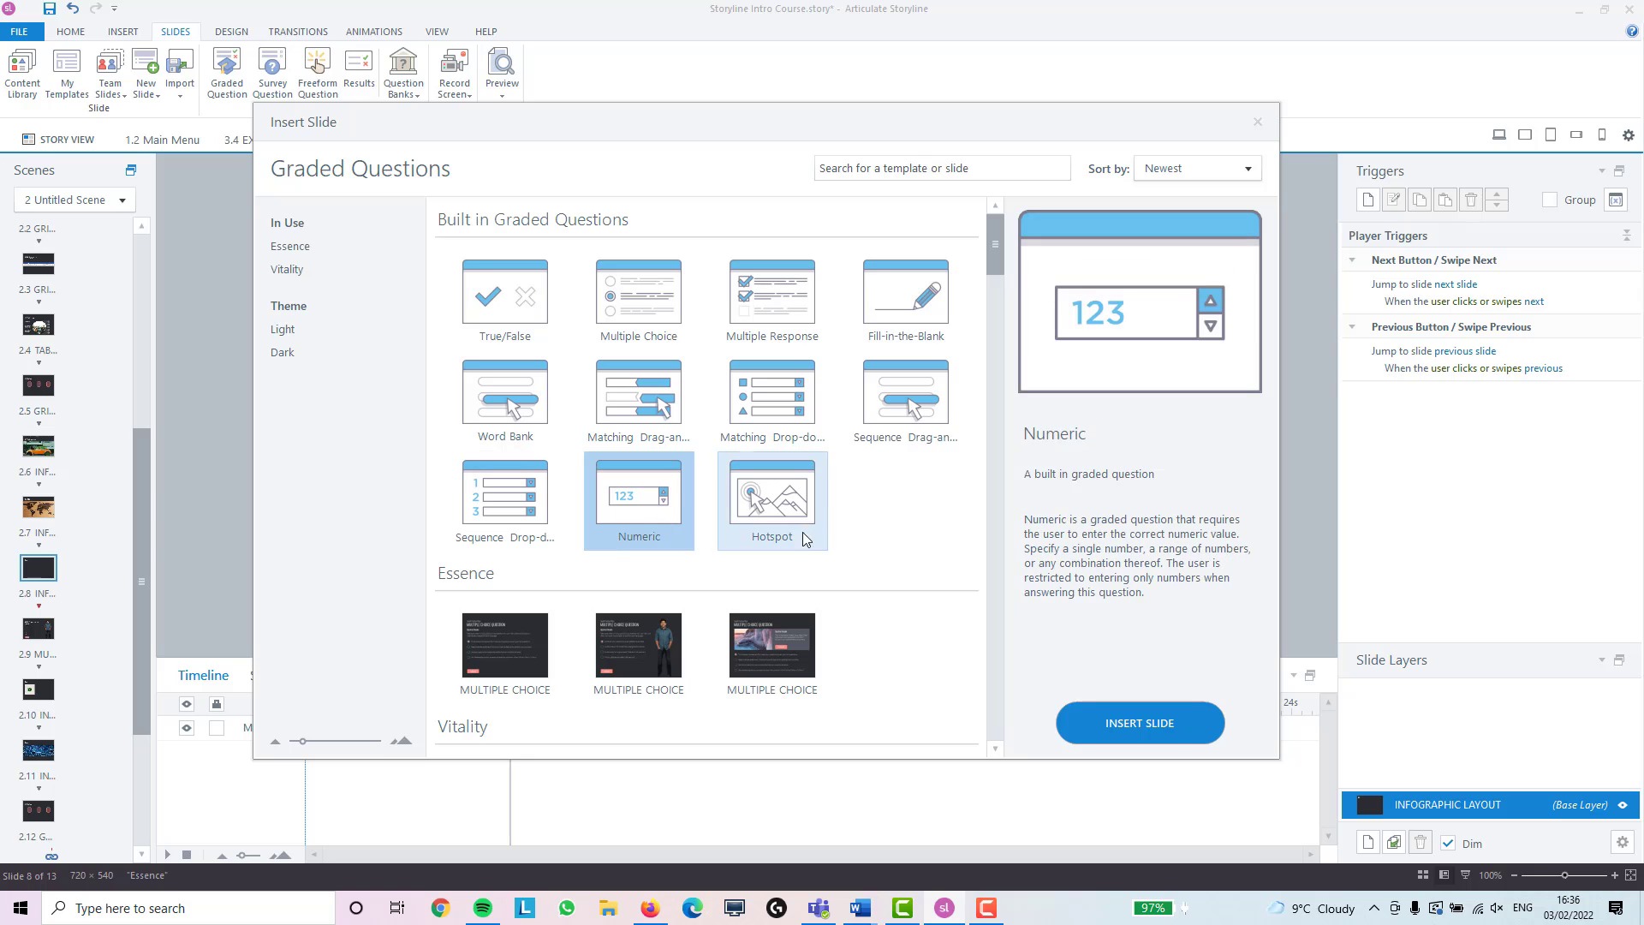
pyautogui.click(771, 497)
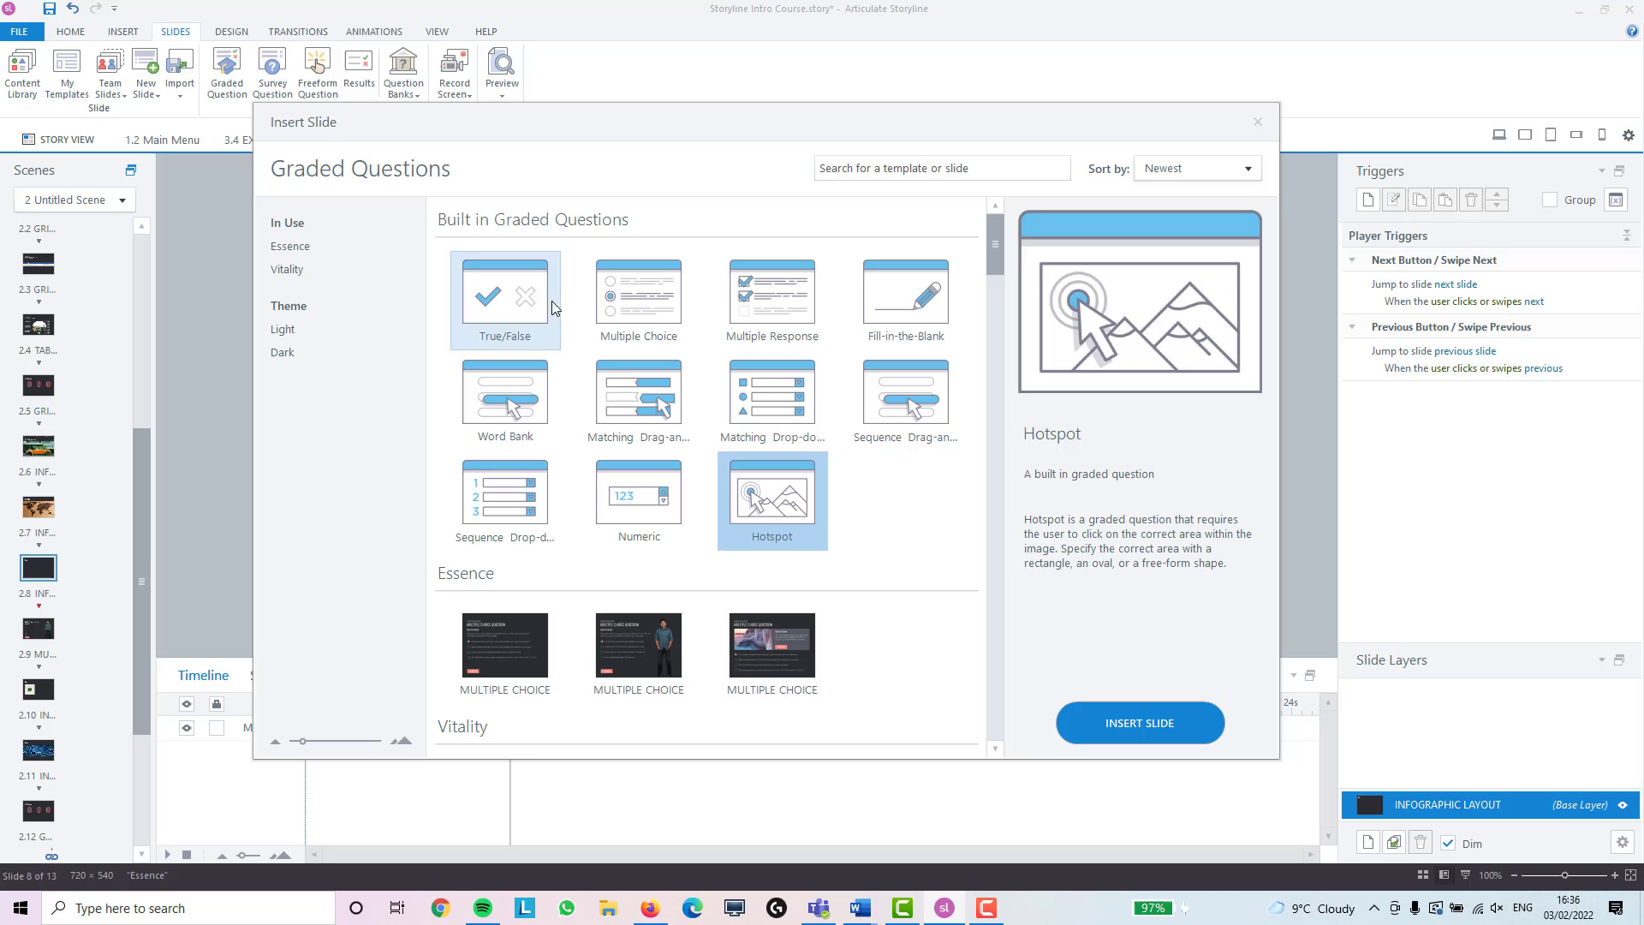
# Insert a new True/False graded question slide
pyautogui.click(504, 295)
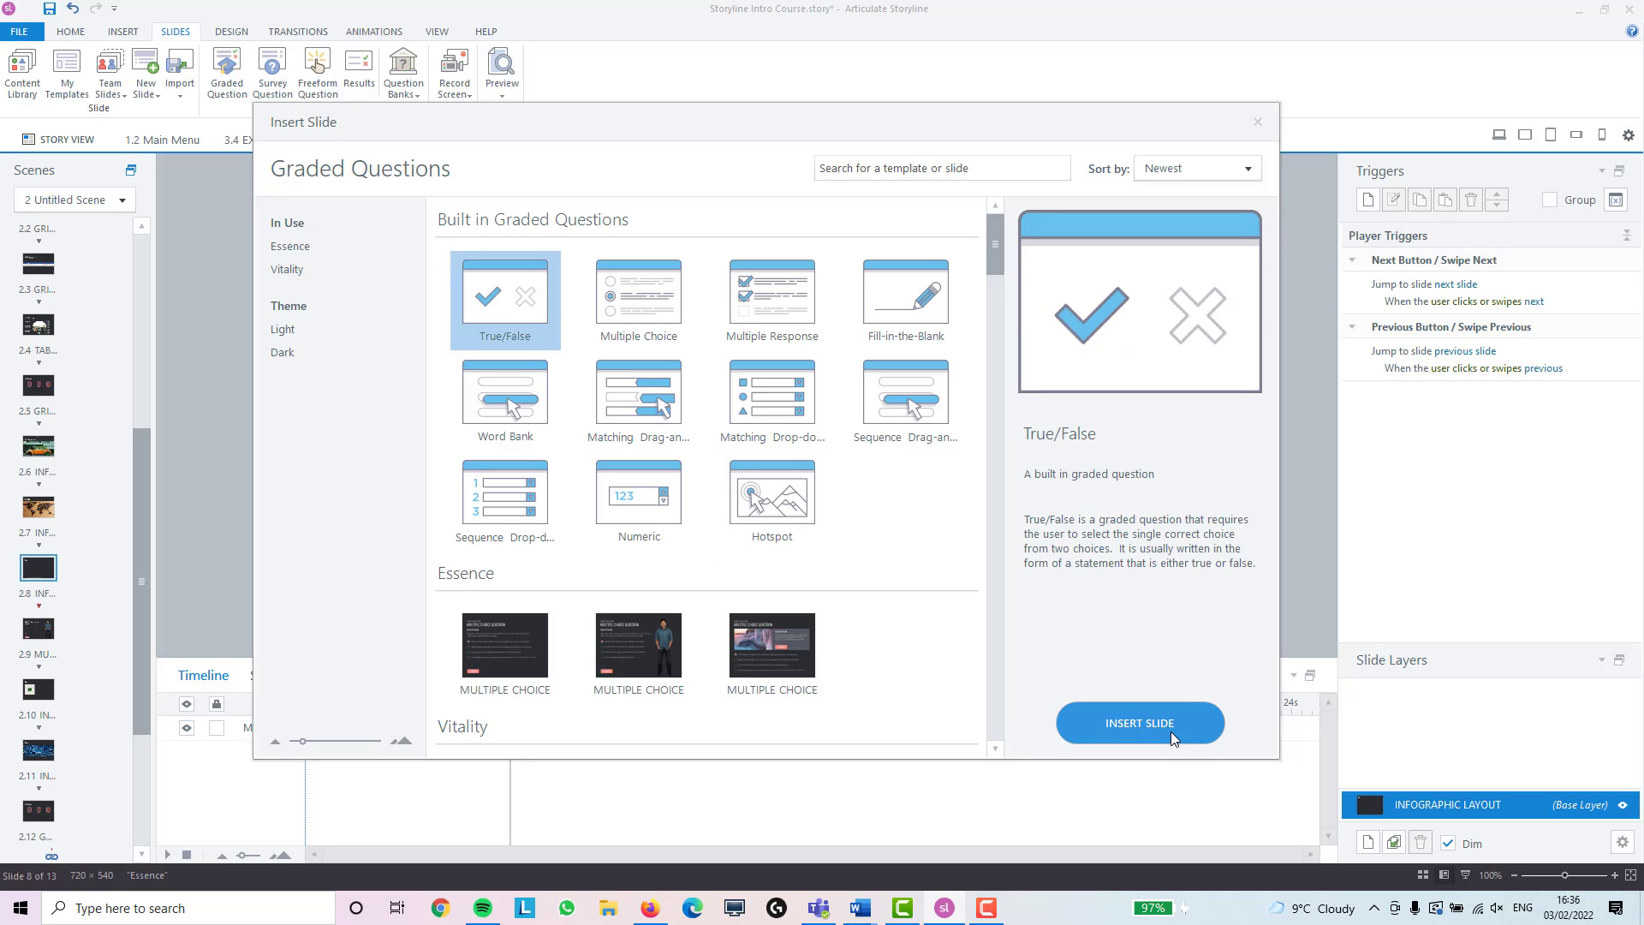
pyautogui.click(1140, 723)
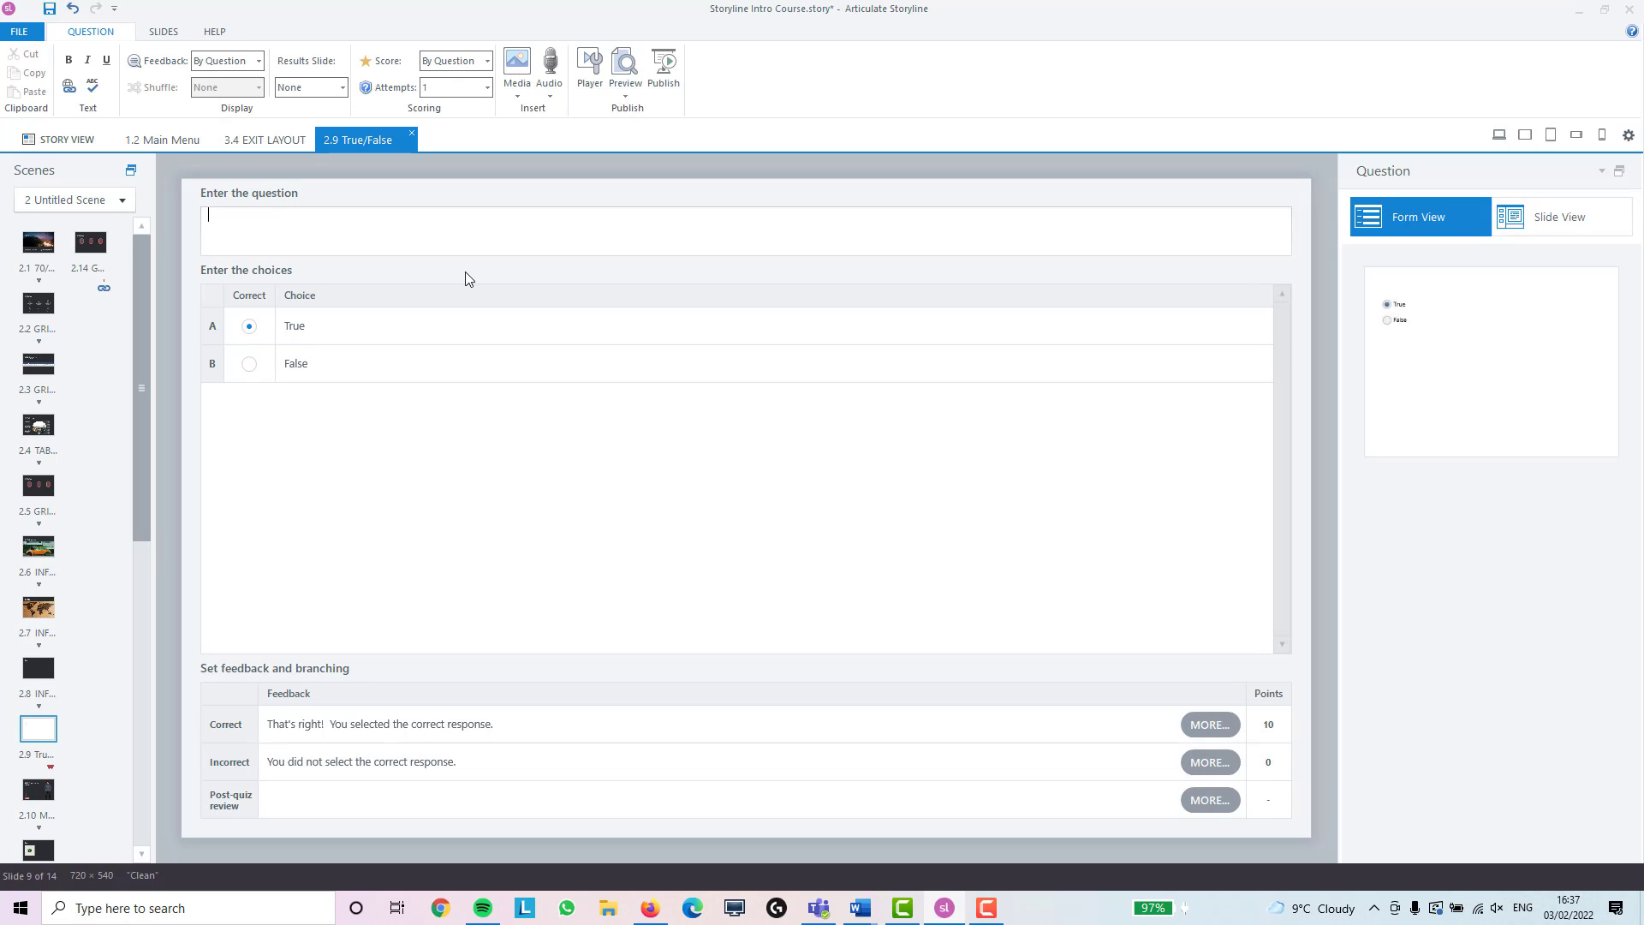
# Enter "Question?" as the question text, mark True correct, and show it in Slide View
pyautogui.write('Question?')
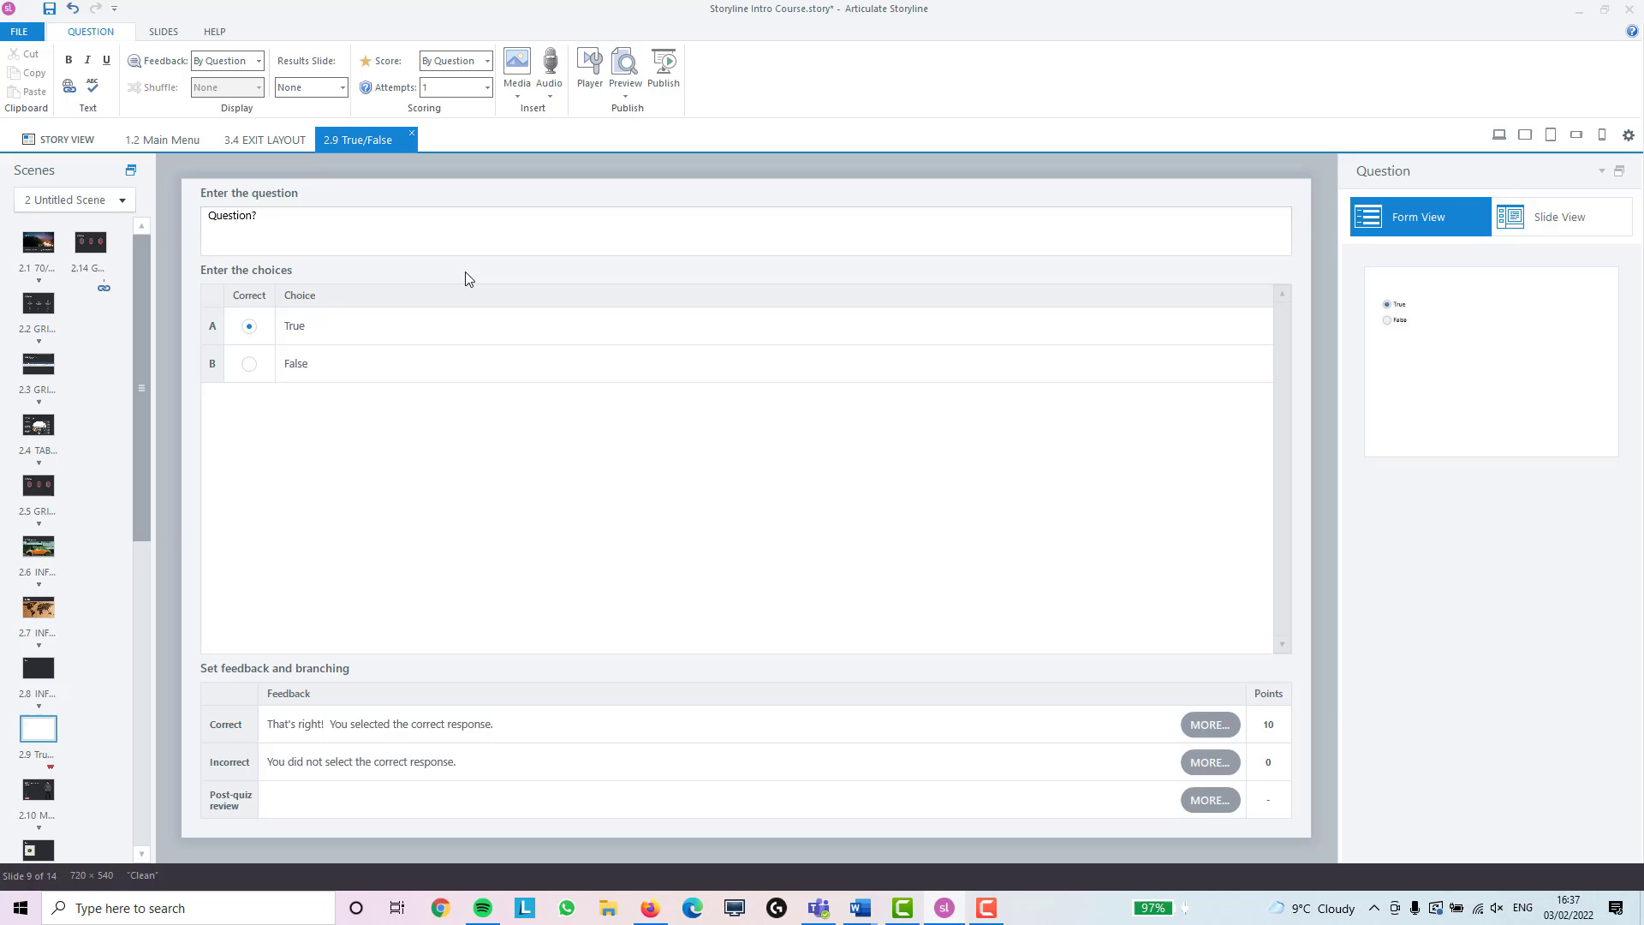
pyautogui.click(294, 325)
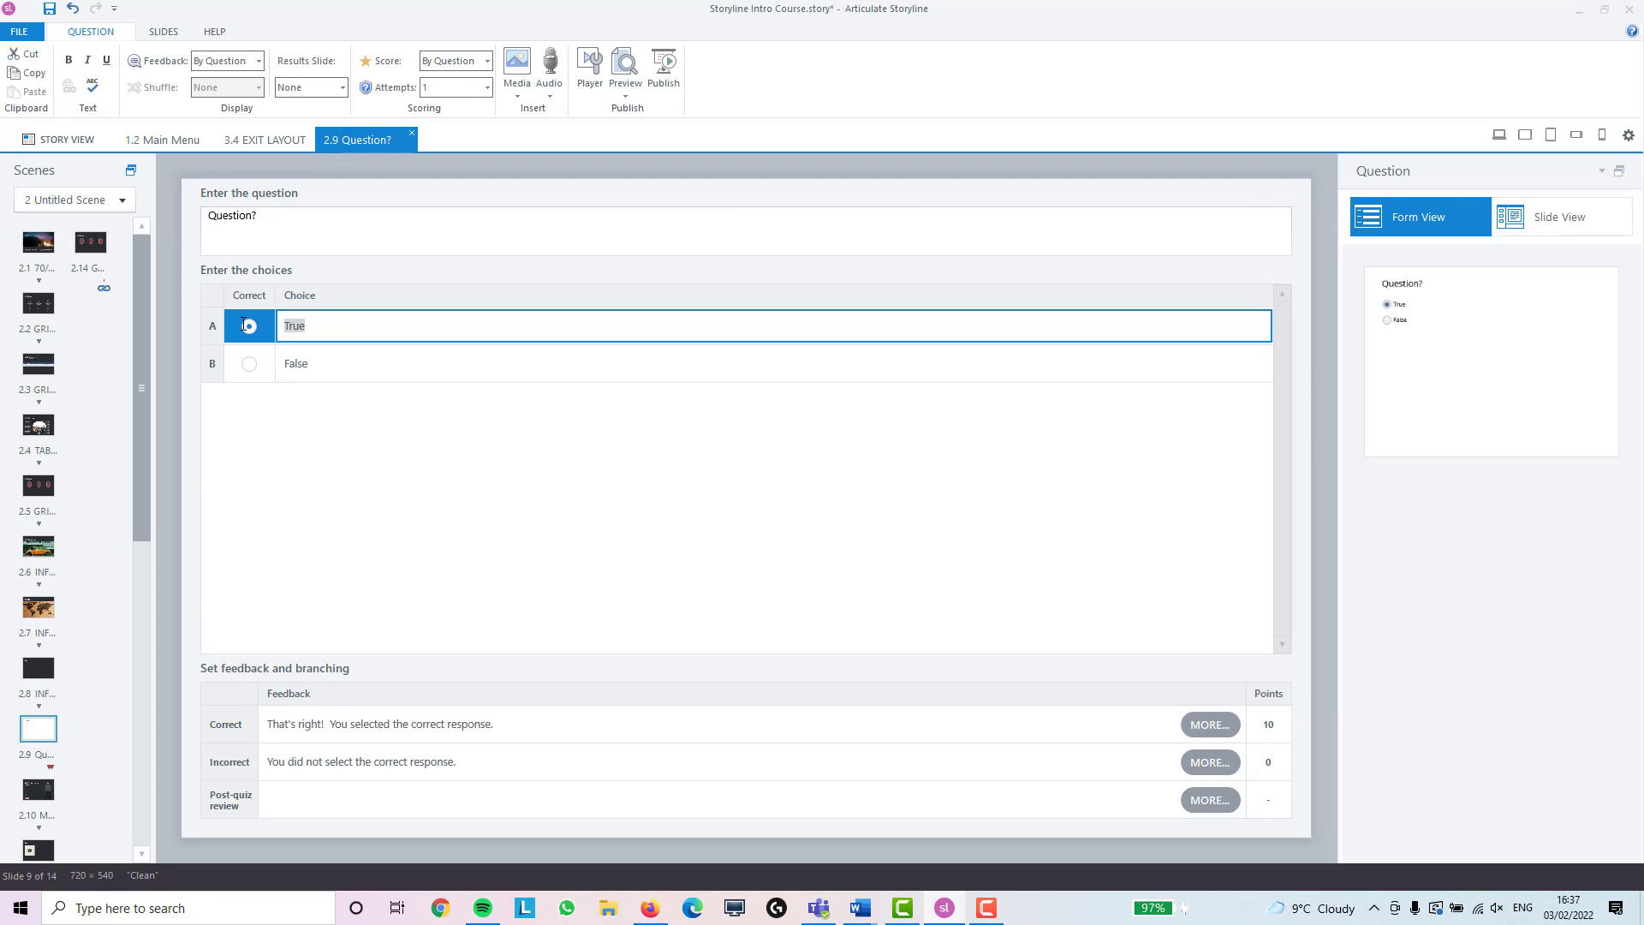
pyautogui.click(248, 325)
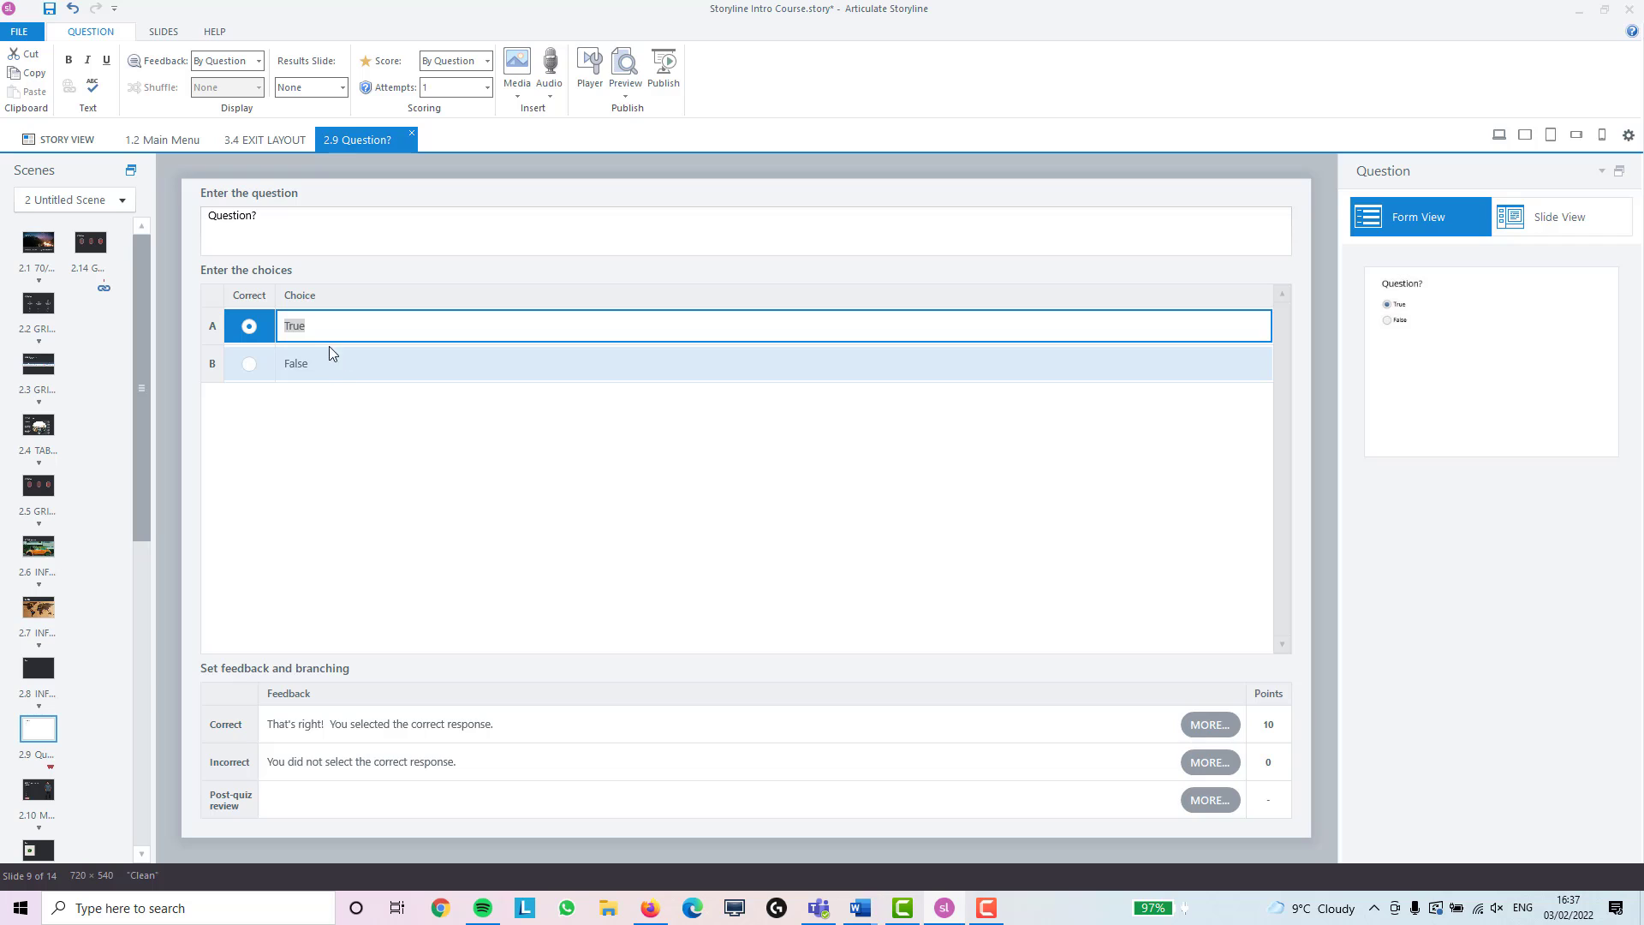
pyautogui.click(327, 332)
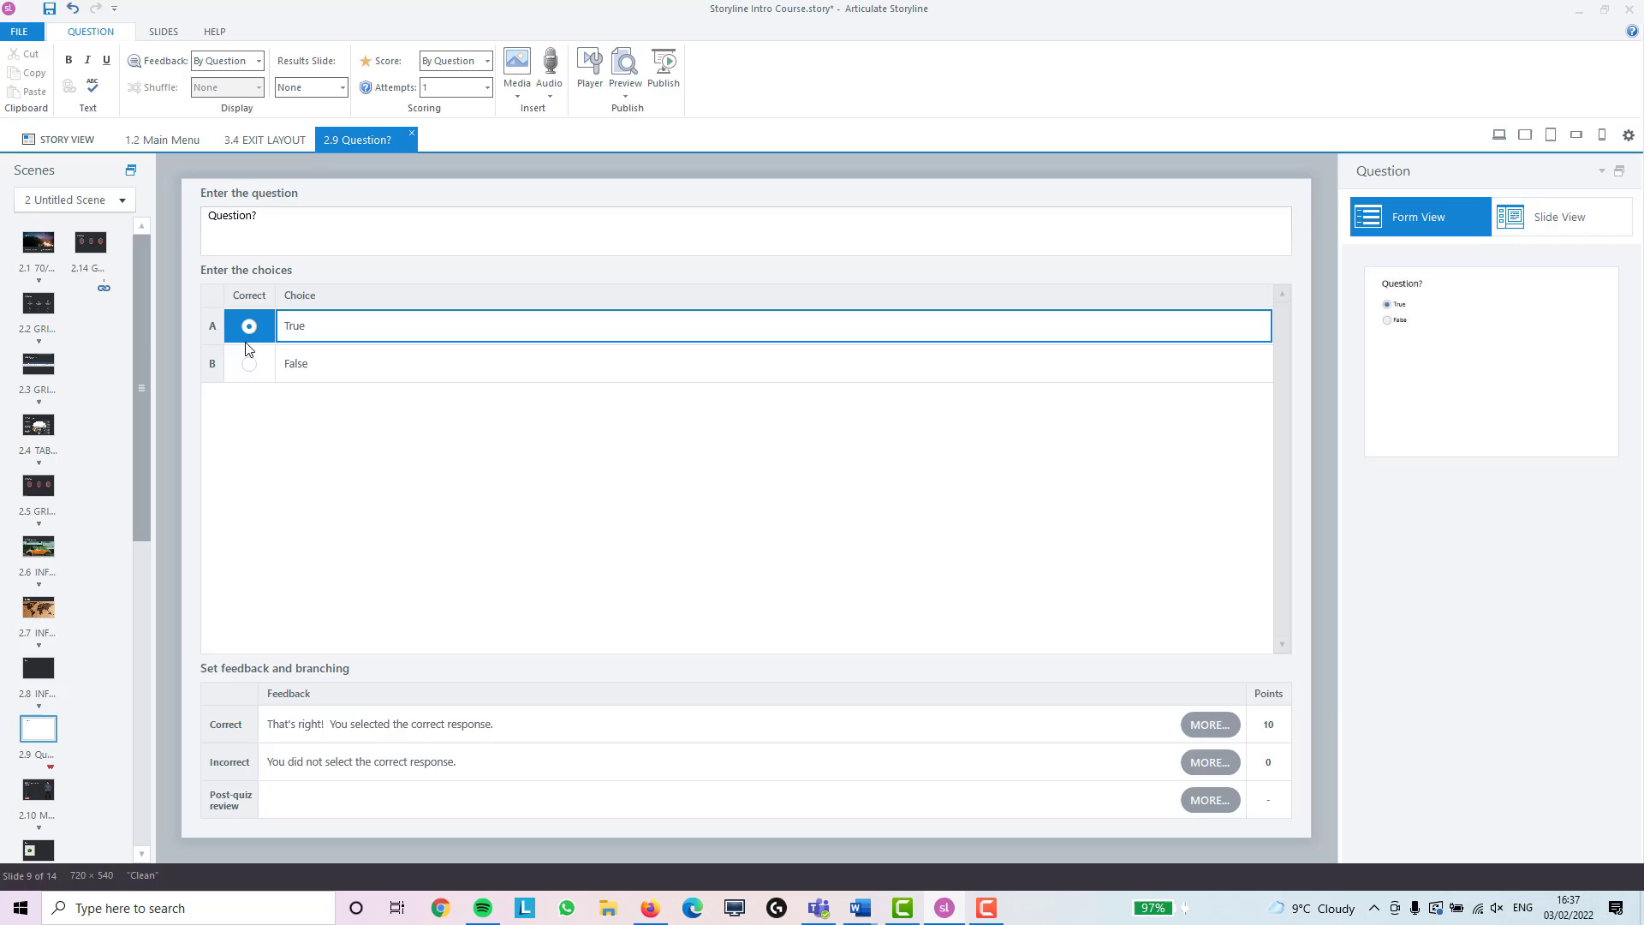
pyautogui.click(353, 466)
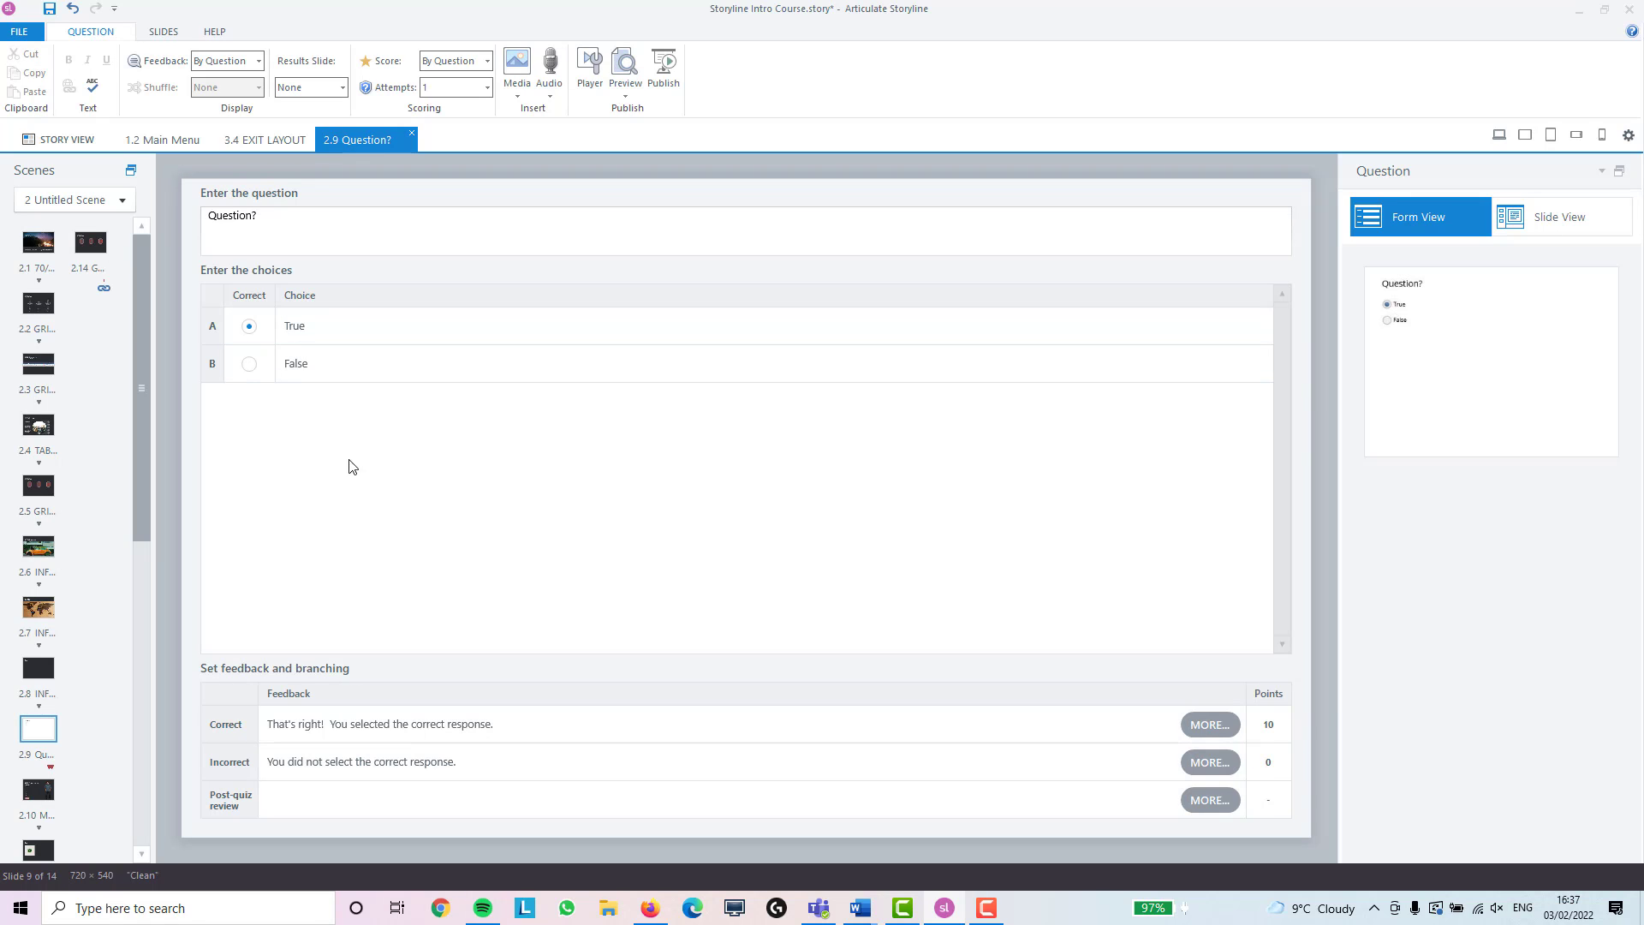
pyautogui.moveTo(1538, 224)
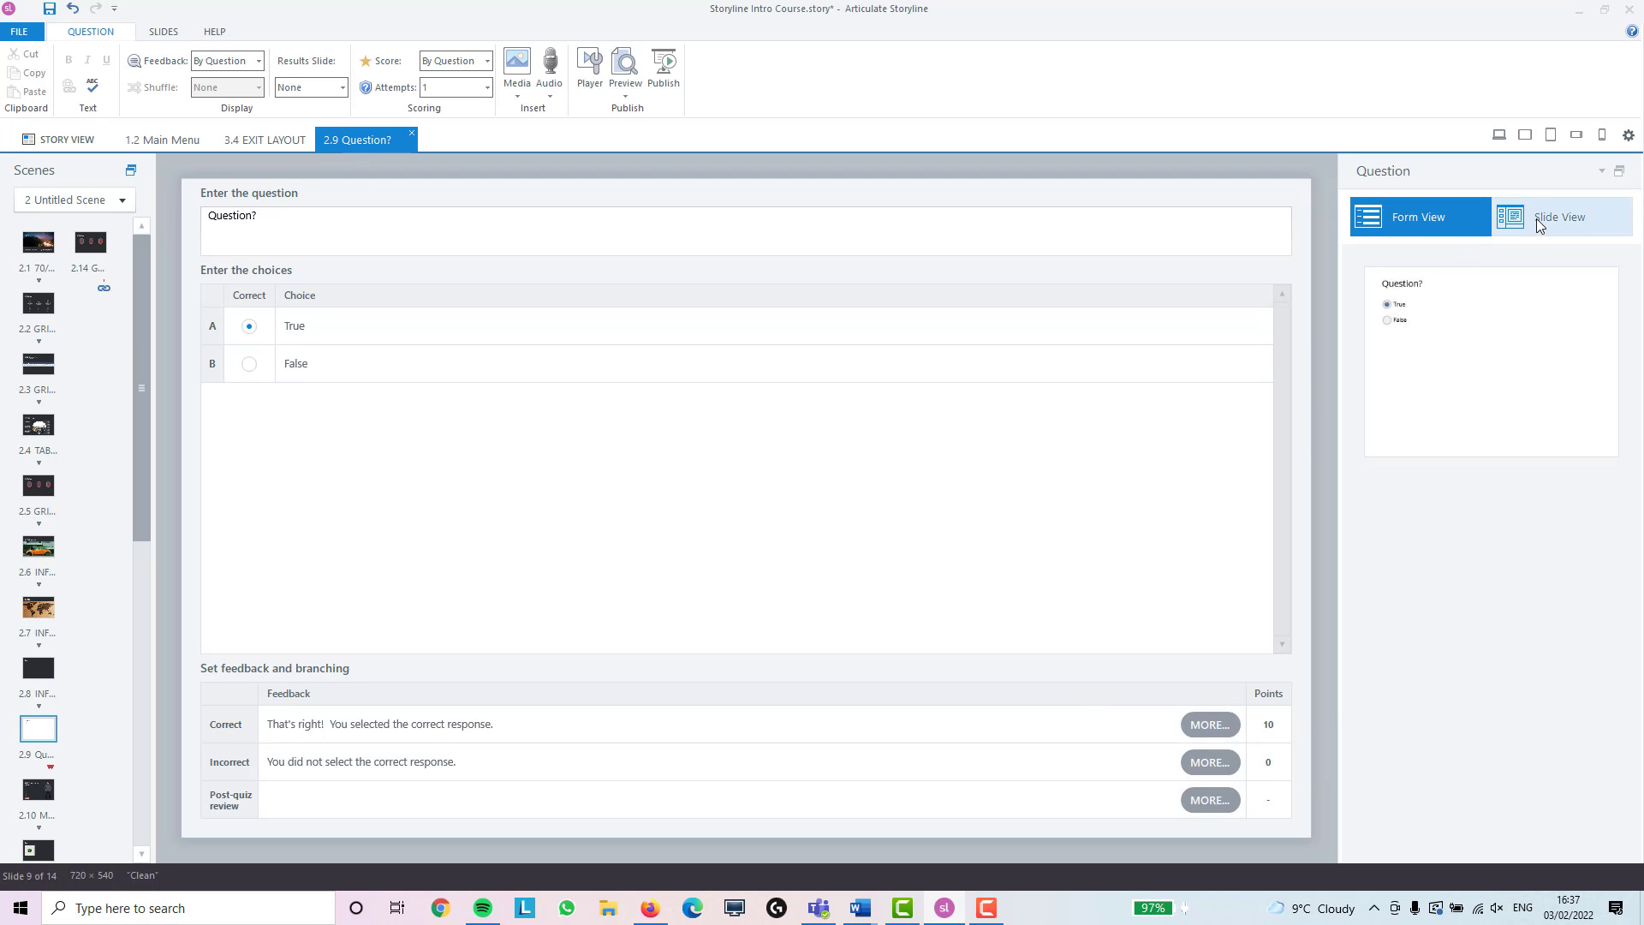
pyautogui.click(1561, 216)
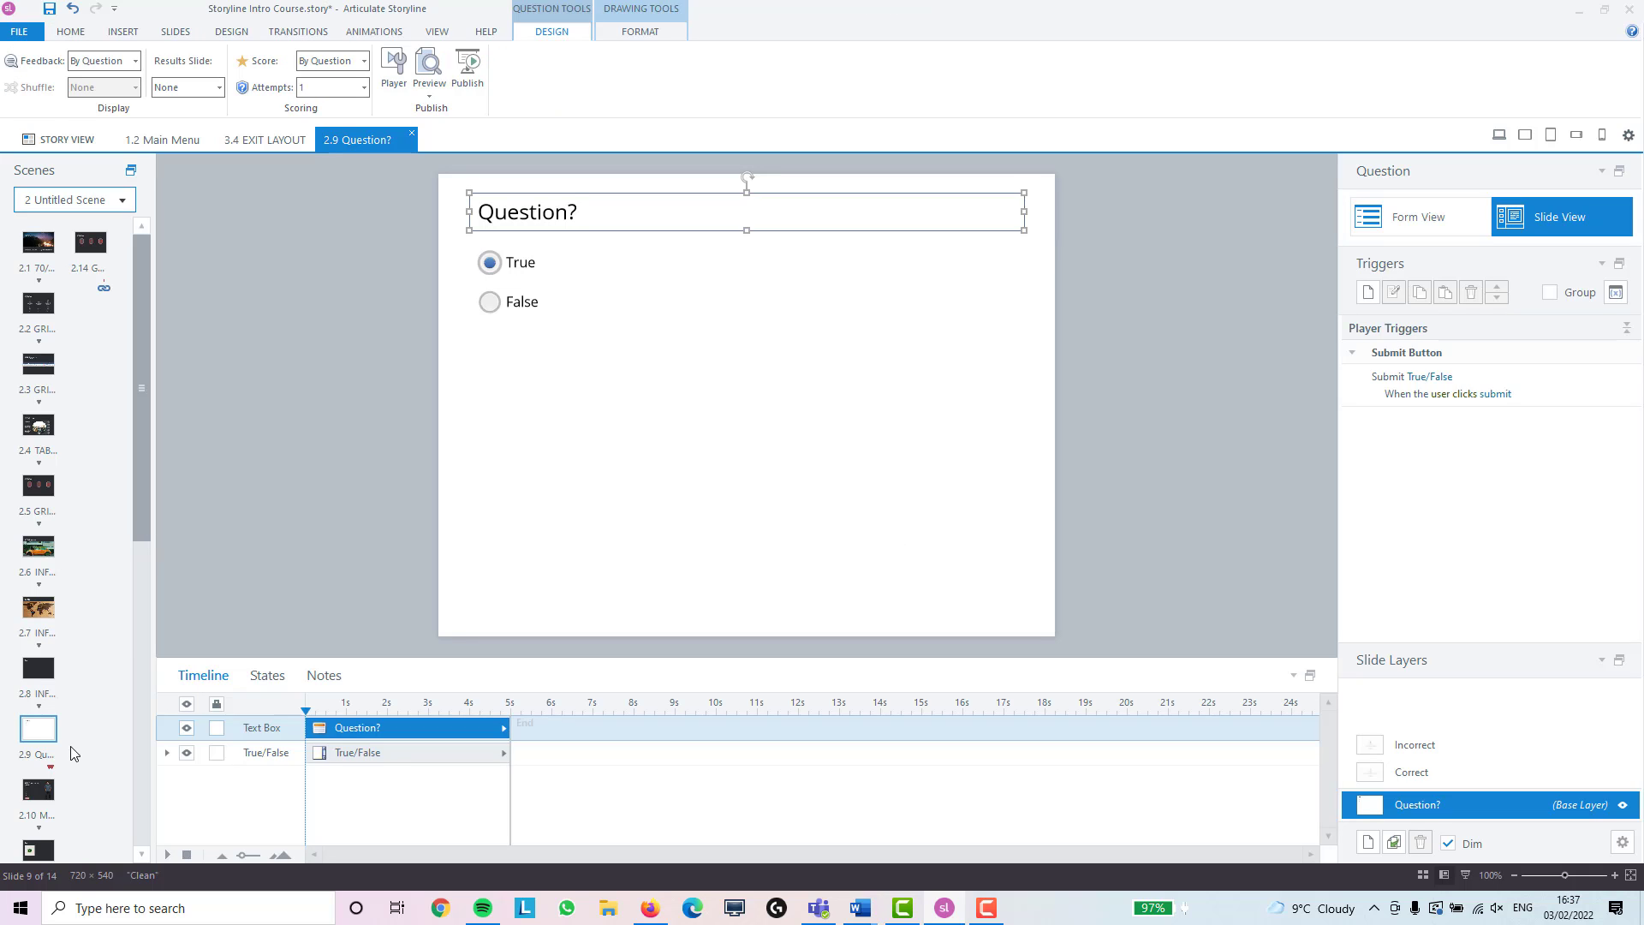
pyautogui.moveTo(622, 665)
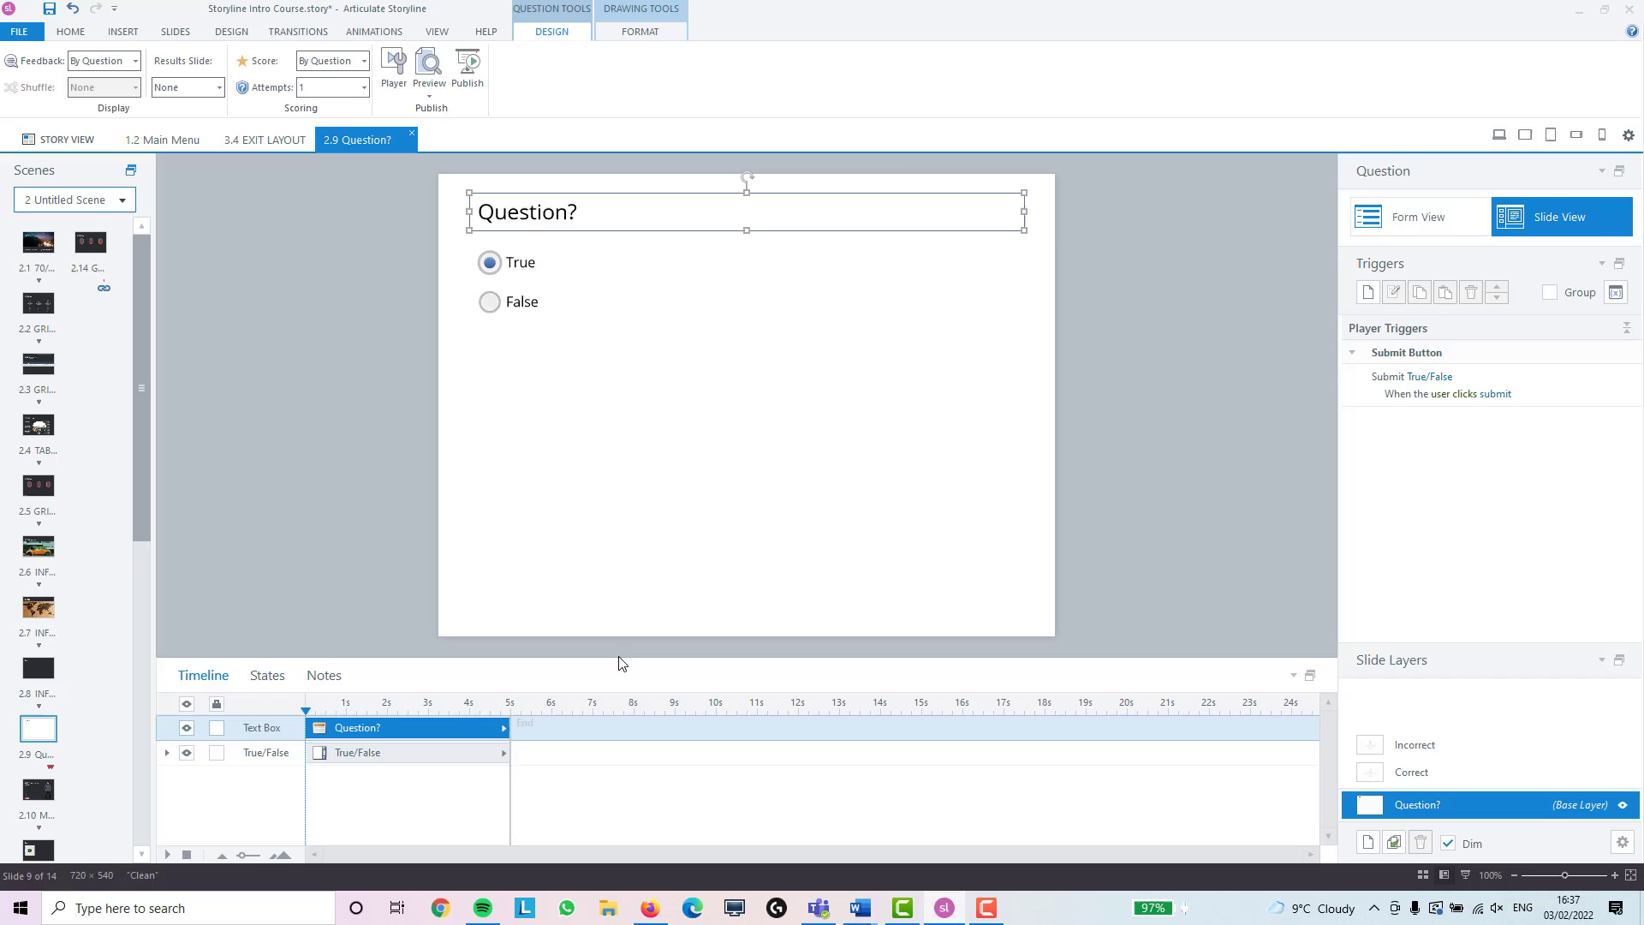
# Inspect the Correct feedback layer, then return to the Question? base layer
pyautogui.click(1411, 771)
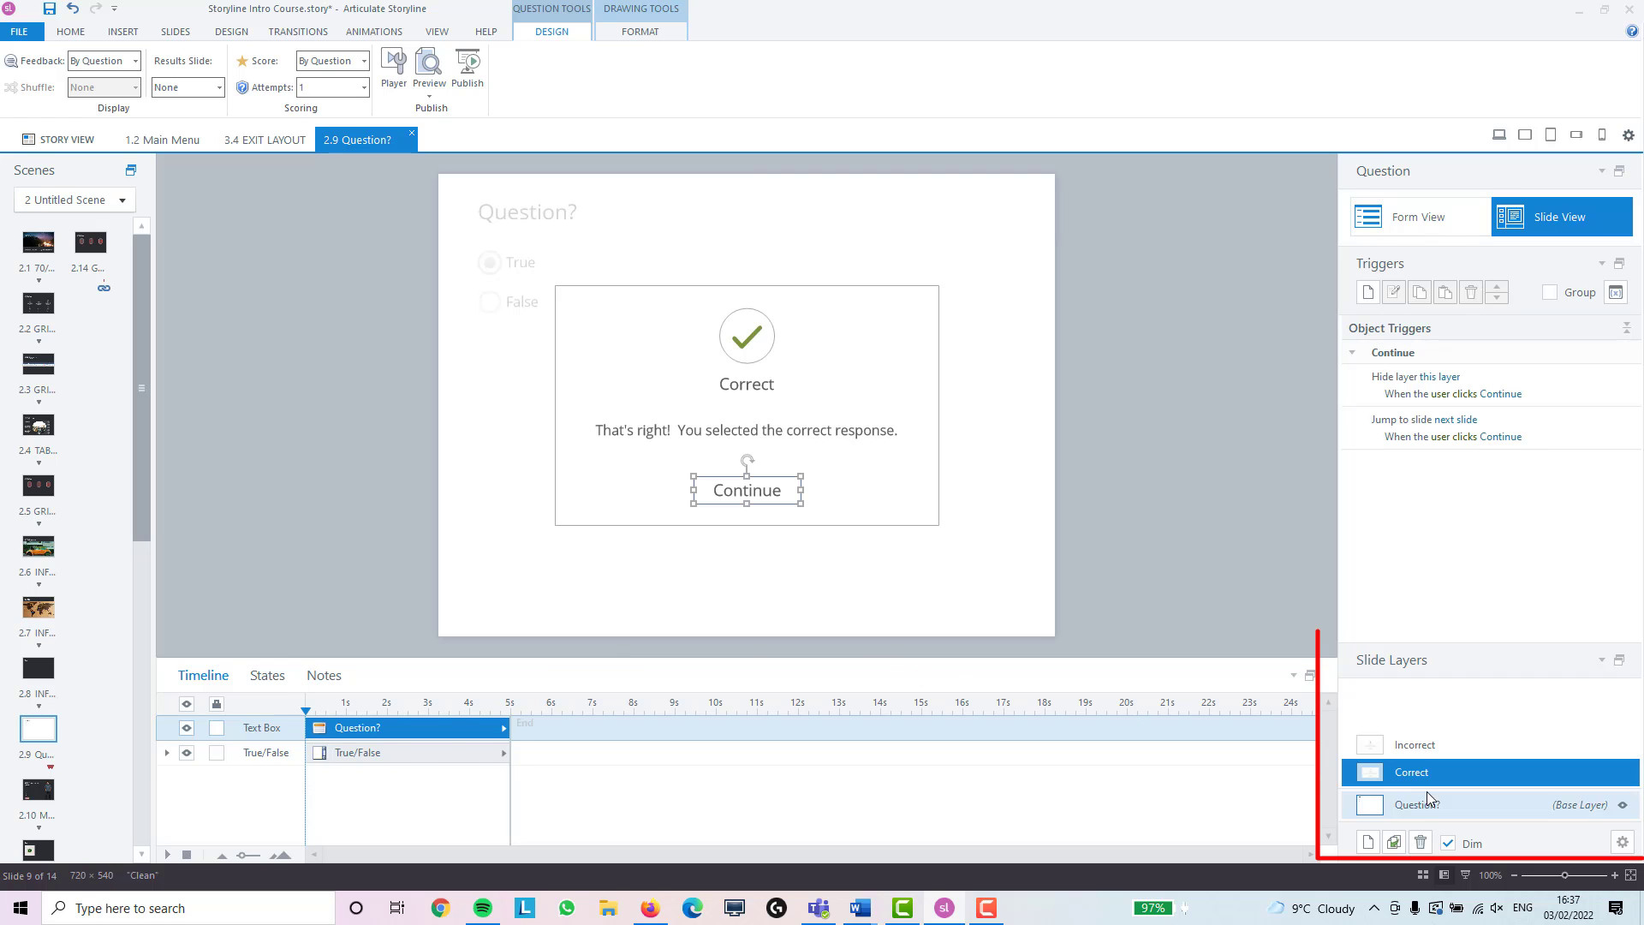
pyautogui.click(1414, 743)
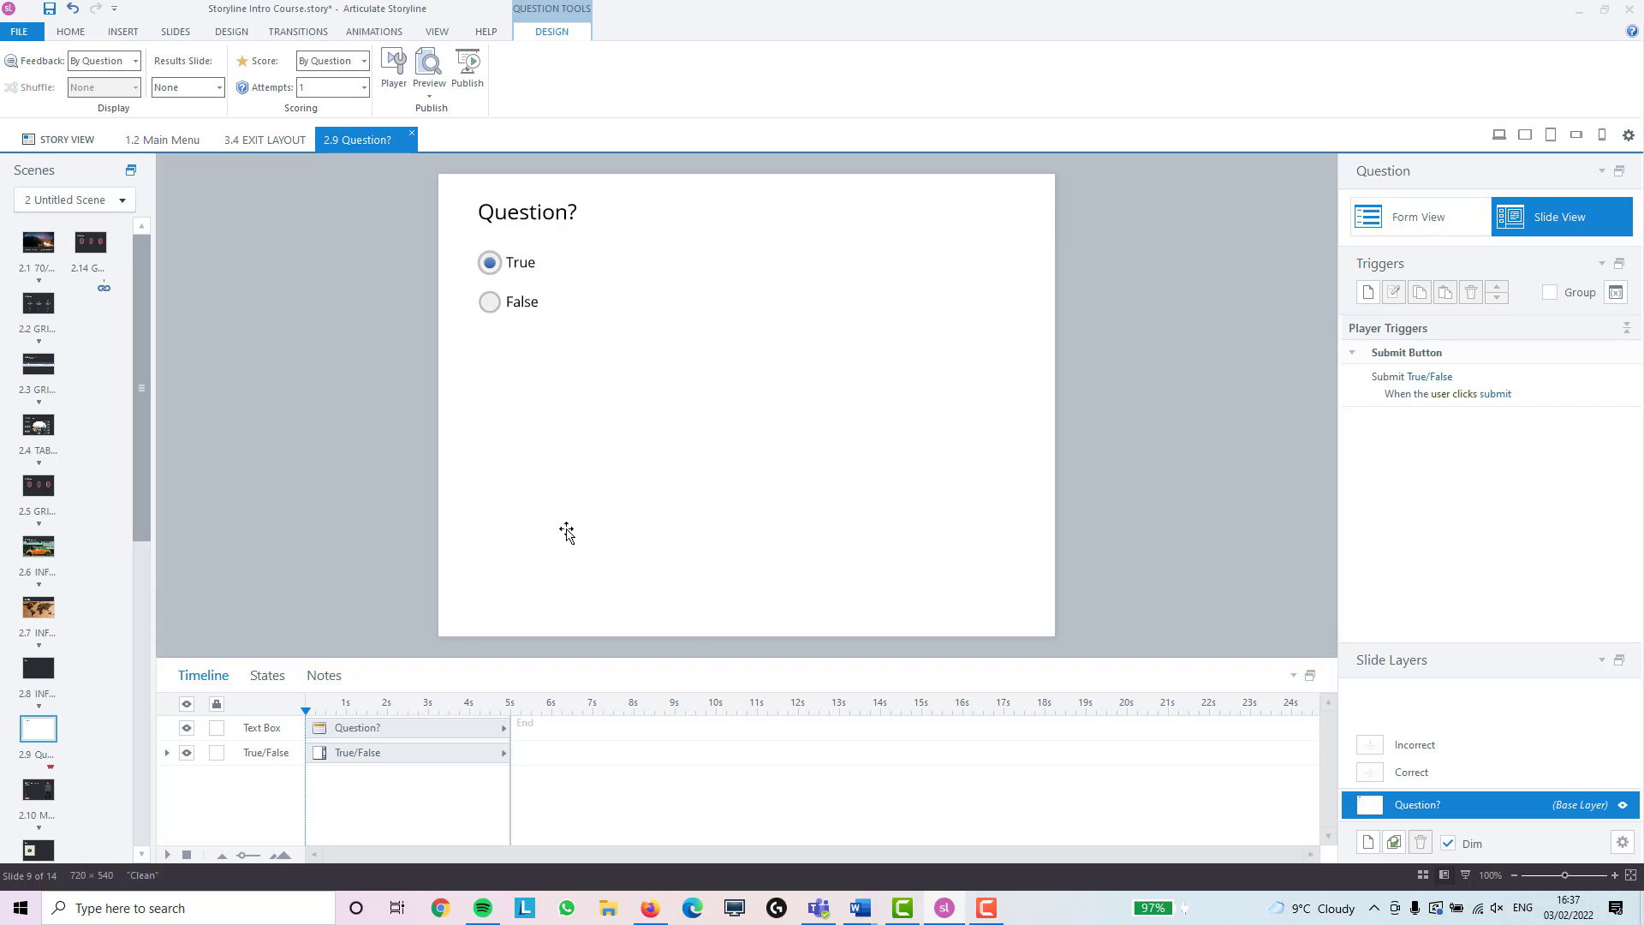
pyautogui.moveTo(608, 318)
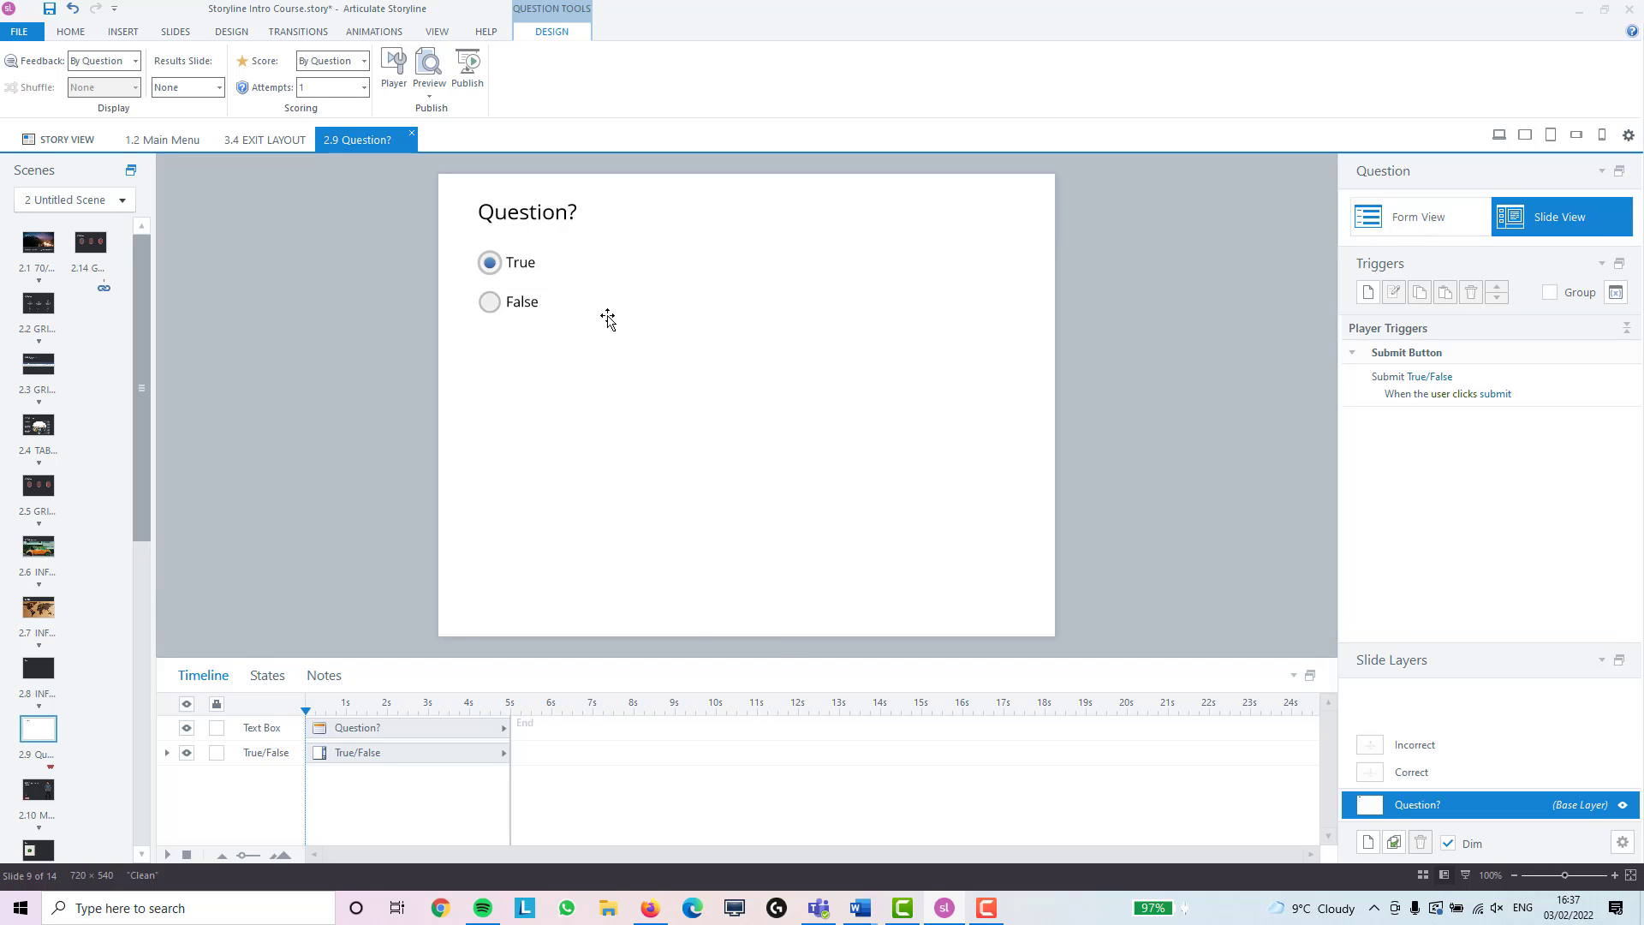
pyautogui.moveTo(976, 390)
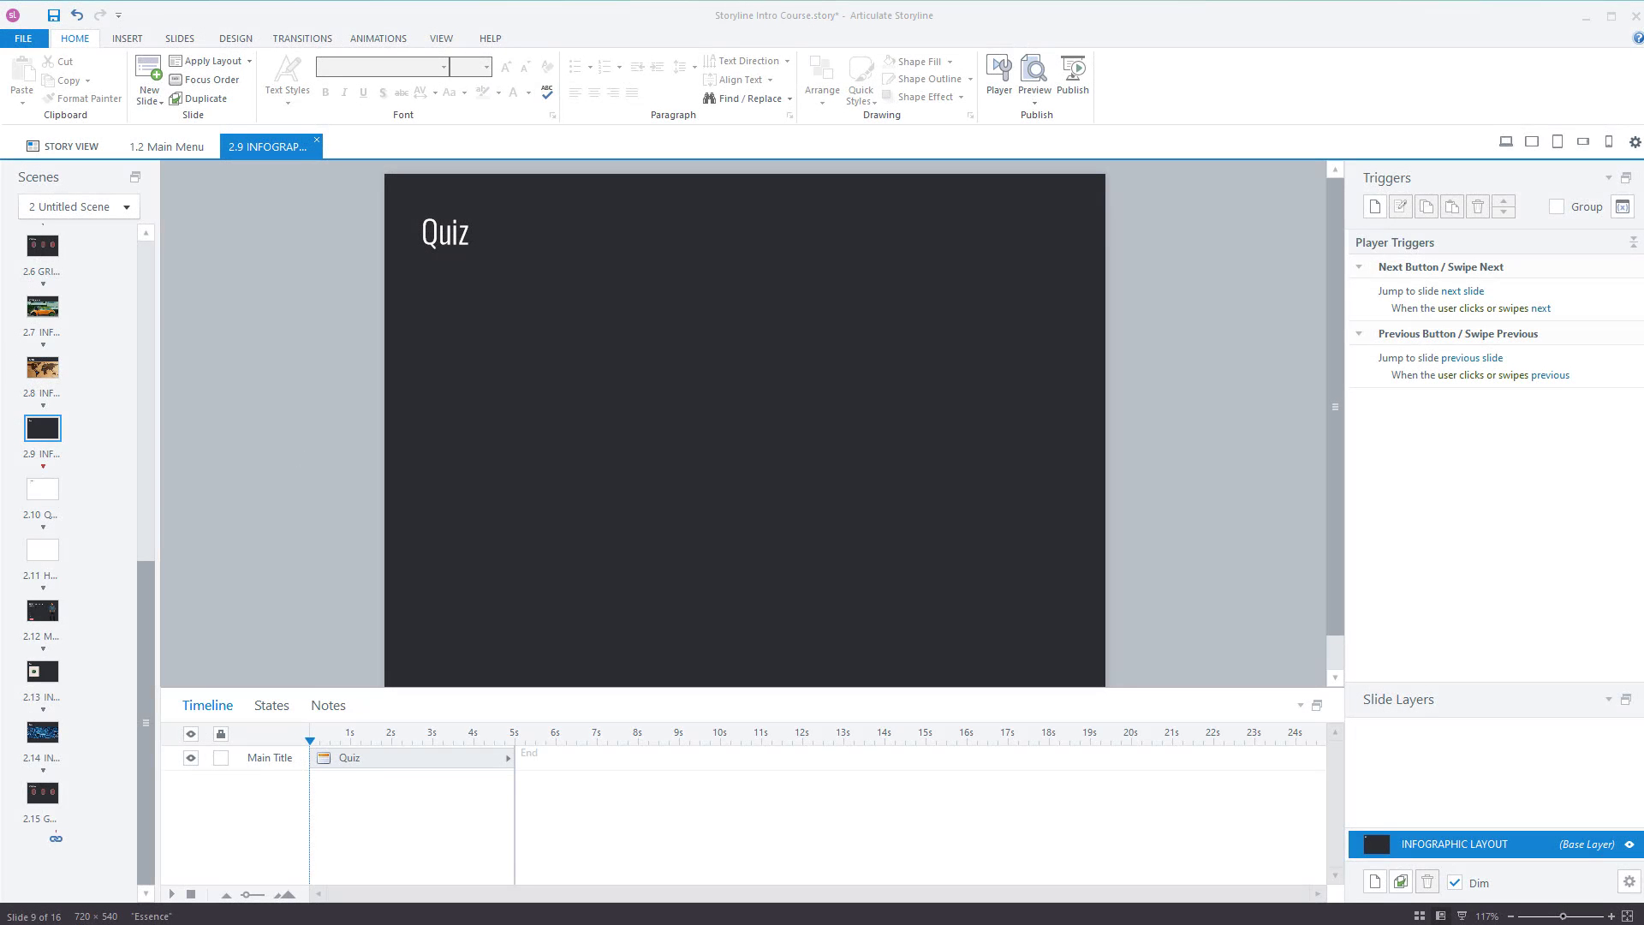
pyautogui.moveTo(537, 415)
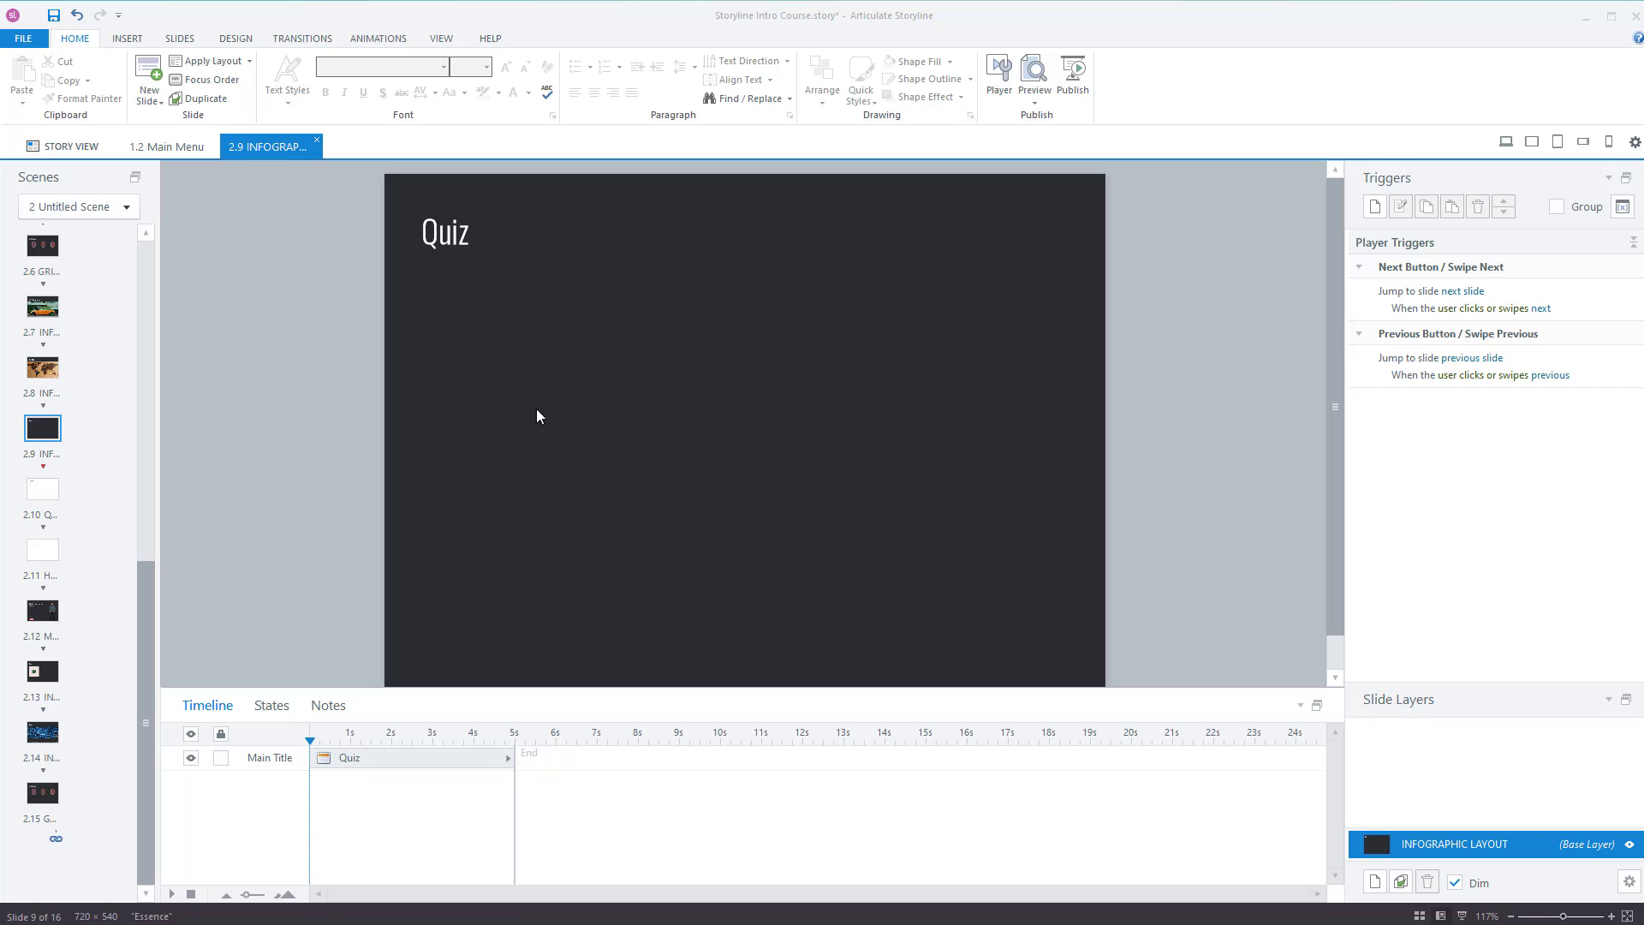
pyautogui.moveTo(68, 490)
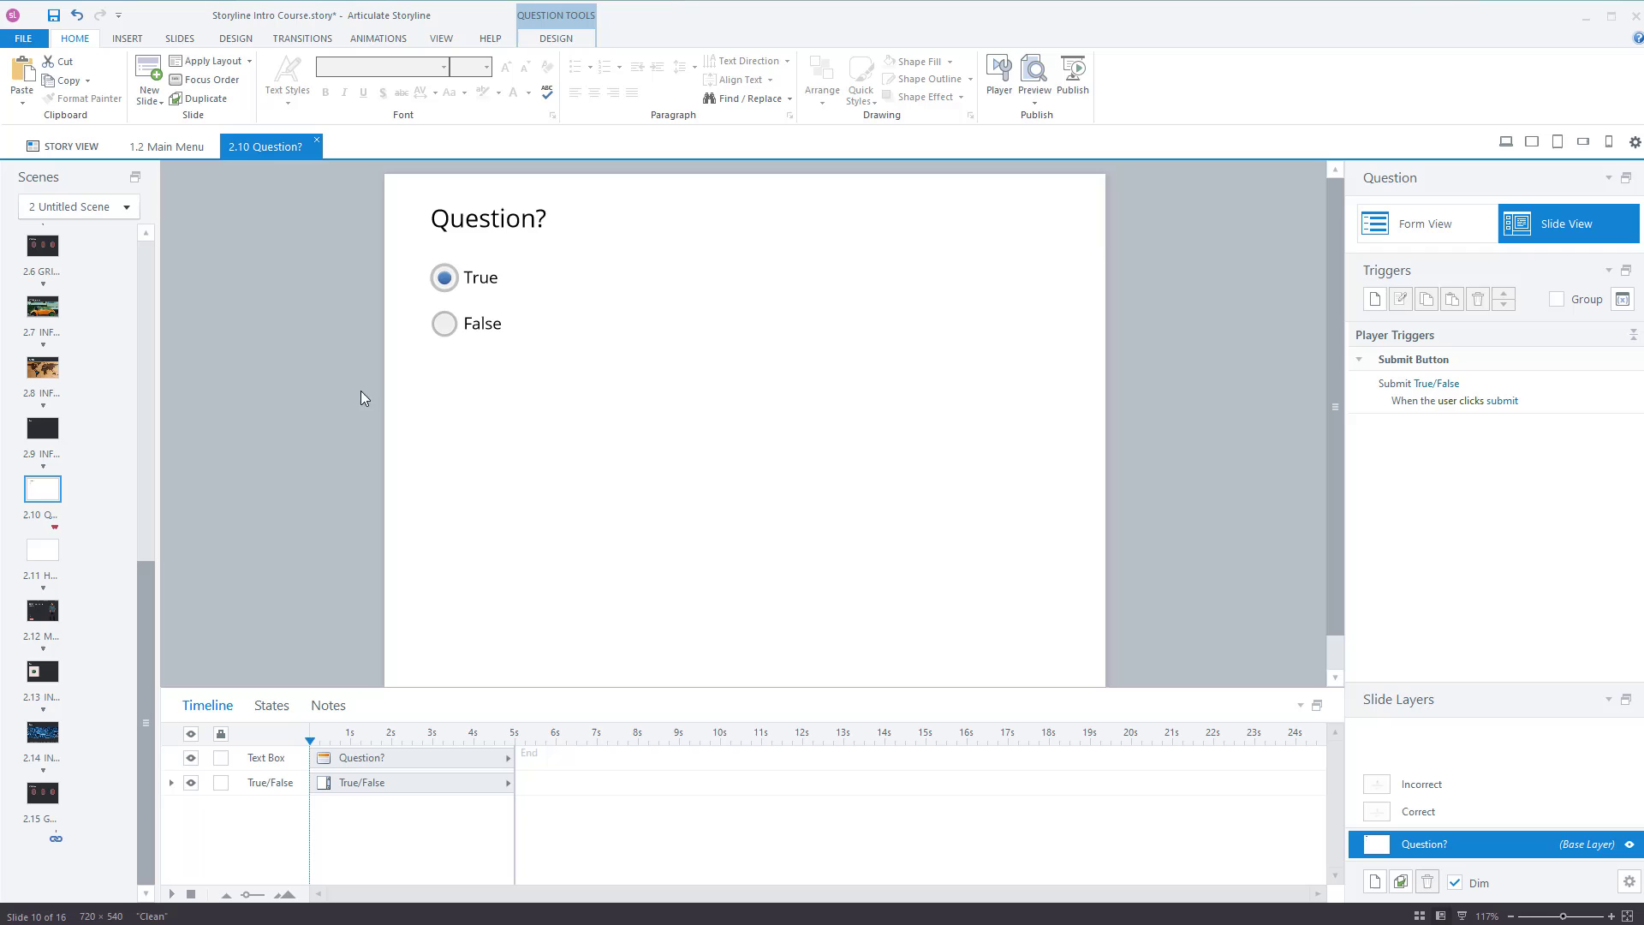
pyautogui.moveTo(95, 456)
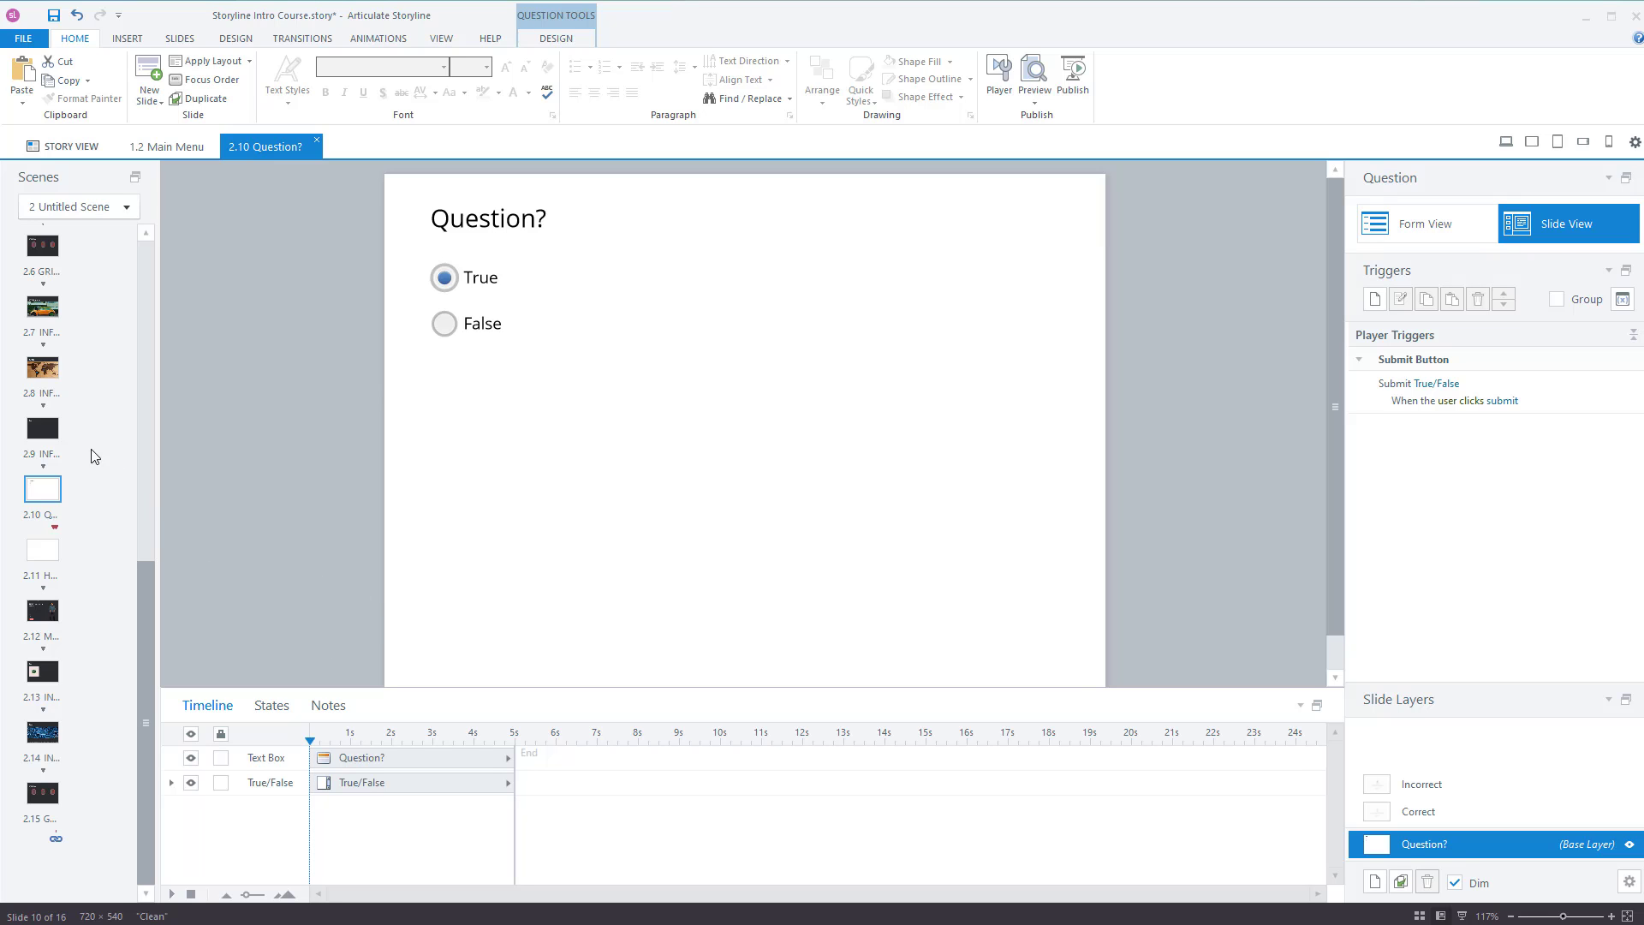
# Keep the Quiz slide in the scene, declining its deletion, with the True/False question as slide 2.10
pyautogui.click(41, 429)
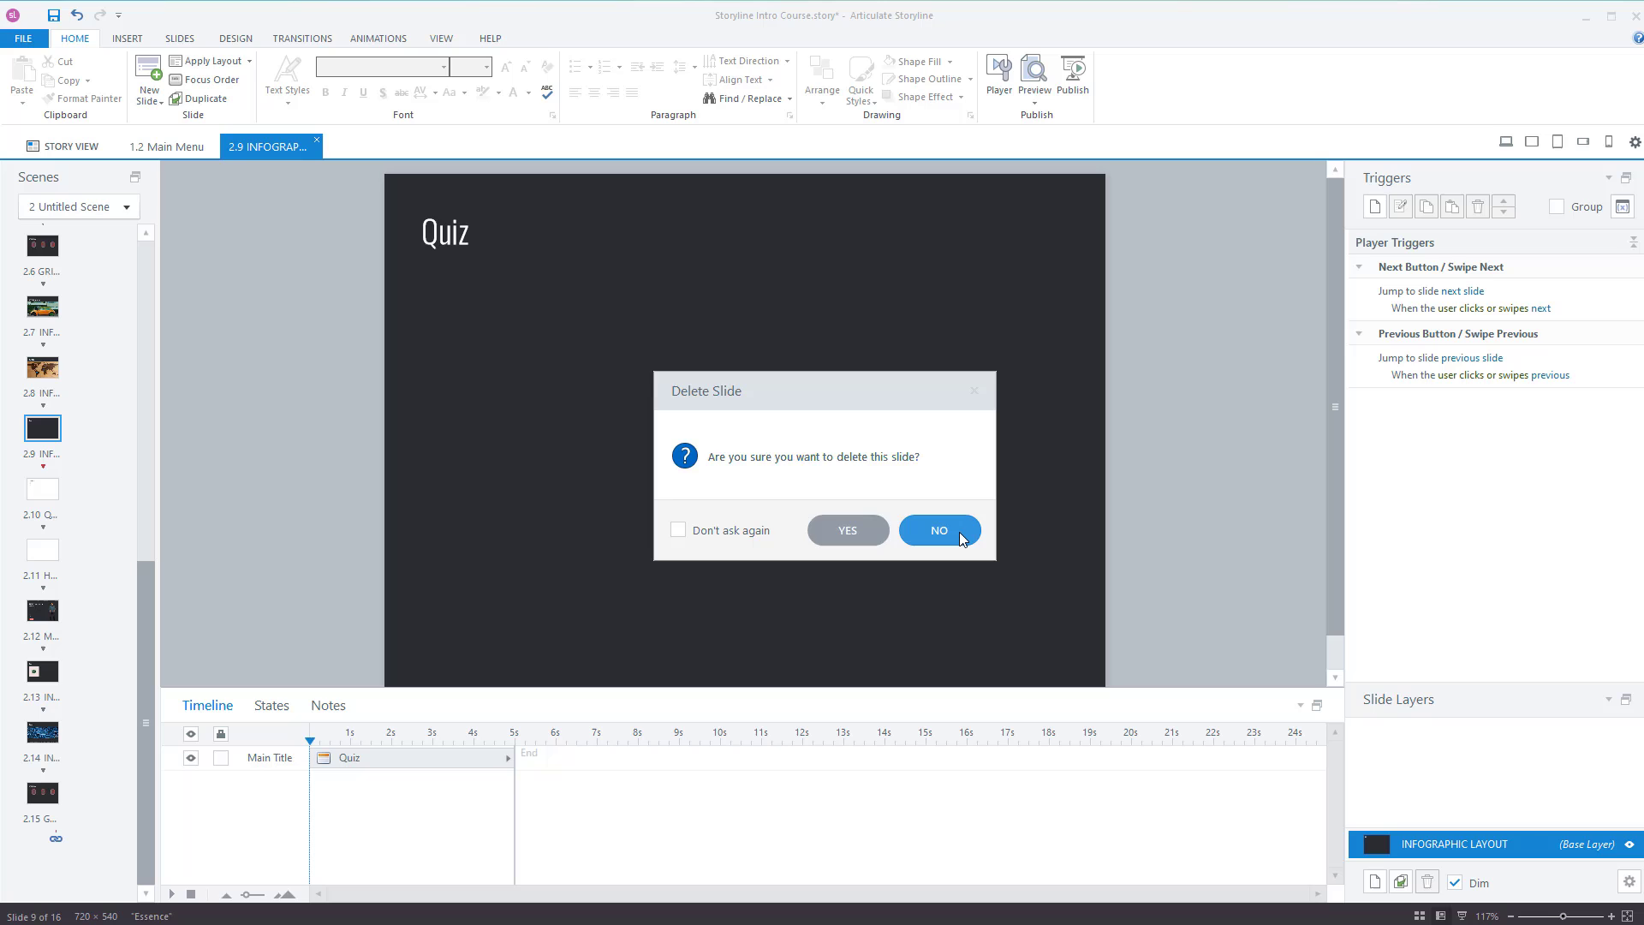
pyautogui.click(938, 531)
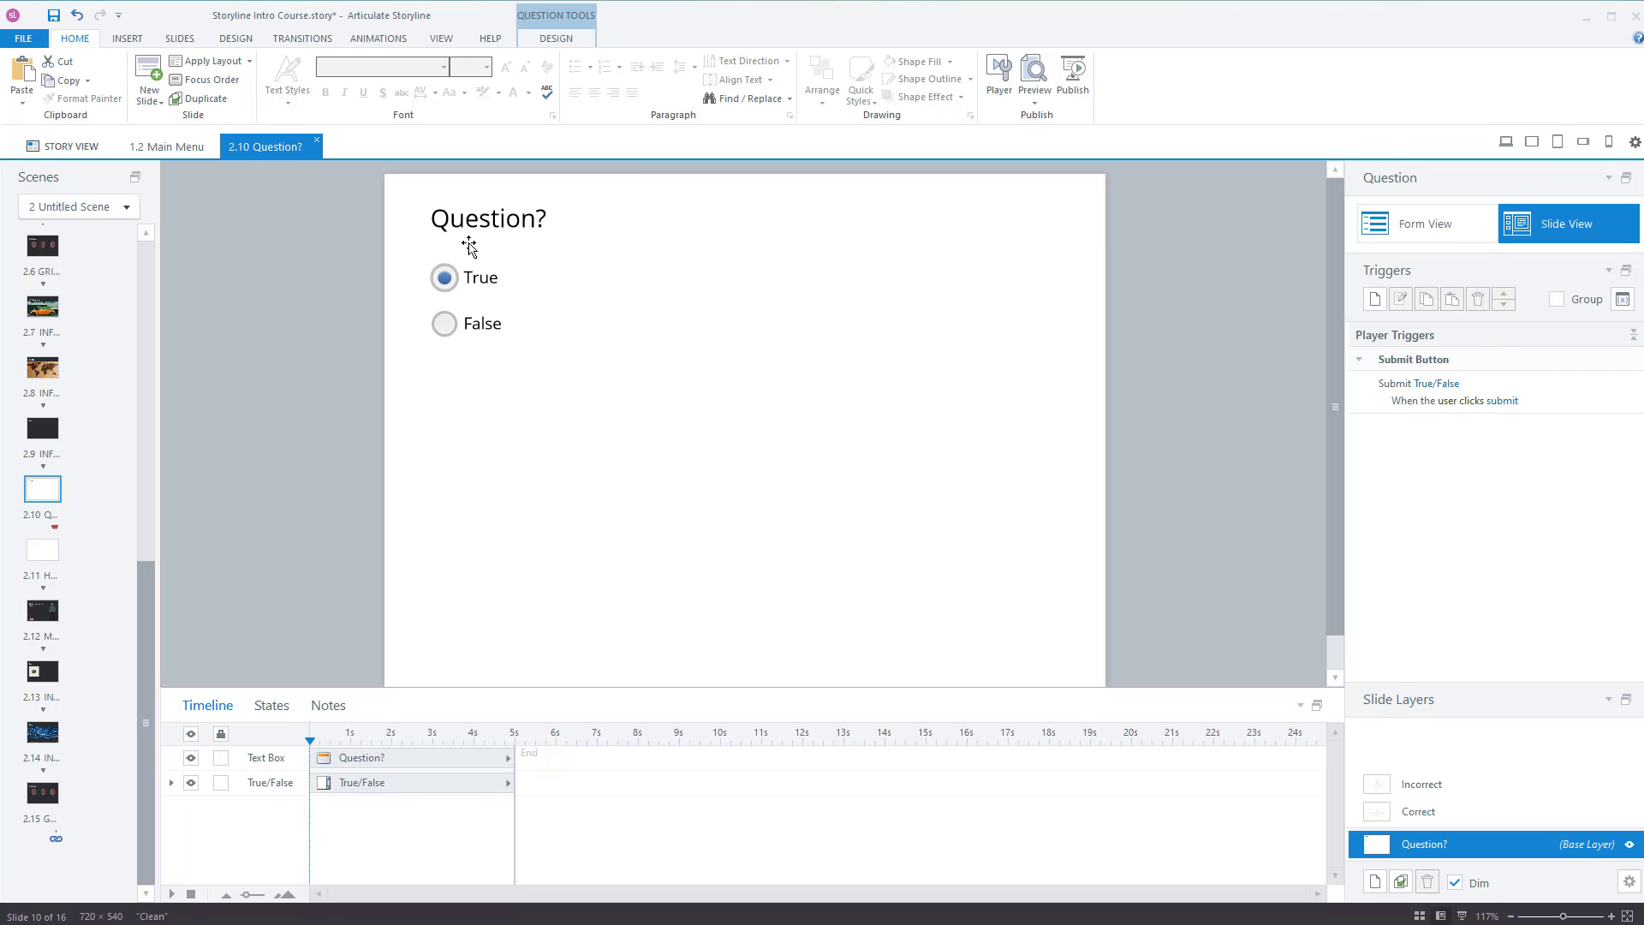
pyautogui.moveTo(629, 521)
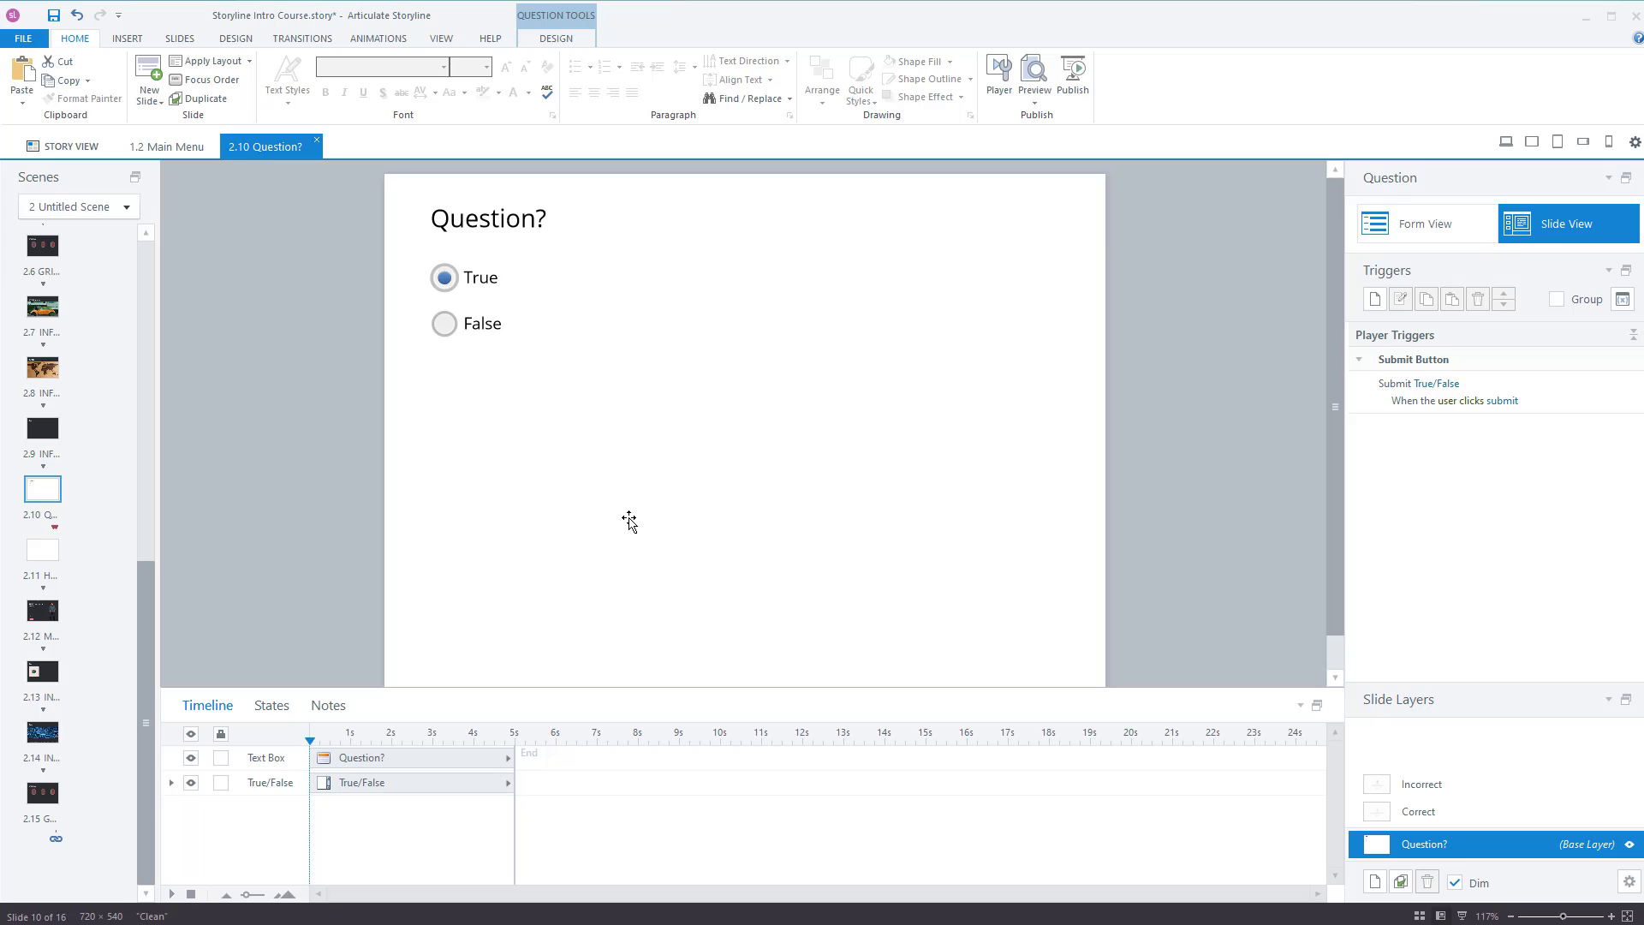
pyautogui.moveTo(685, 527)
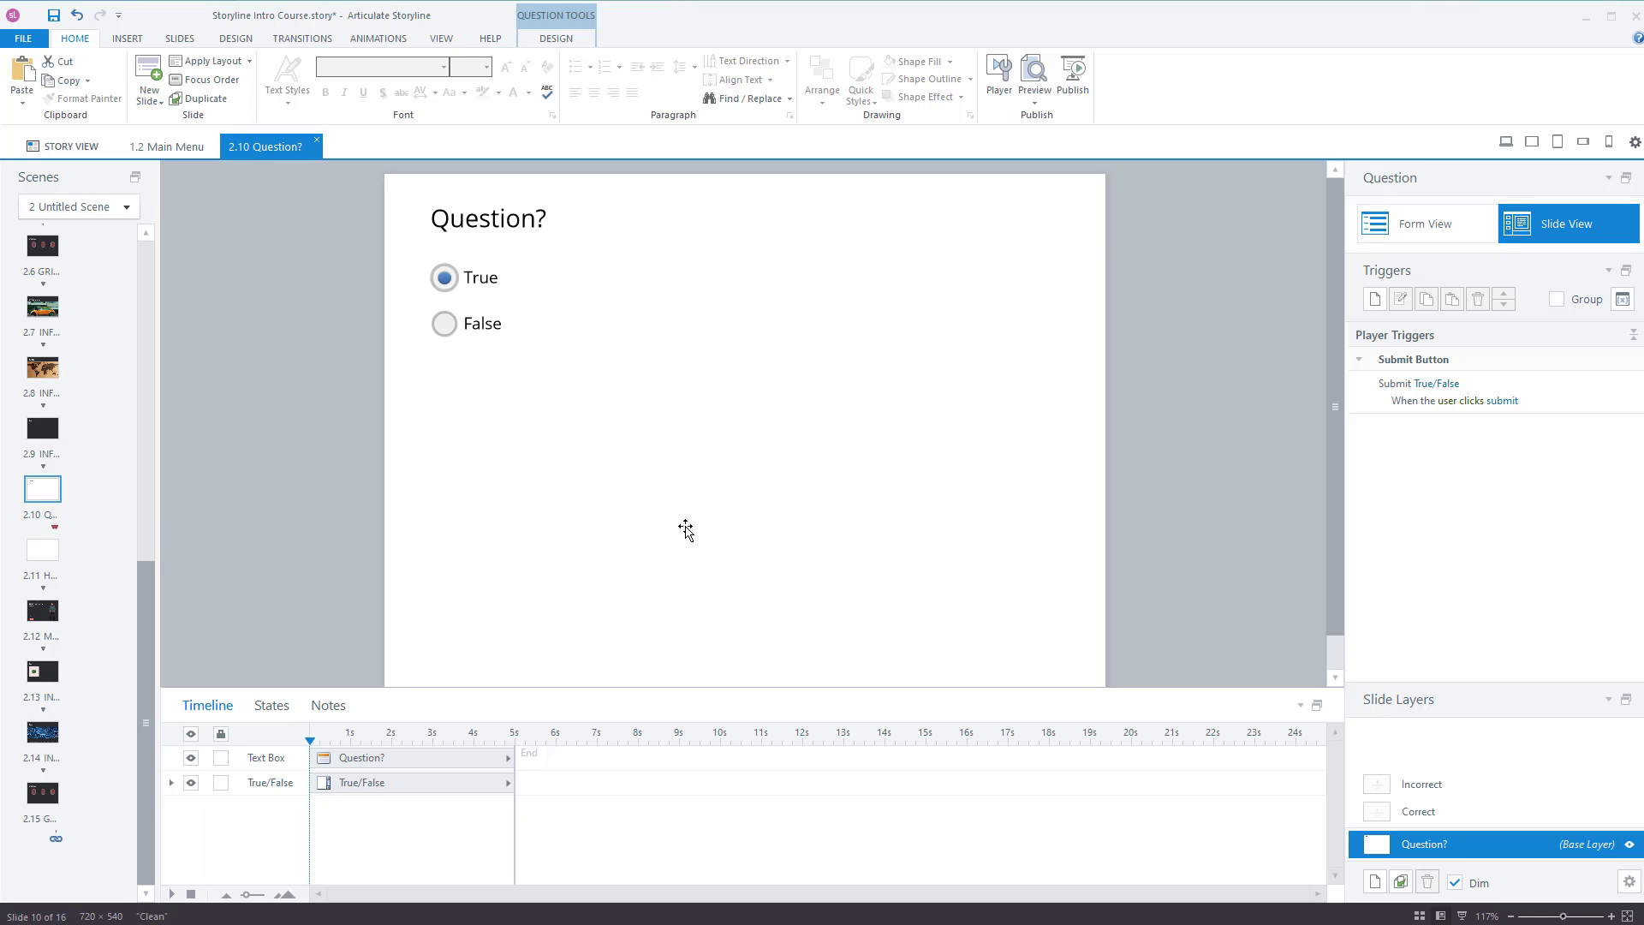
# Show the context-menu actions for the True/False choice group on slide 2.10
pyautogui.rightClick(657, 468)
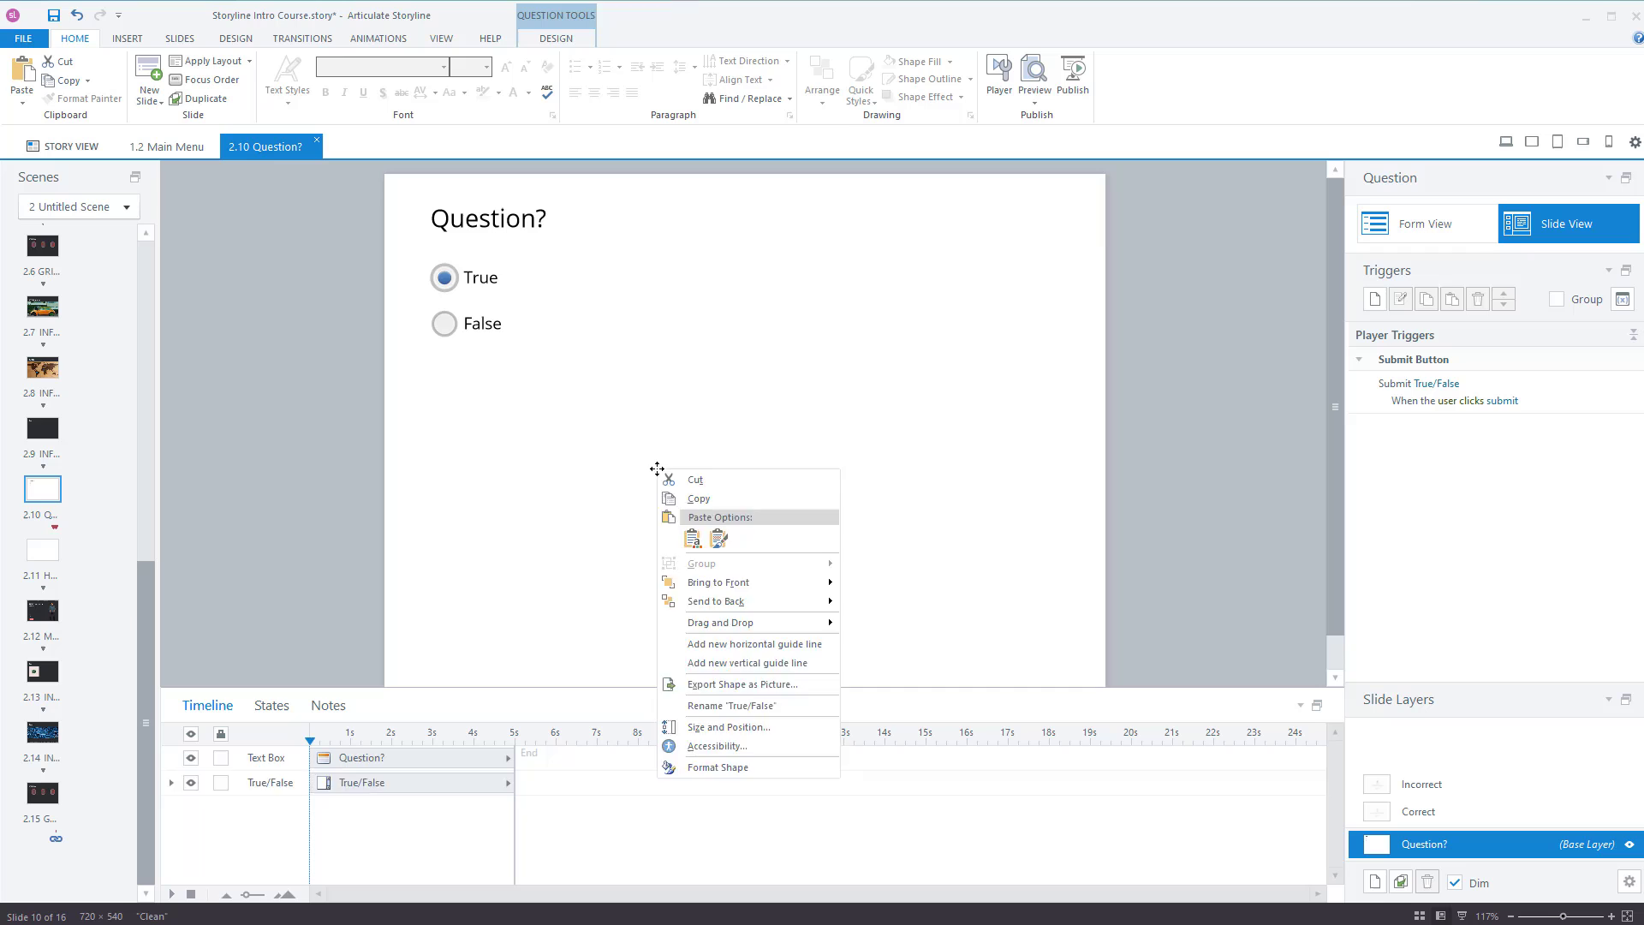